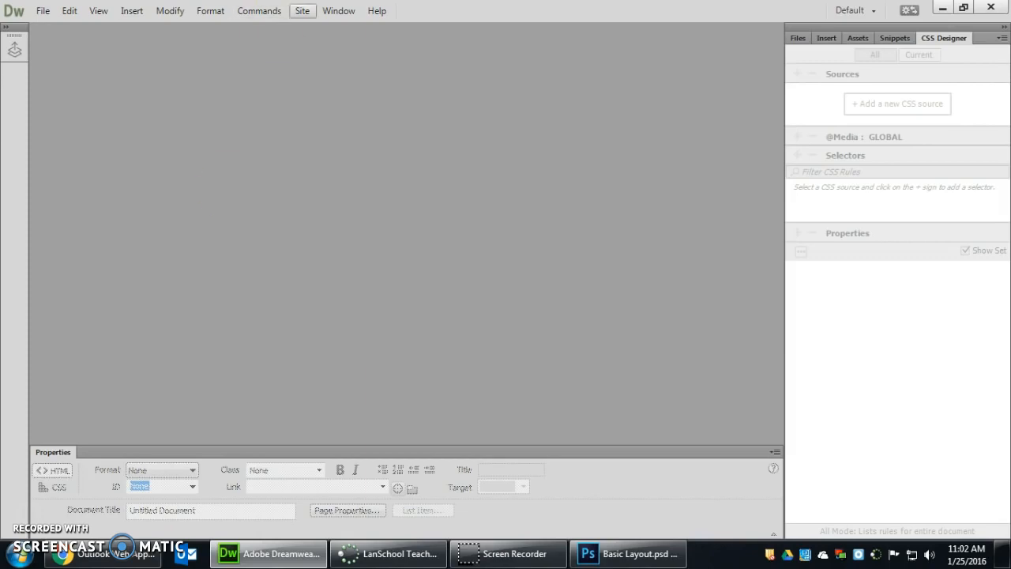
# Confirm Work Site in Manage Sites and select styles.css in the Files panel
pyautogui.click(302, 11)
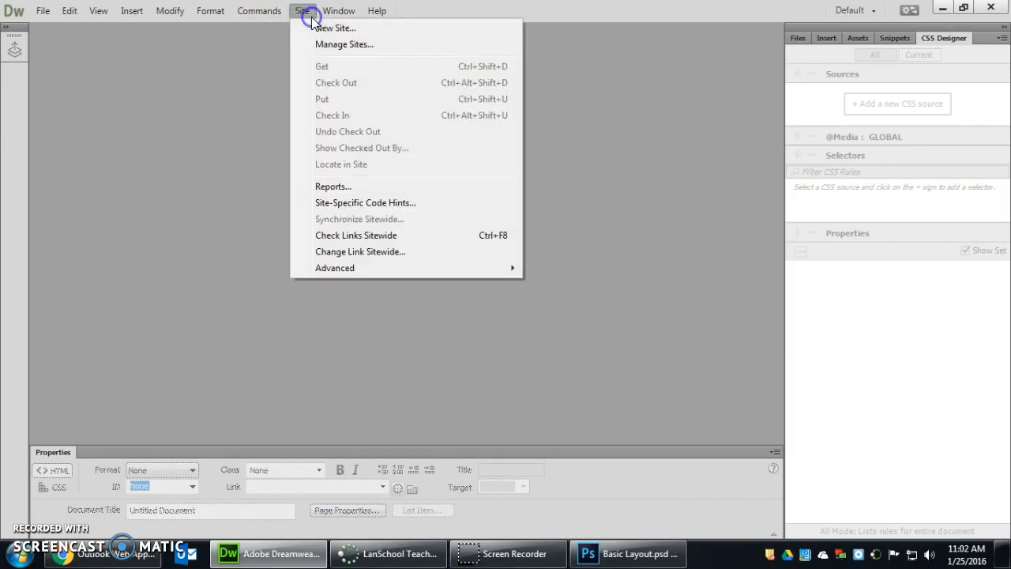
pyautogui.click(344, 44)
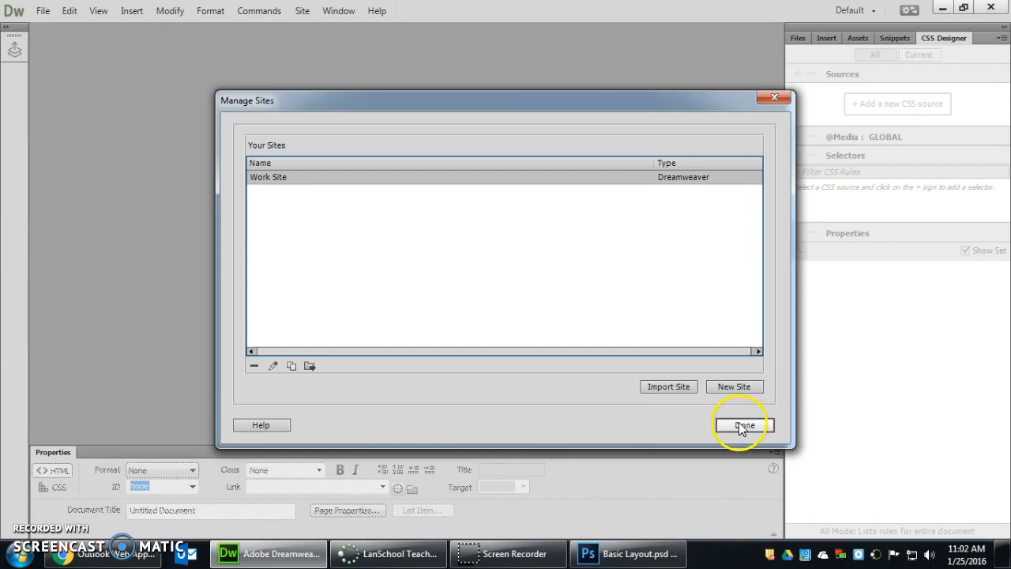
pyautogui.click(741, 425)
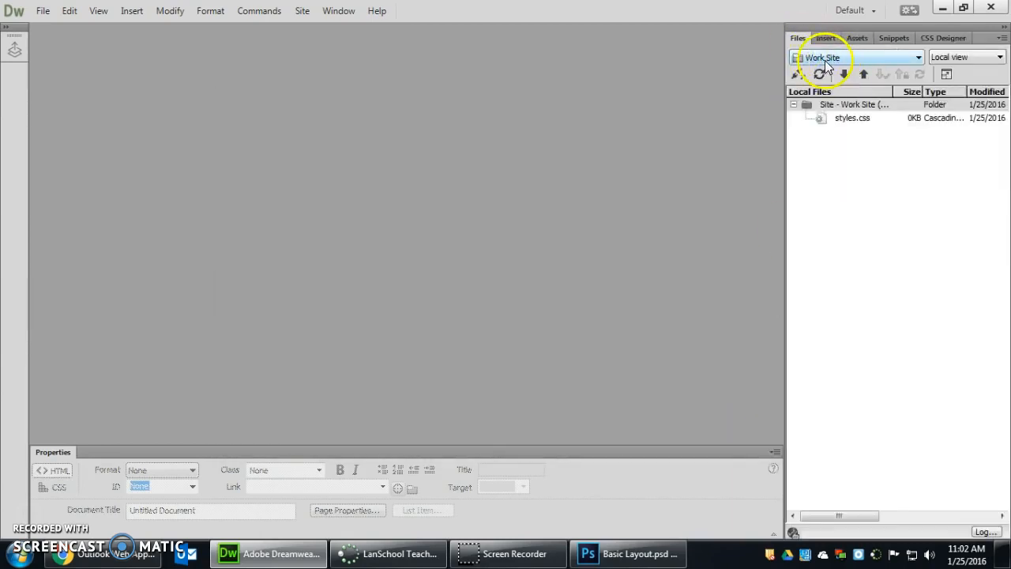
pyautogui.click(851, 117)
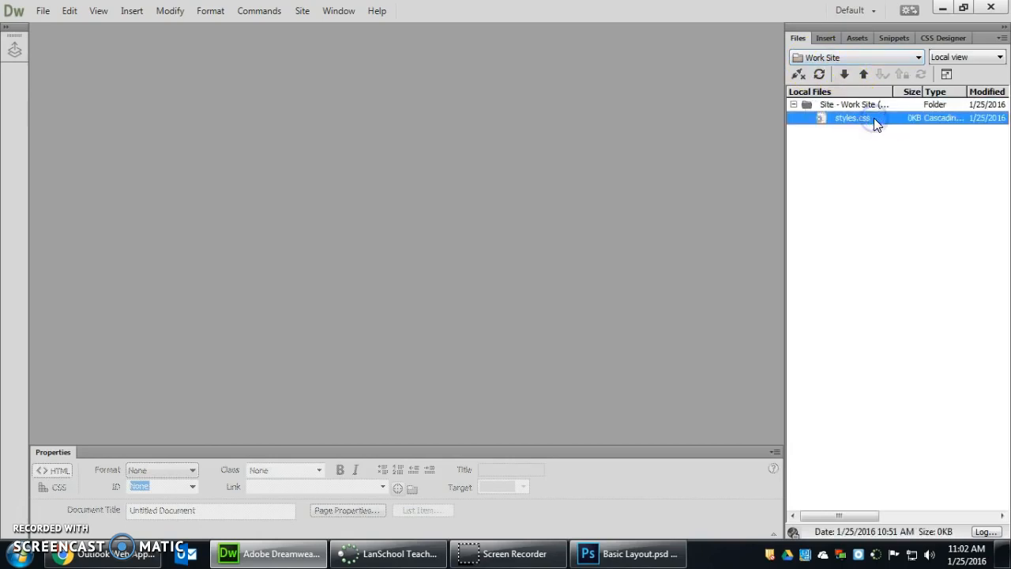
# Create a new blank HTML document from the File menu
pyautogui.click(42, 10)
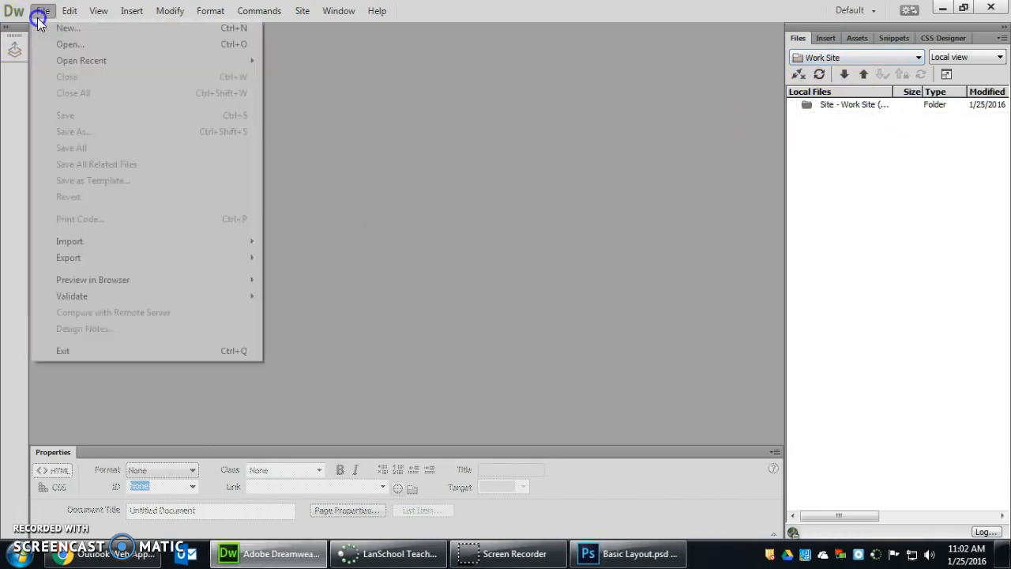
pyautogui.click(67, 28)
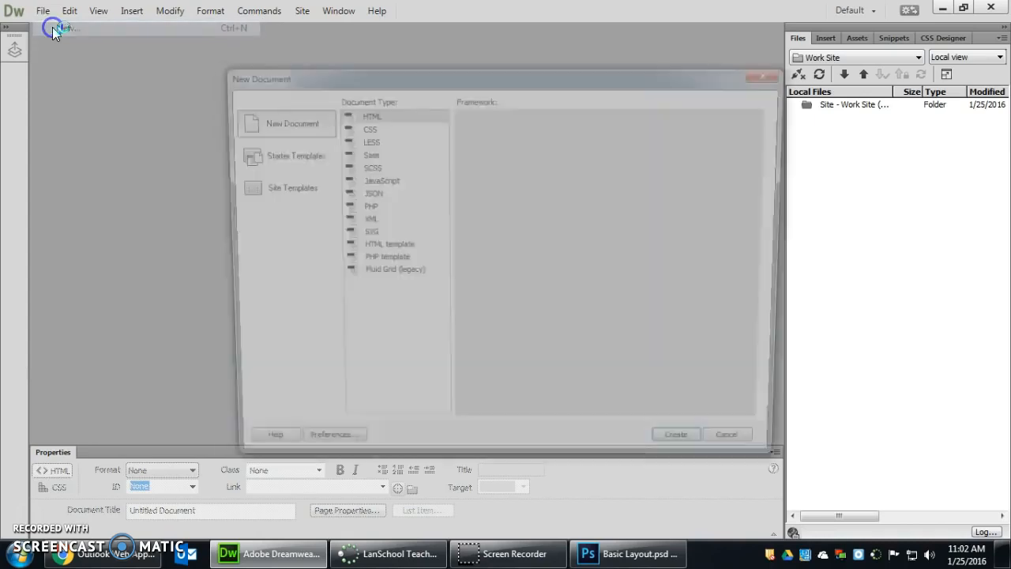
pyautogui.click(675, 434)
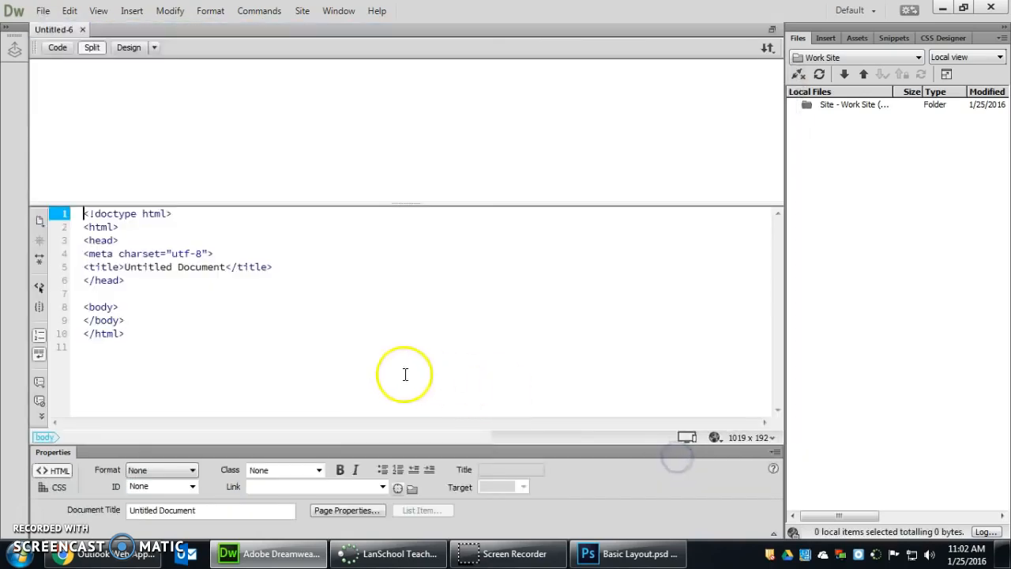
# Add several blank lines inside the page's body in Code view
pyautogui.click(118, 307)
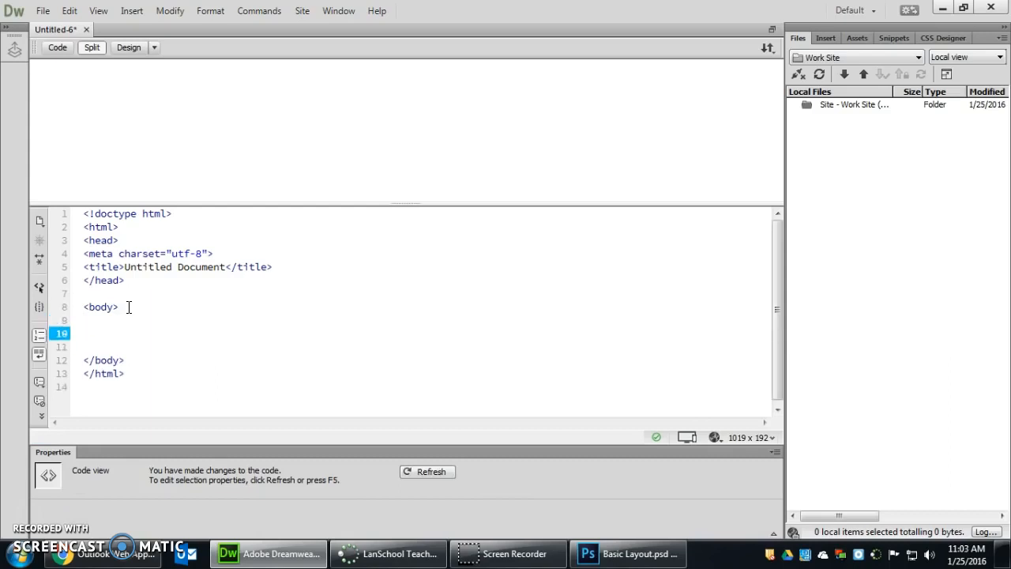
pyautogui.click(87, 333)
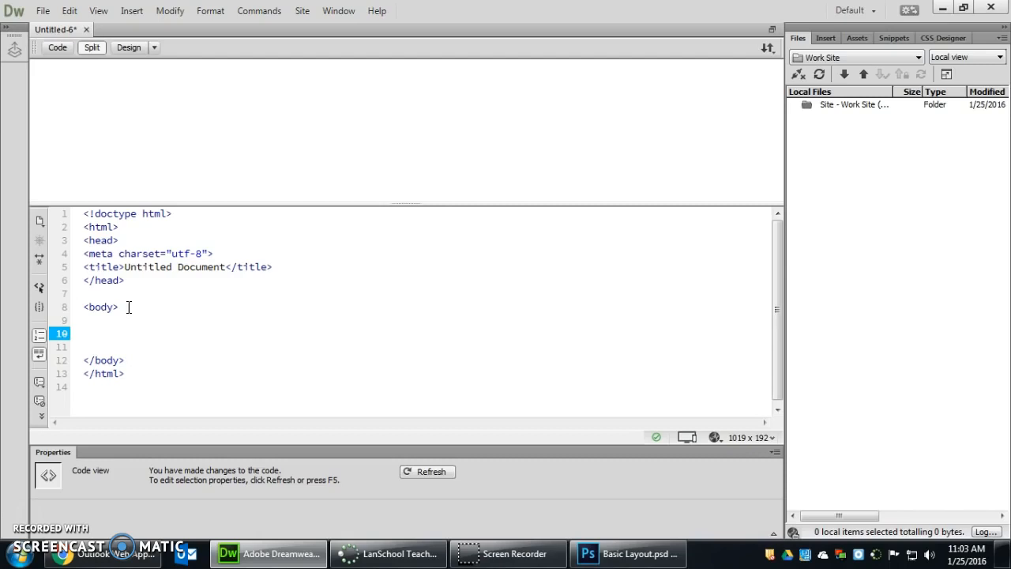
pyautogui.click(84, 332)
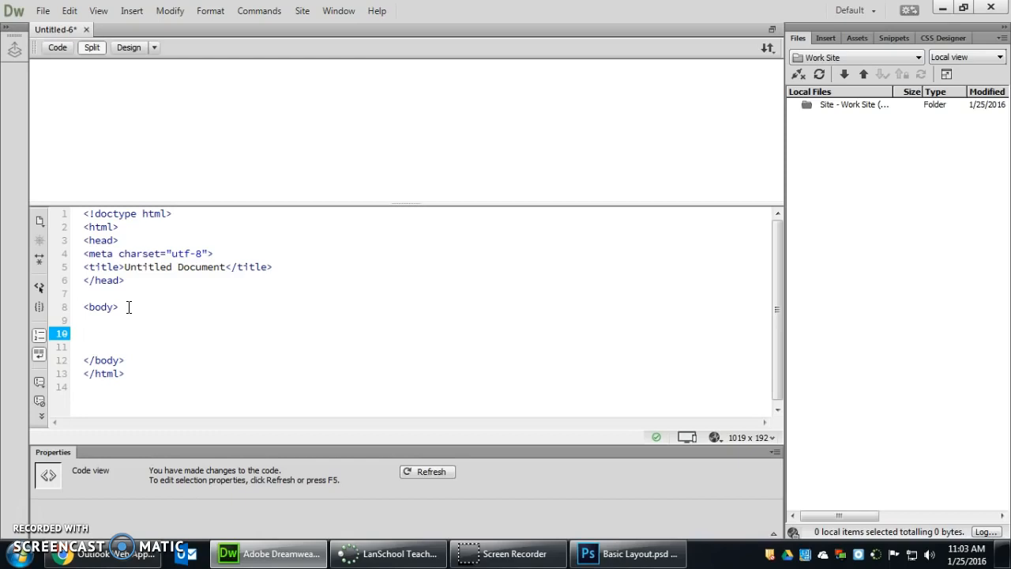
pyautogui.click(82, 333)
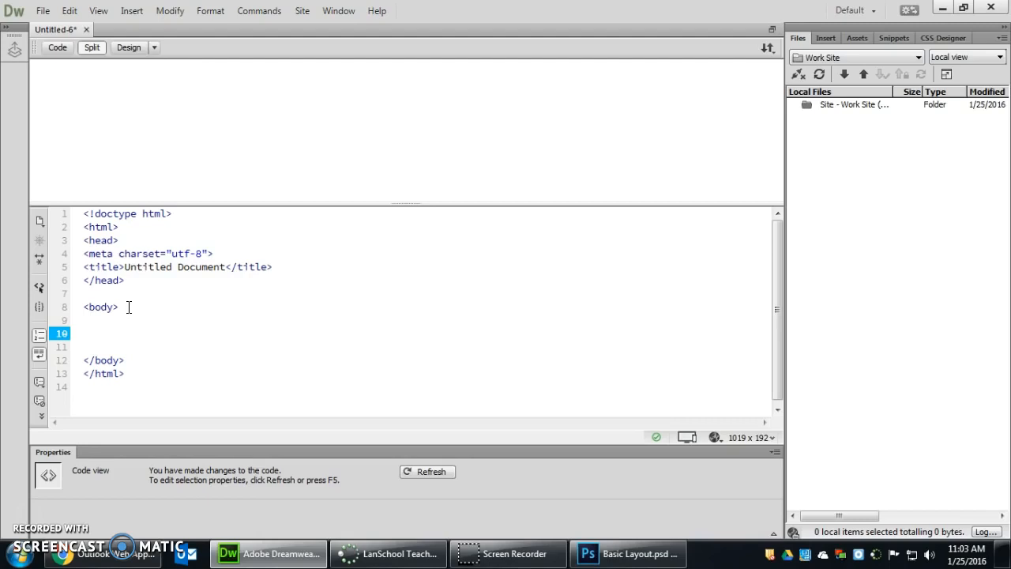
pyautogui.click(85, 333)
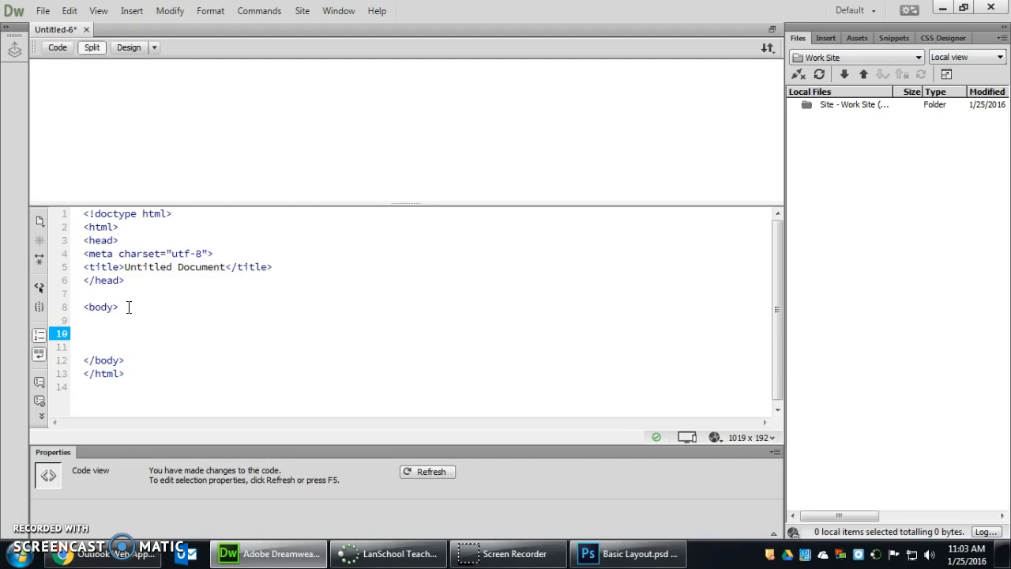
pyautogui.click(83, 332)
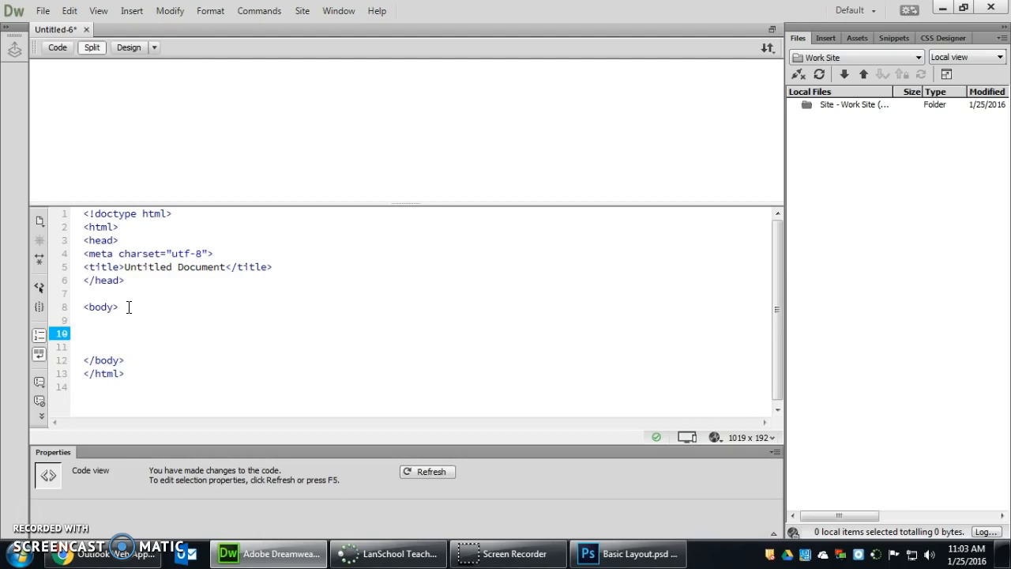
pyautogui.click(84, 332)
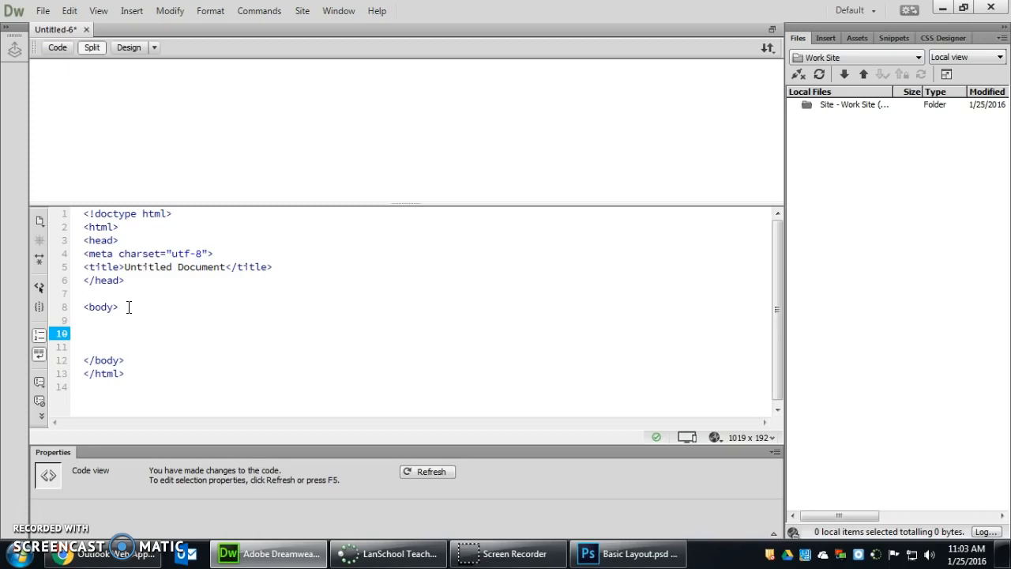
pyautogui.click(84, 332)
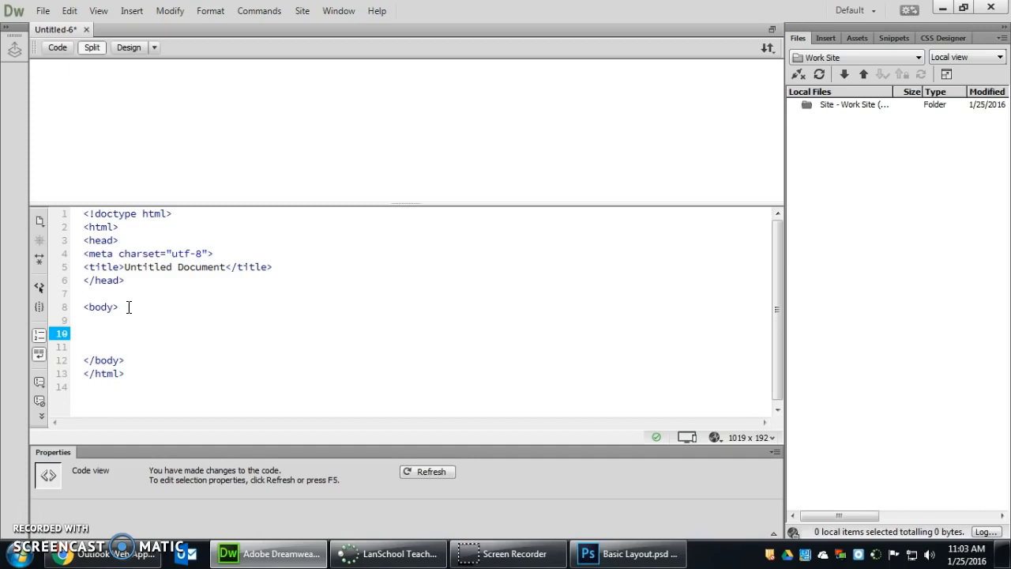
pyautogui.click(82, 333)
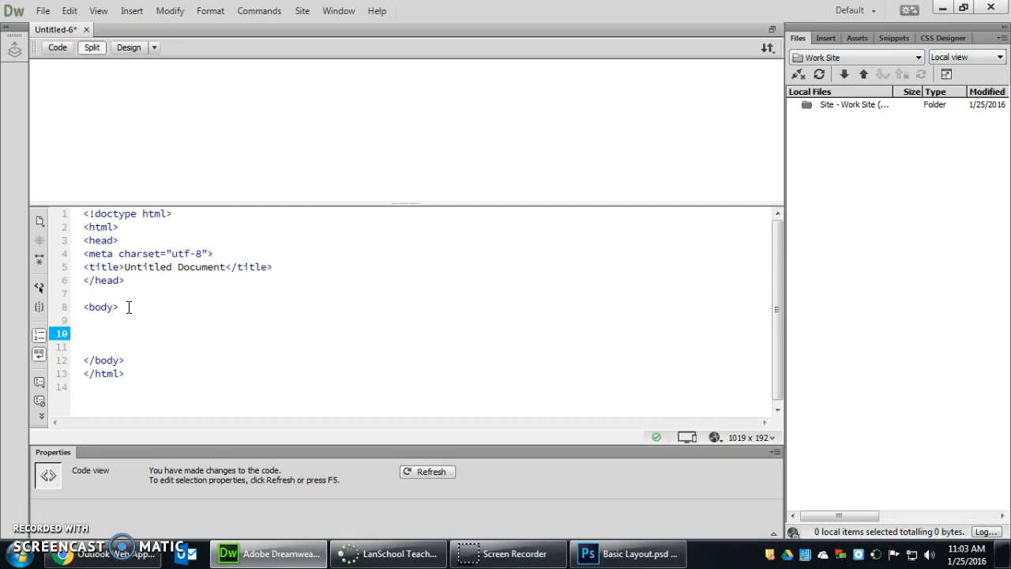
pyautogui.click(84, 333)
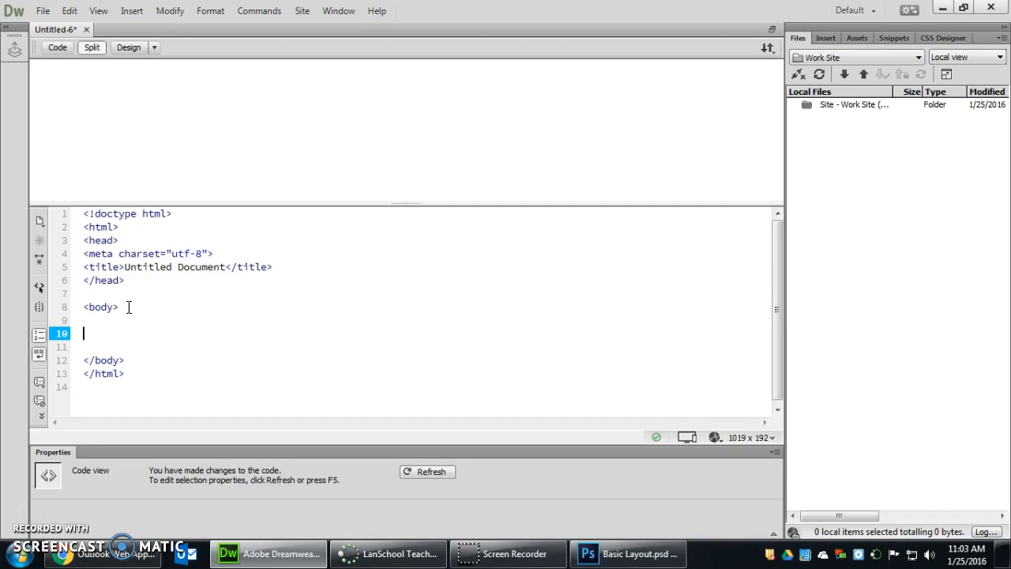
pyautogui.moveTo(83, 333)
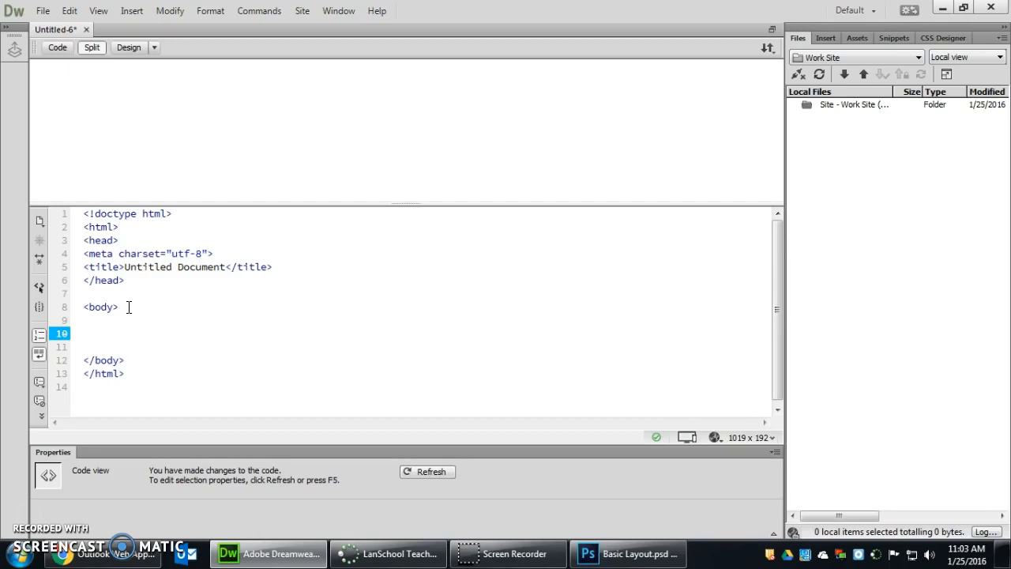
pyautogui.click(84, 333)
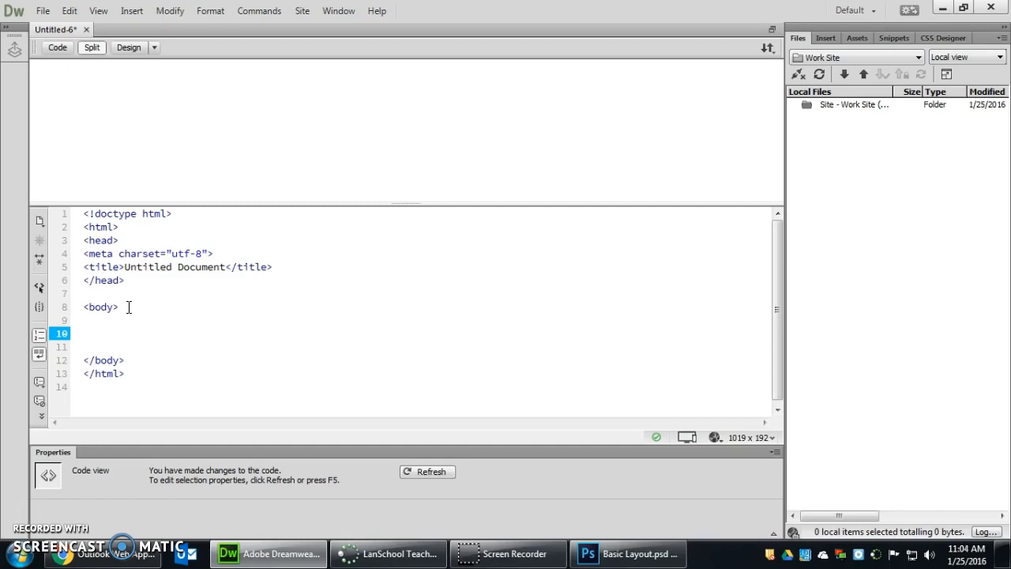
pyautogui.click(83, 332)
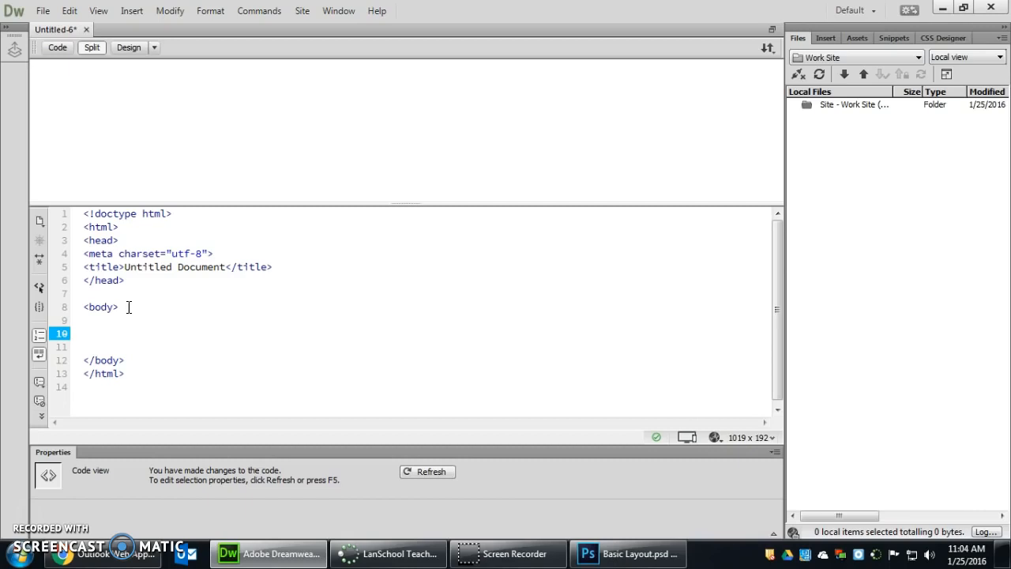
pyautogui.click(83, 332)
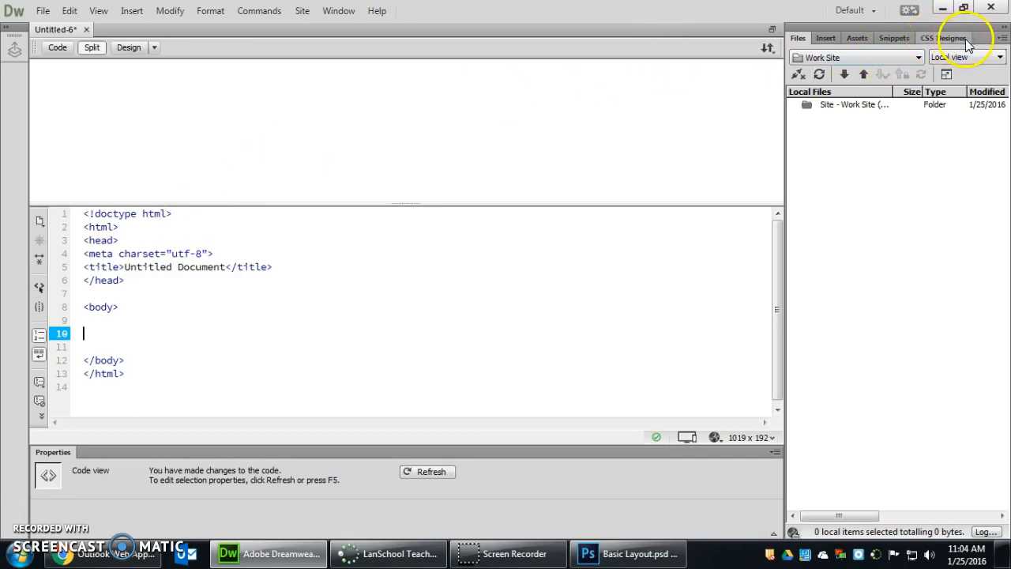
pyautogui.click(943, 38)
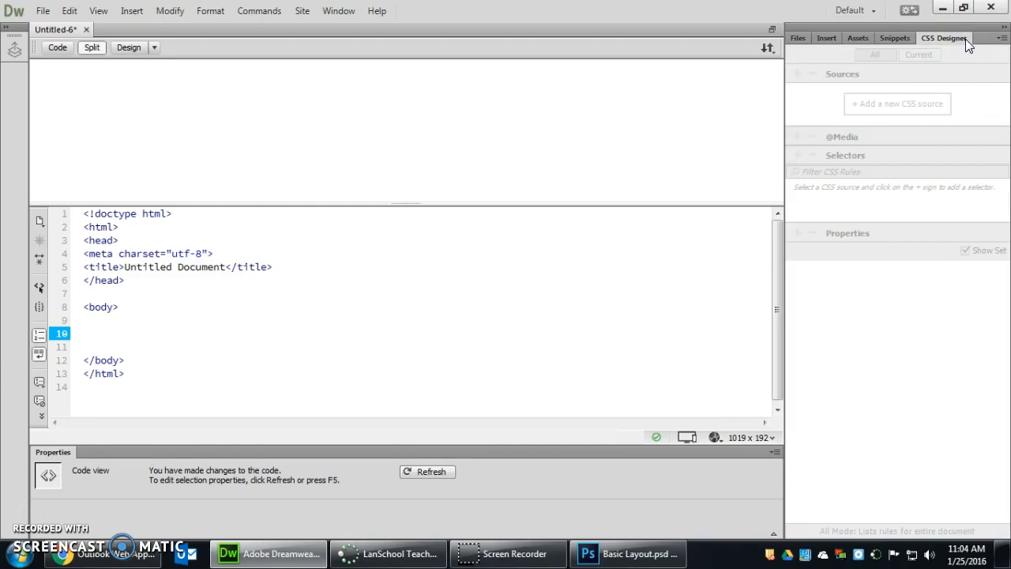
pyautogui.click(85, 332)
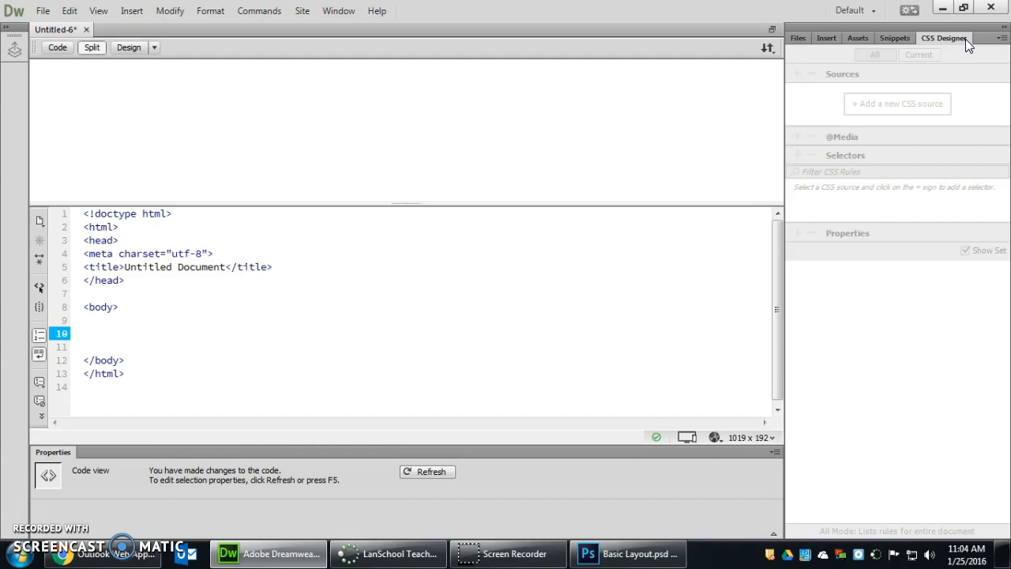
pyautogui.click(83, 333)
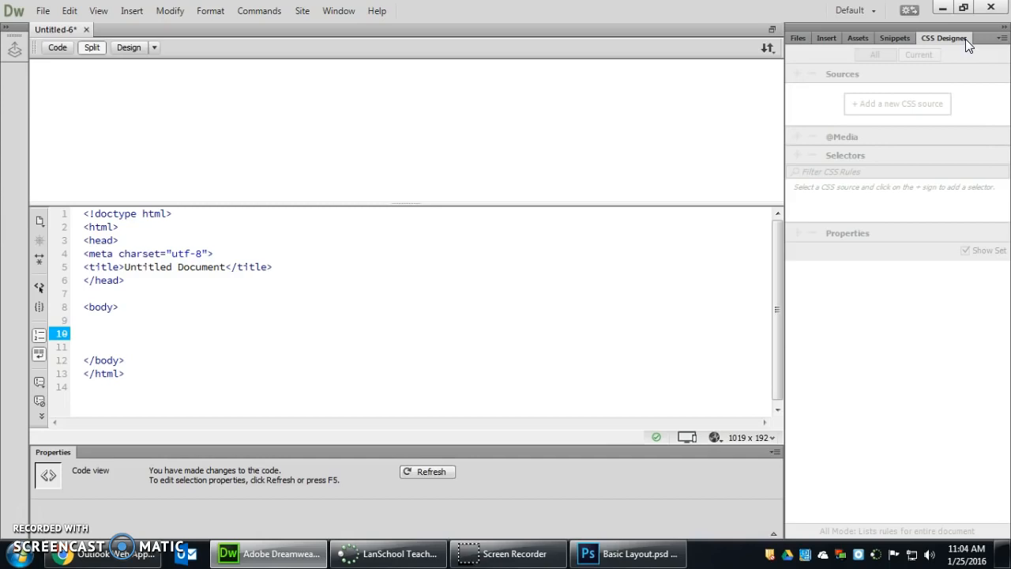
pyautogui.click(83, 333)
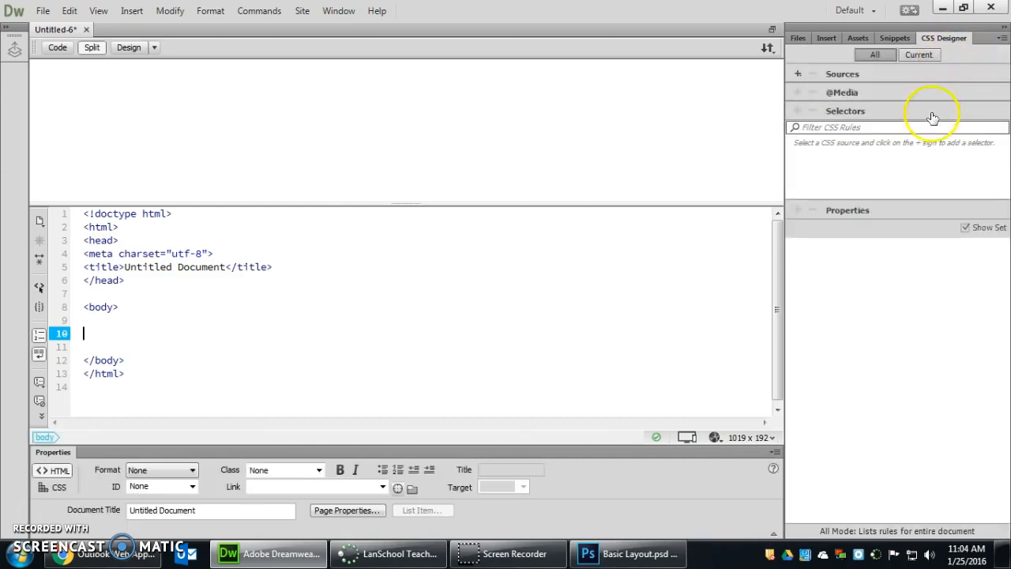
pyautogui.click(845, 111)
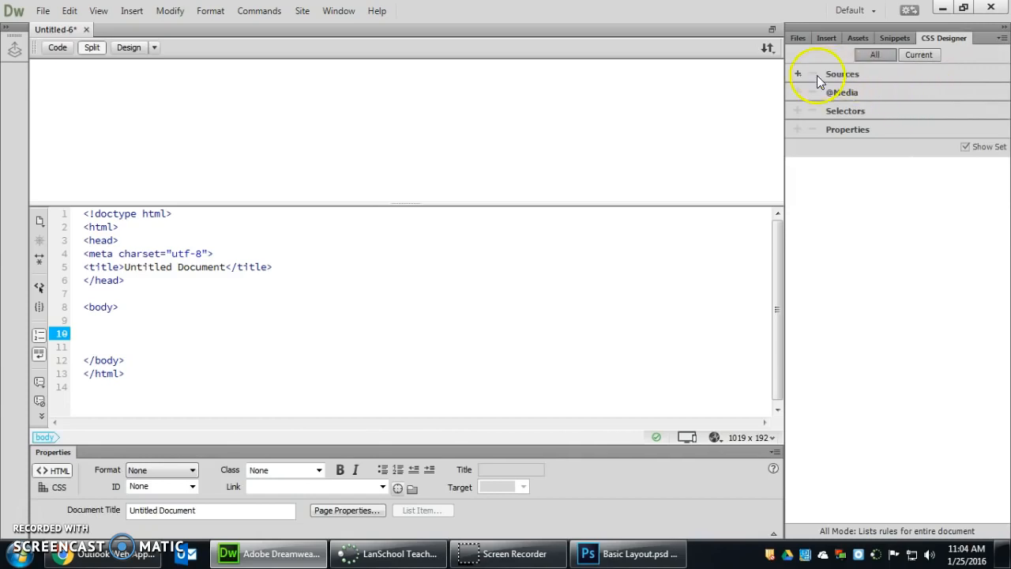
pyautogui.moveTo(800, 101)
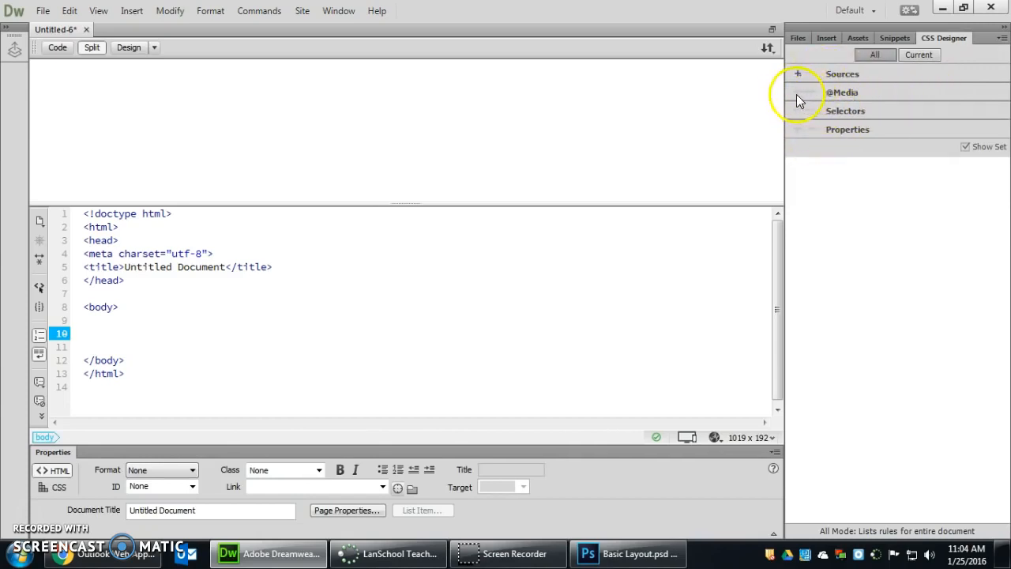
pyautogui.click(86, 332)
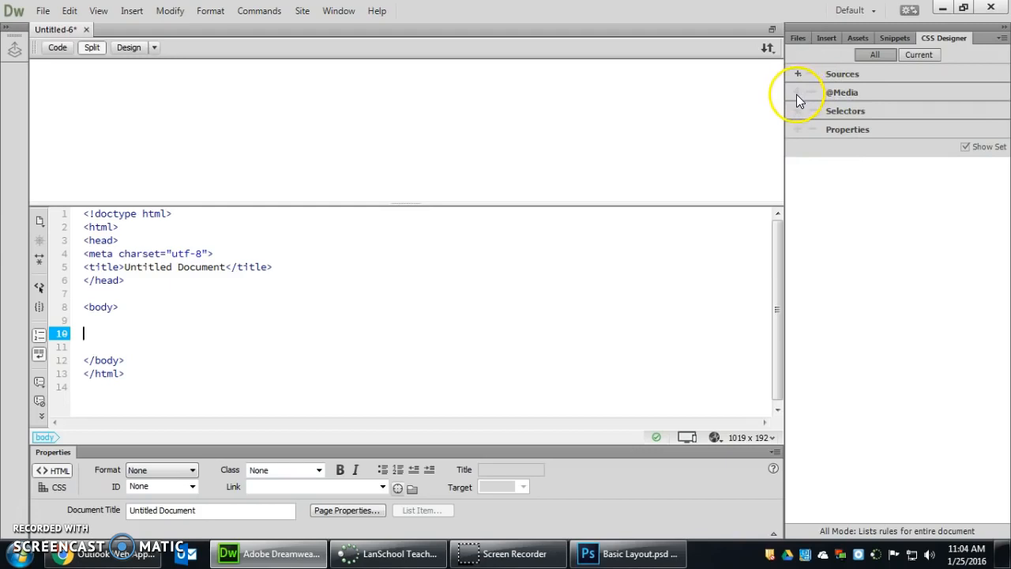
pyautogui.moveTo(823, 142)
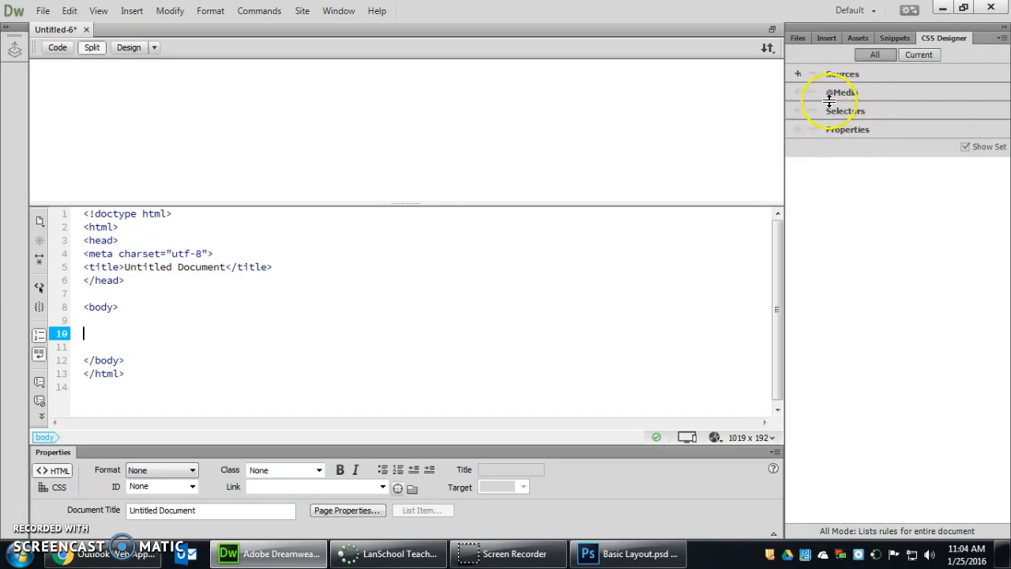
pyautogui.moveTo(799, 73)
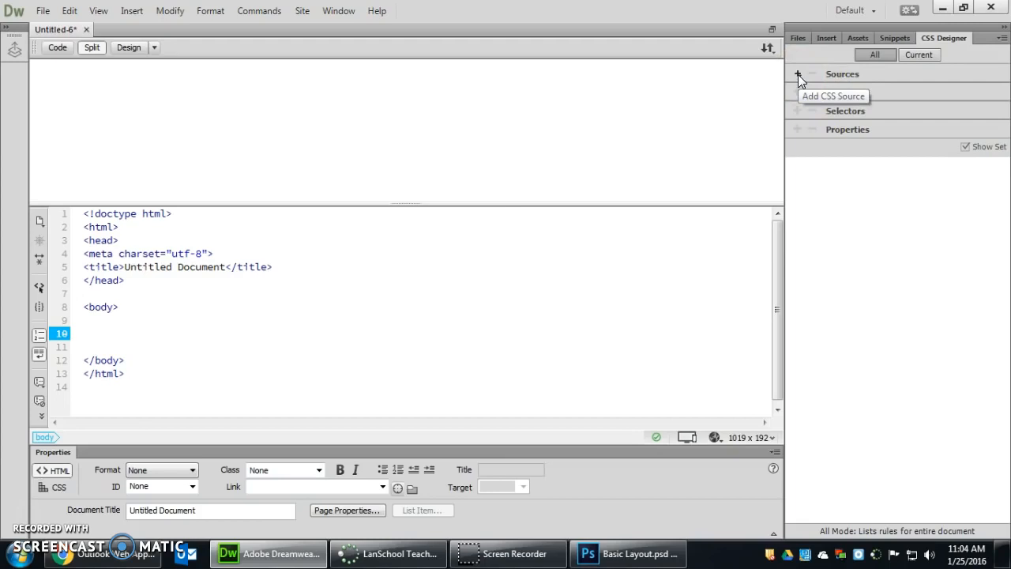
# Create a new CSS file named styles.css from CSS Designer Sources and link it
pyautogui.click(83, 332)
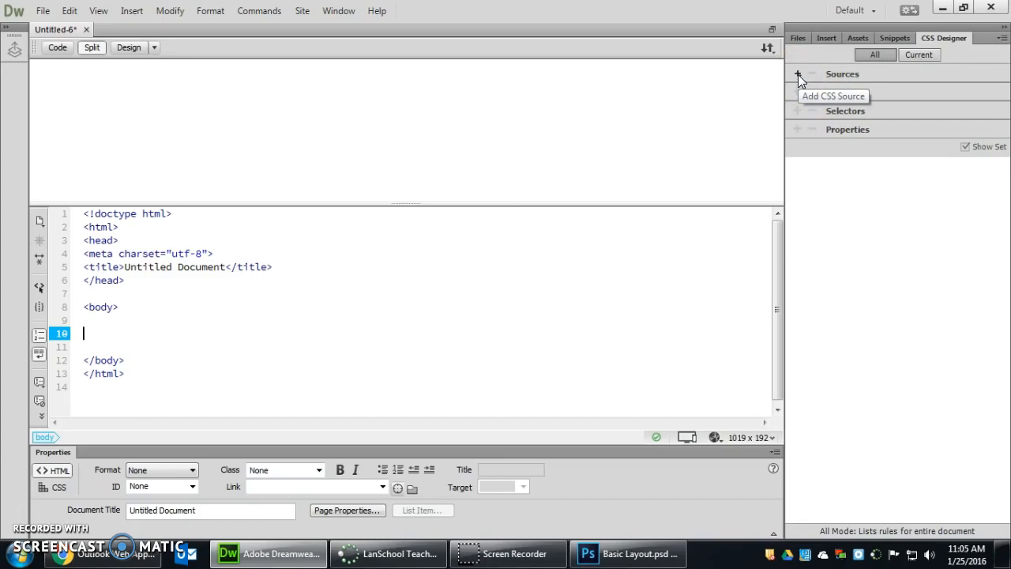
pyautogui.click(797, 73)
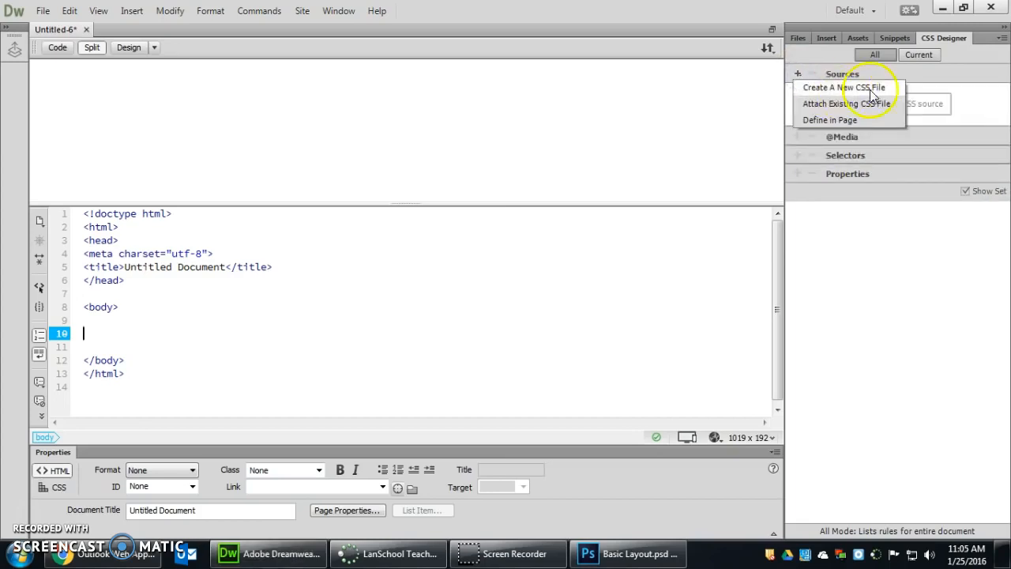
pyautogui.moveTo(896, 98)
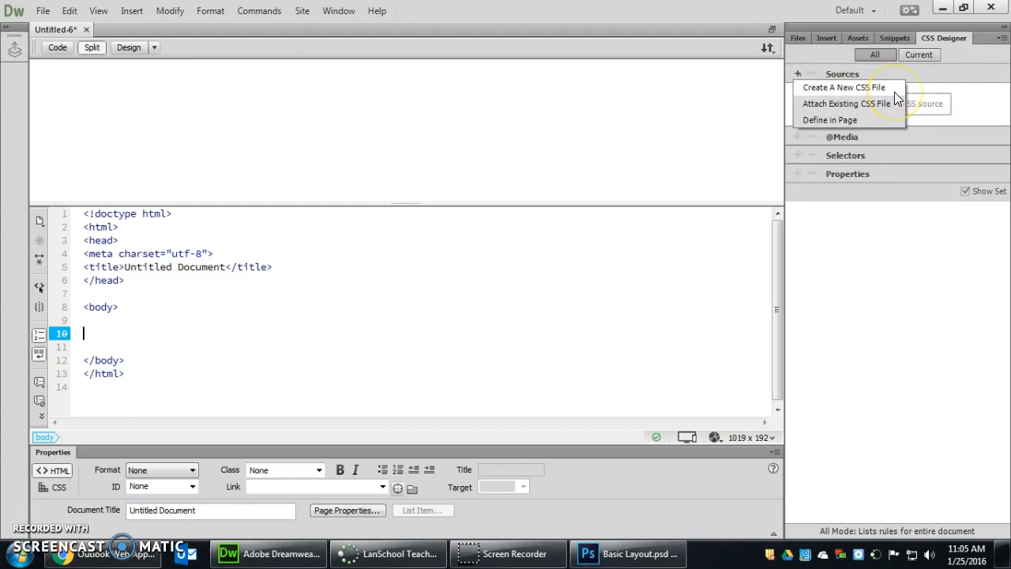
pyautogui.click(844, 87)
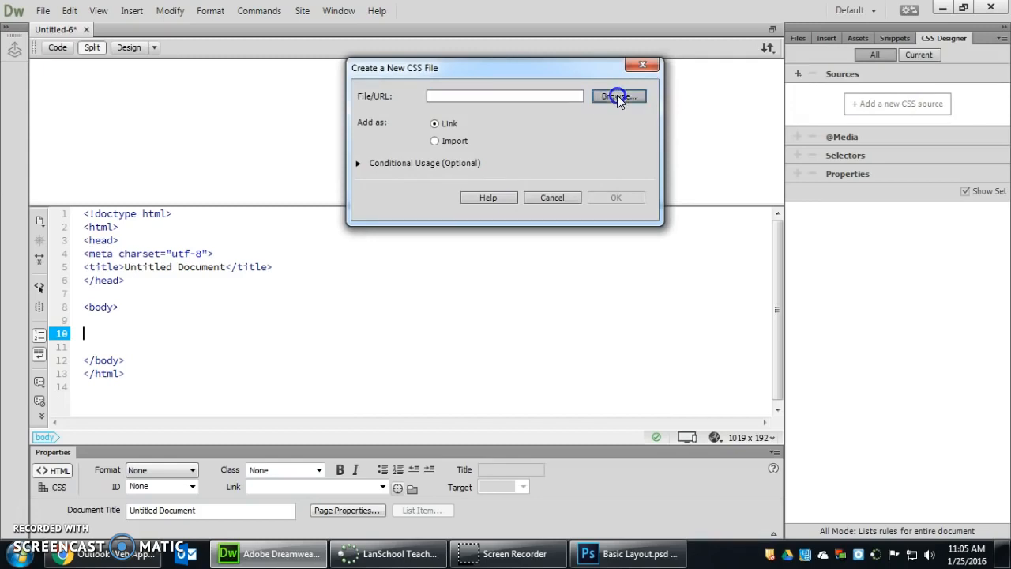
pyautogui.click(618, 95)
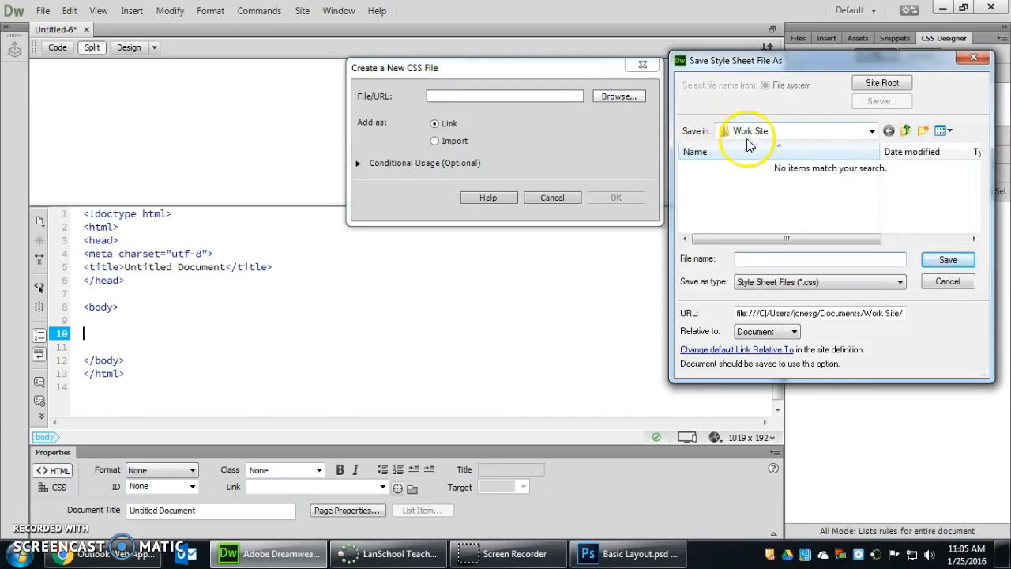
pyautogui.moveTo(772, 256)
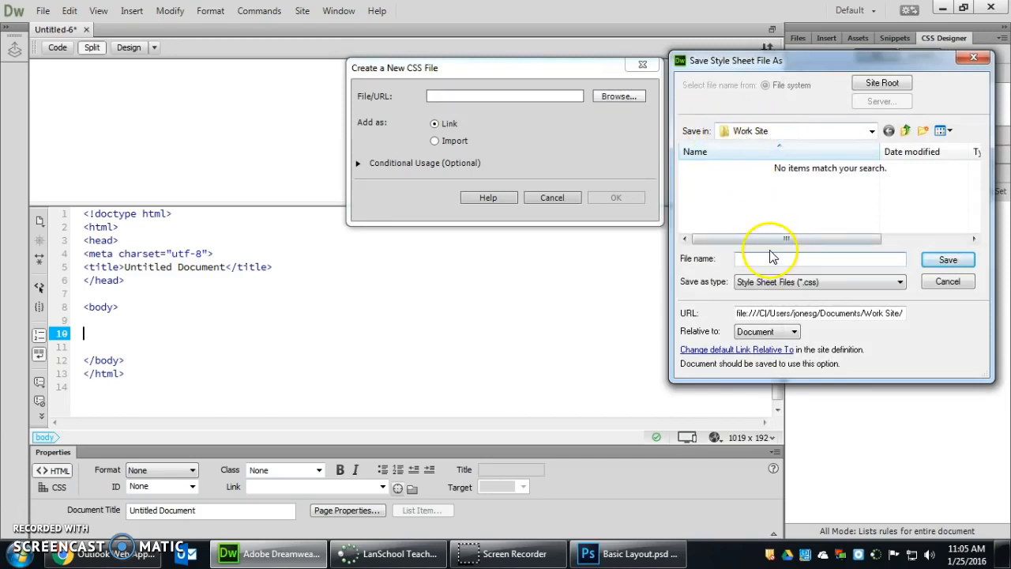
pyautogui.write('styles.')
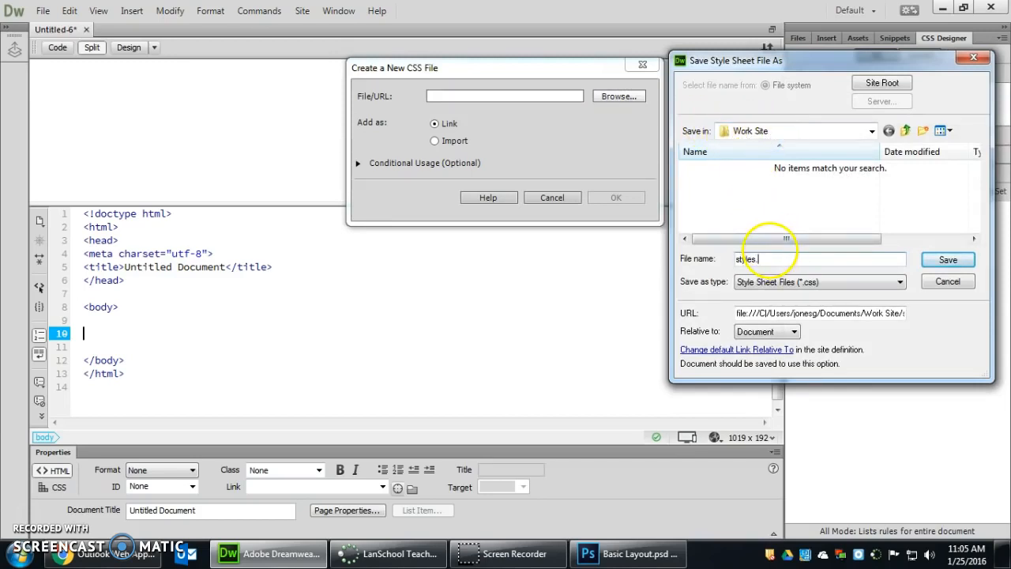
pyautogui.write('css')
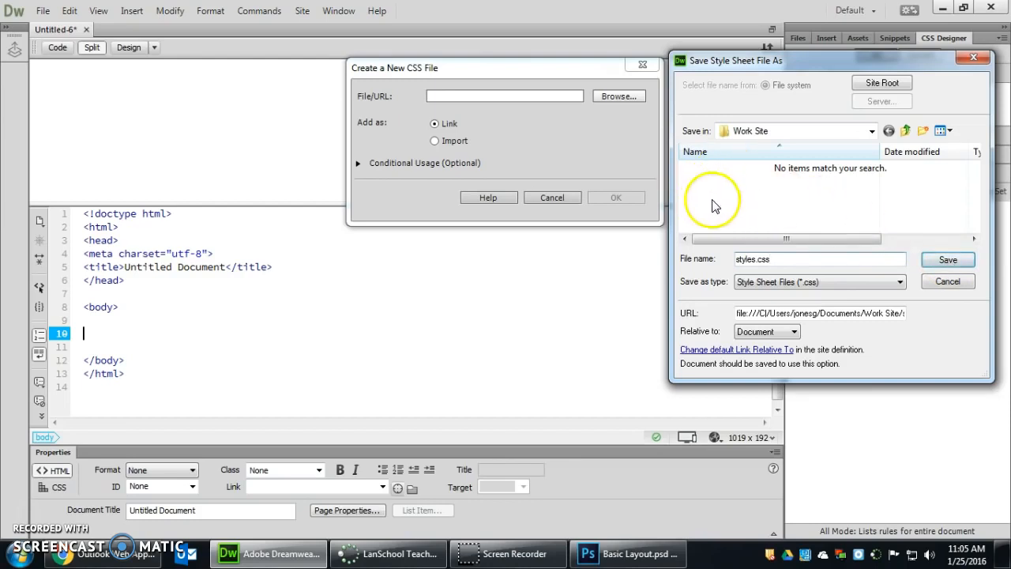
pyautogui.click(947, 259)
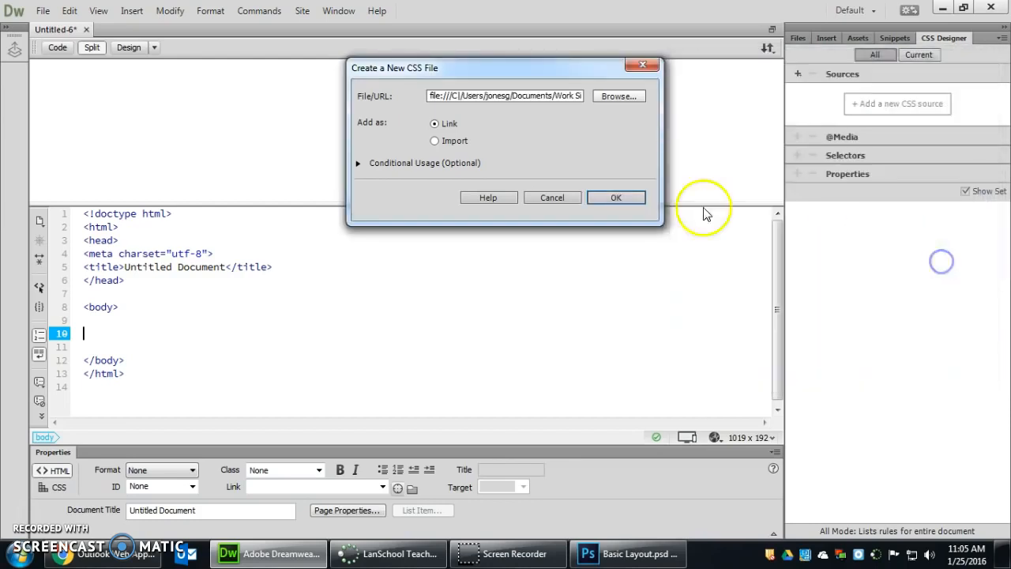
pyautogui.click(616, 198)
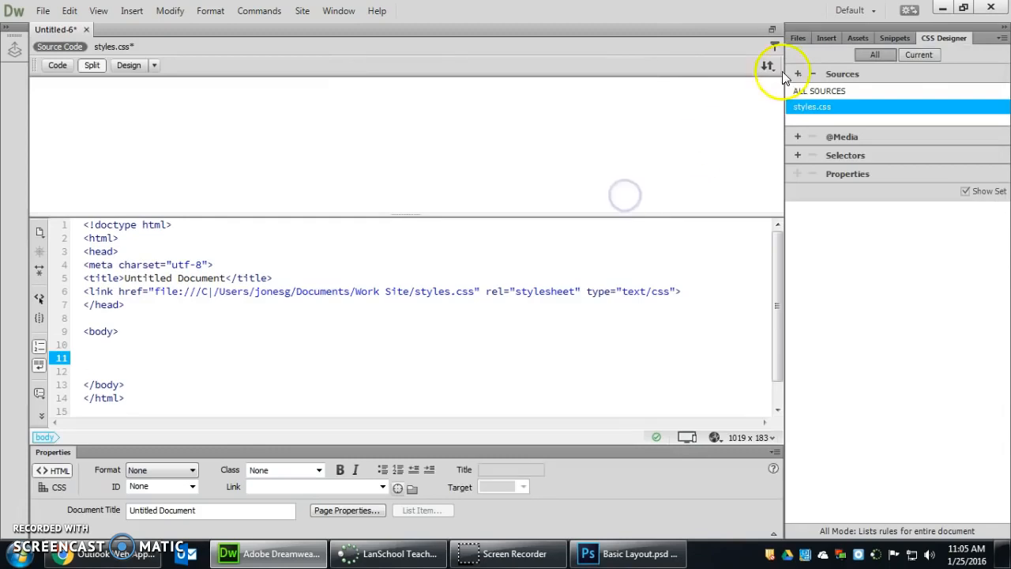
# Open styles.css from the related files bar after checking the Files panel
pyautogui.click(797, 38)
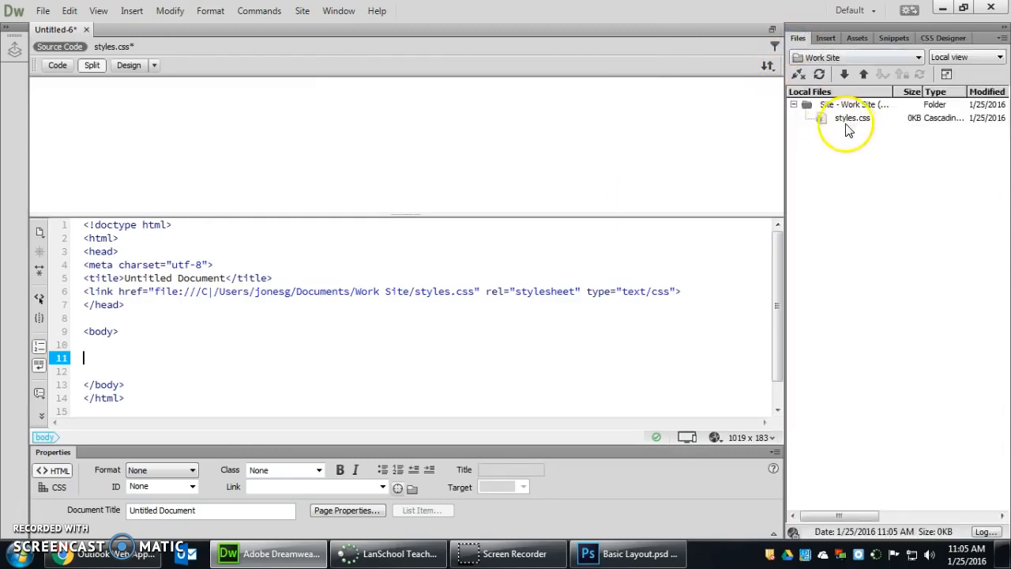
pyautogui.click(944, 37)
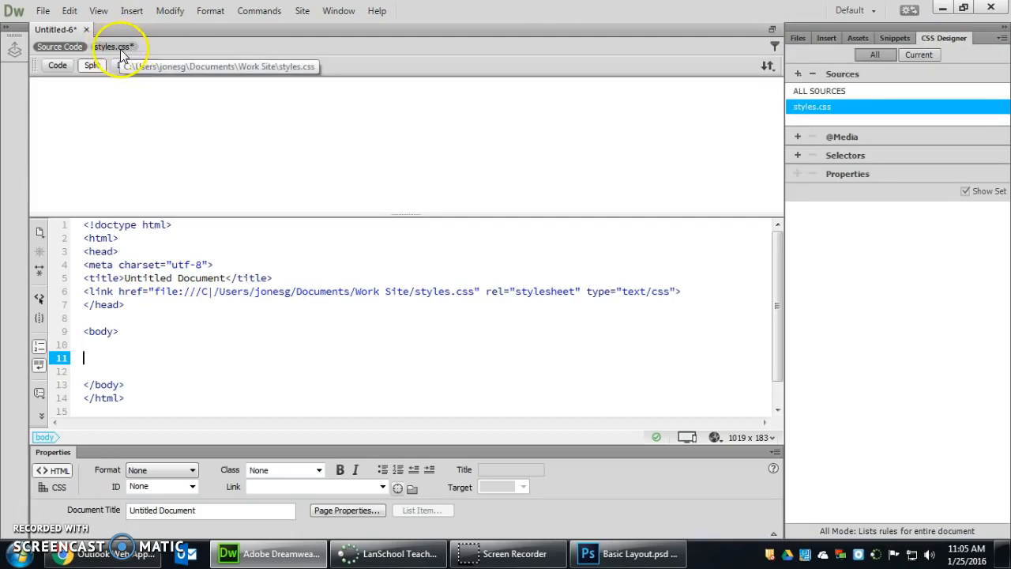
pyautogui.click(112, 46)
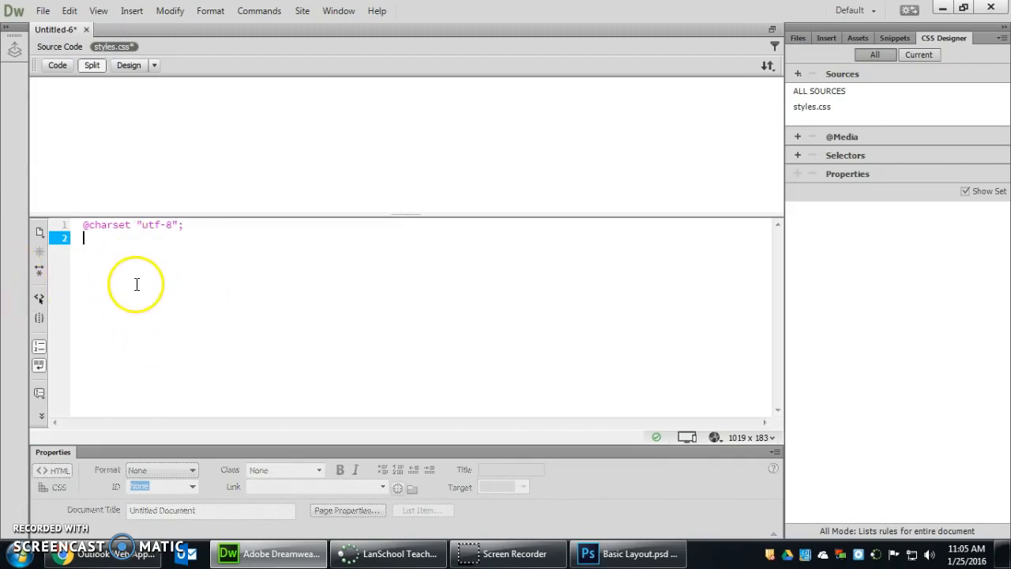
pyautogui.moveTo(75, 56)
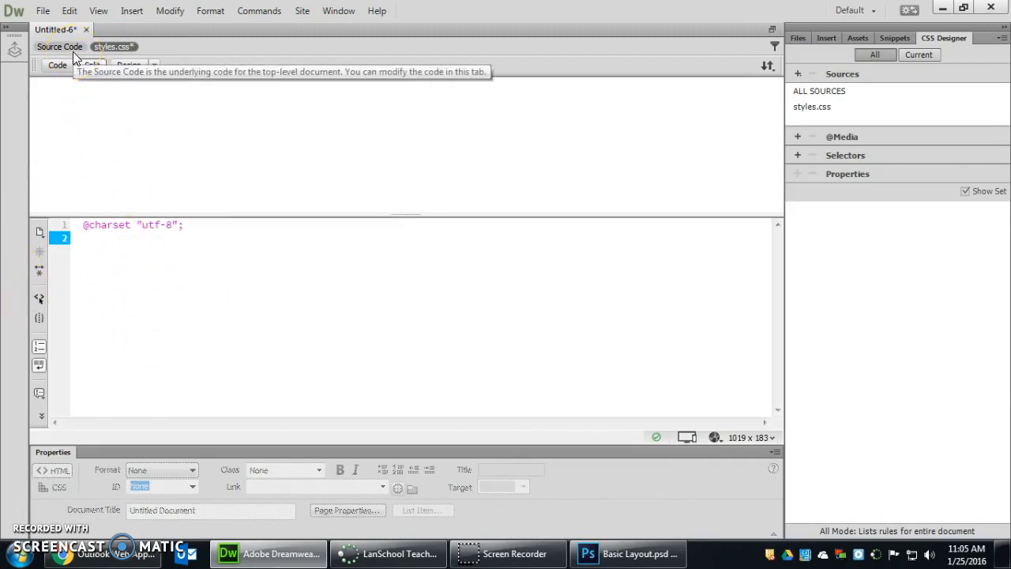
pyautogui.moveTo(867, 155)
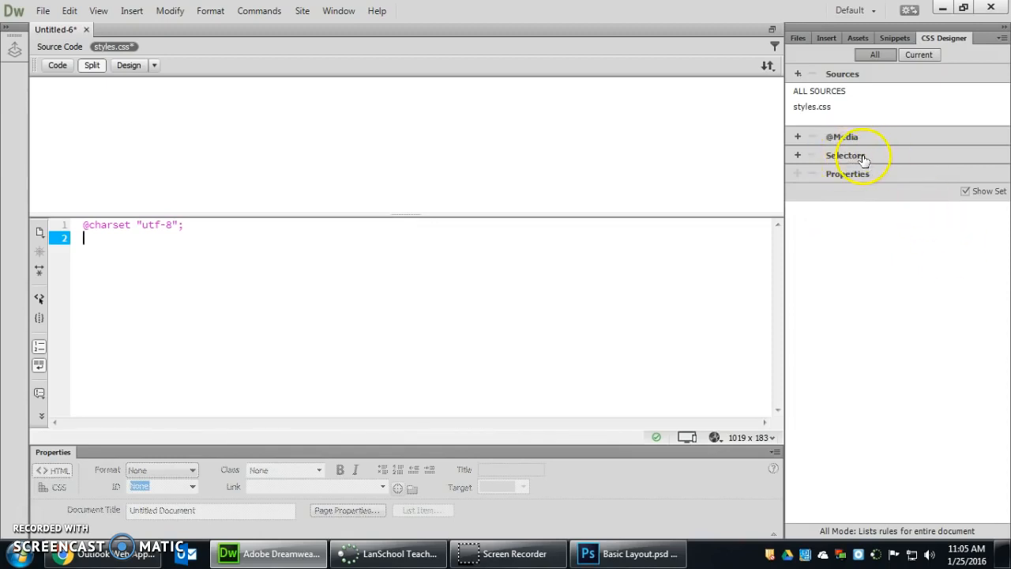
pyautogui.moveTo(851, 155)
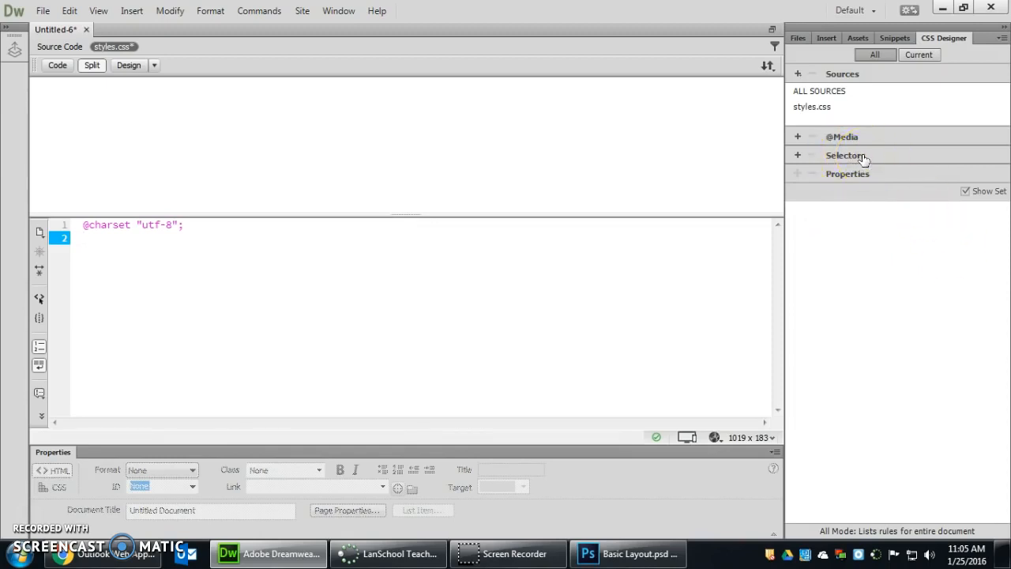
# Expand the Selectors section in CSS Designer
pyautogui.click(845, 155)
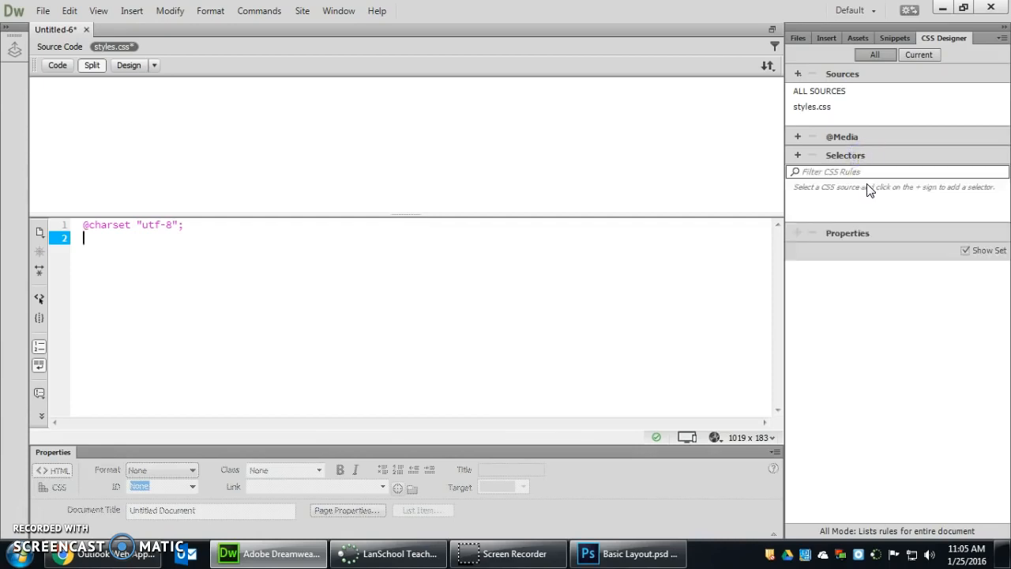
pyautogui.moveTo(871, 194)
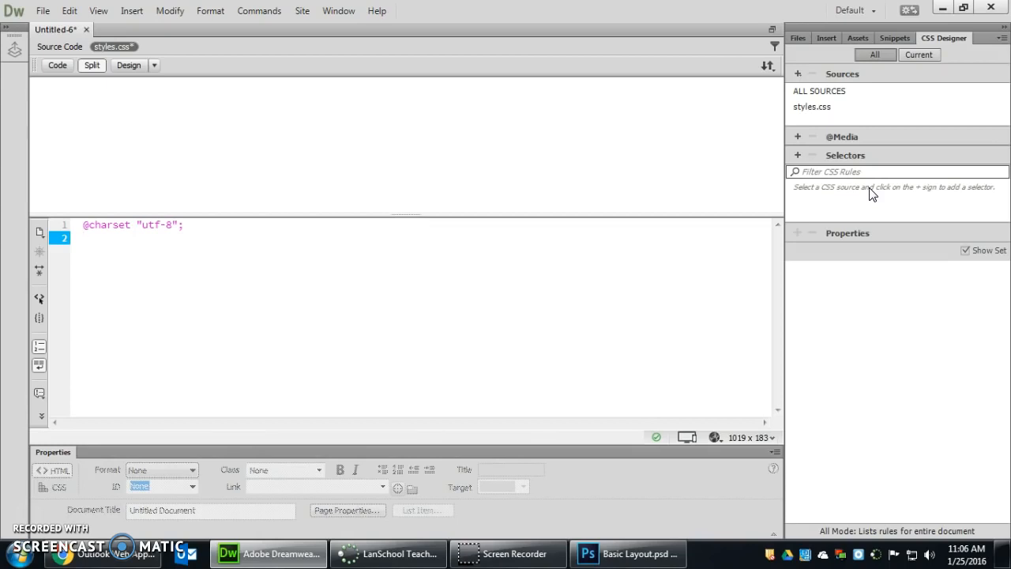
pyautogui.click(94, 238)
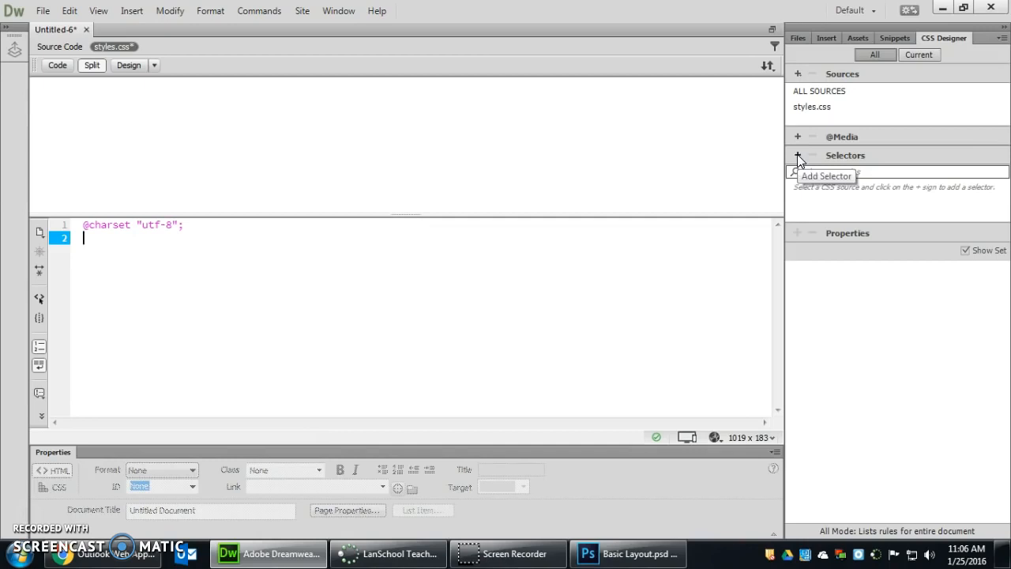
# Add a #wrapper selector, replacing the mistyped #container entry
pyautogui.click(797, 154)
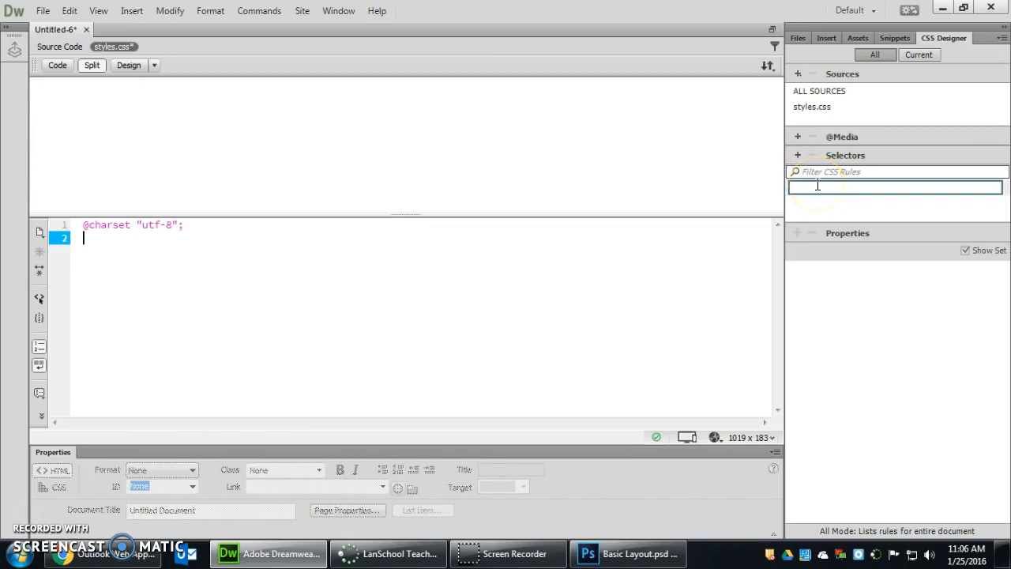
pyautogui.write('#con')
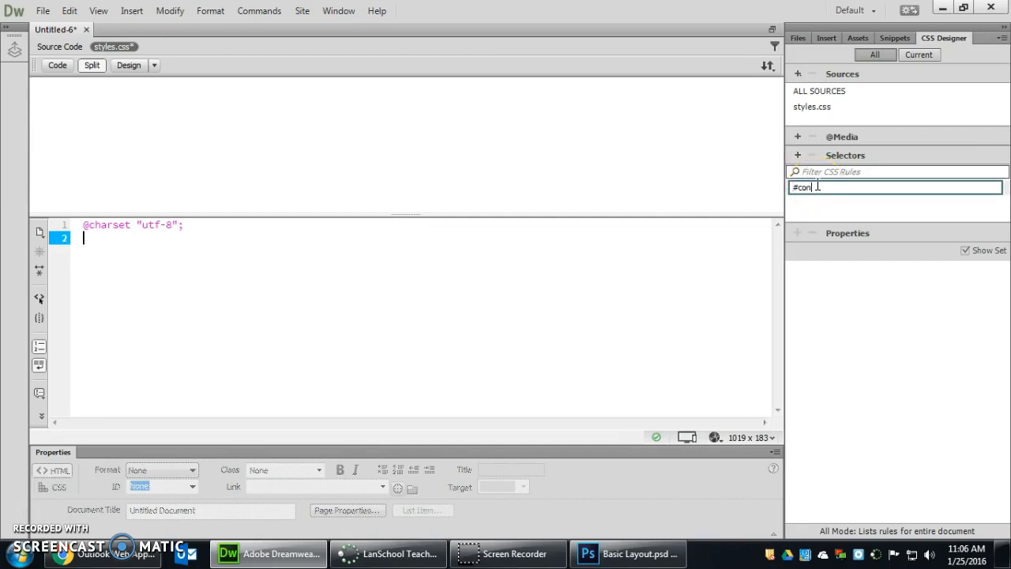
pyautogui.write('tainer')
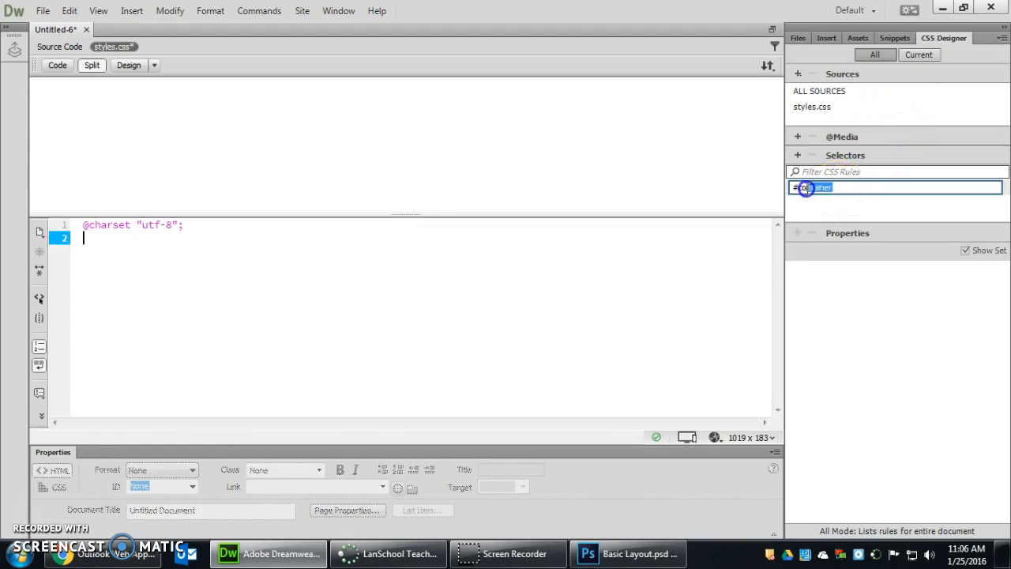
pyautogui.write('#wr')
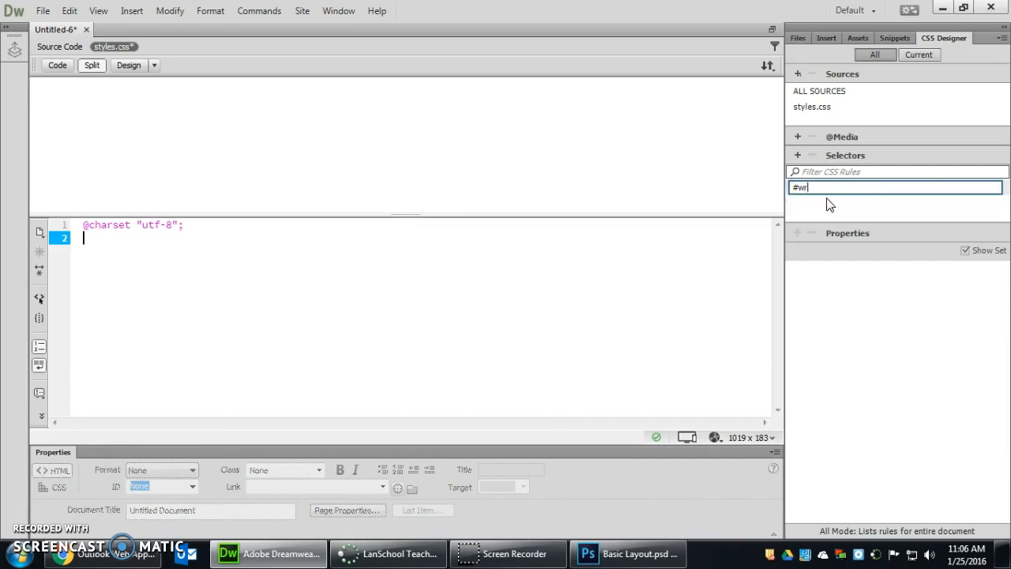
pyautogui.write('apper')
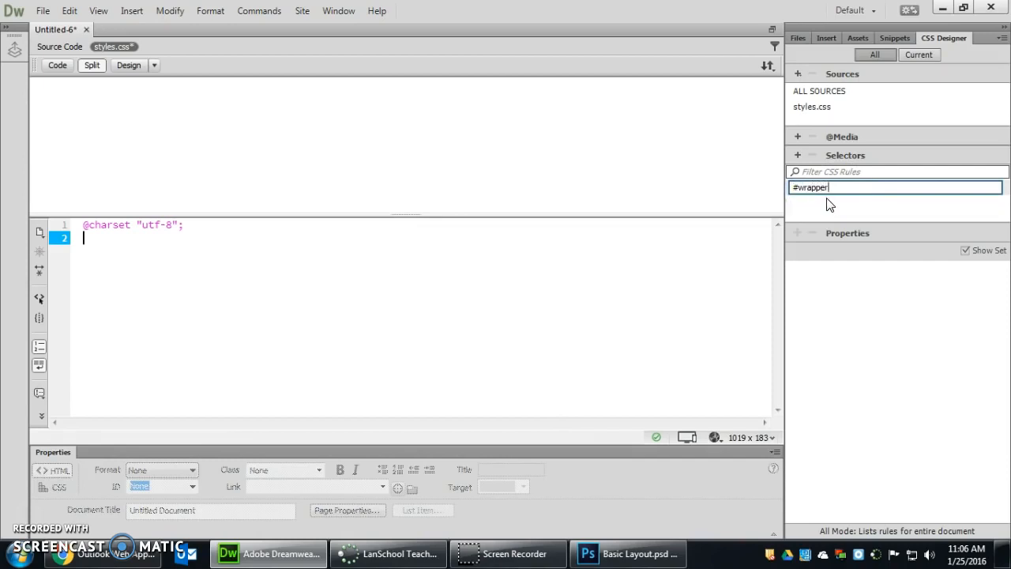
pyautogui.moveTo(849, 205)
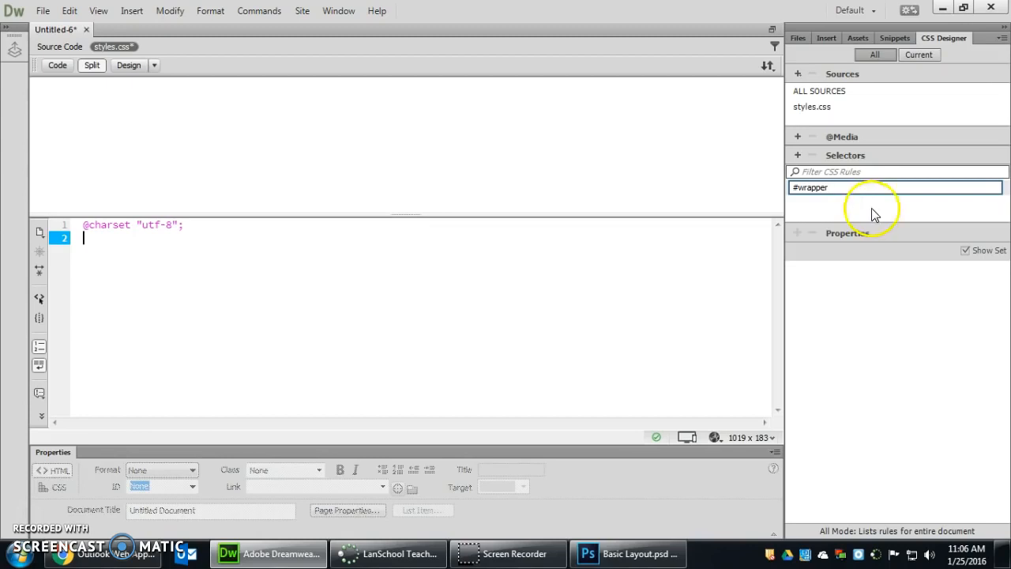
pyautogui.press('Return')
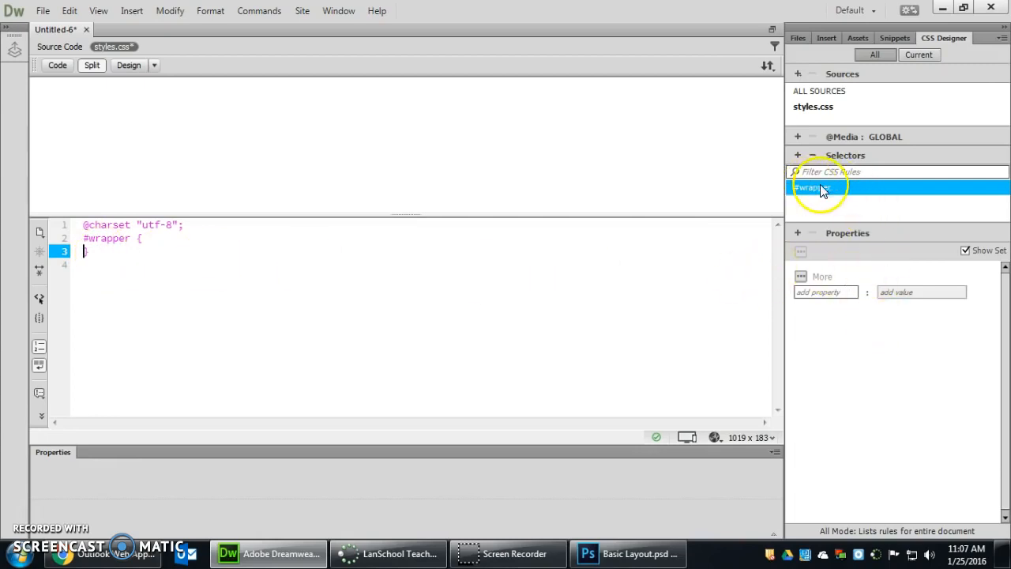
pyautogui.moveTo(849, 192)
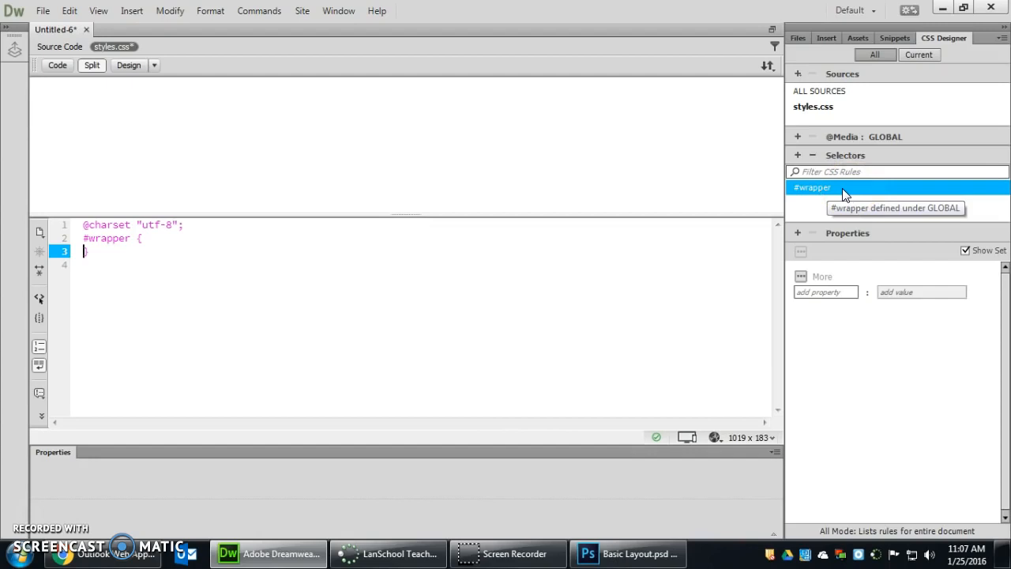
pyautogui.moveTo(845, 195)
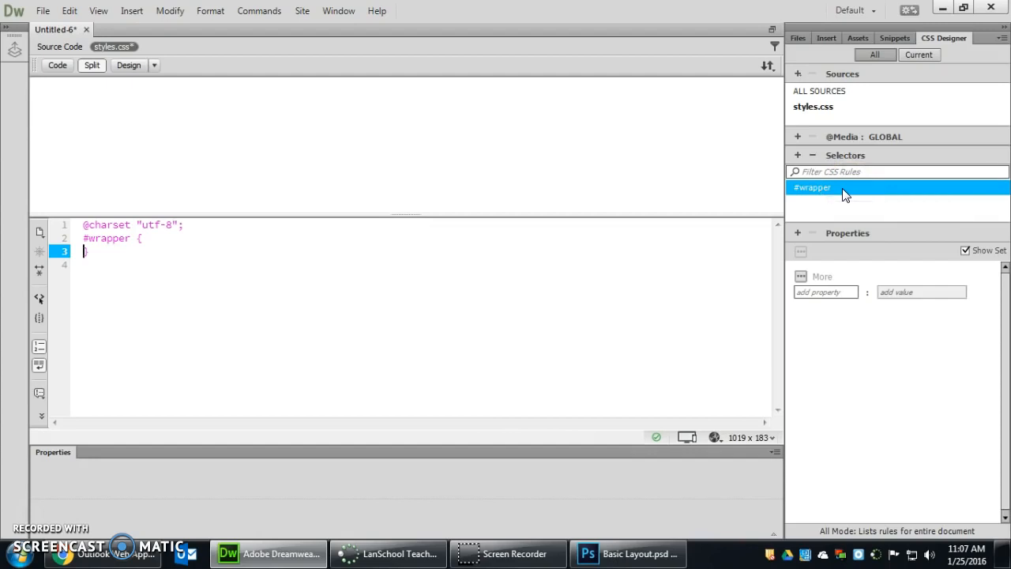
pyautogui.moveTo(825, 205)
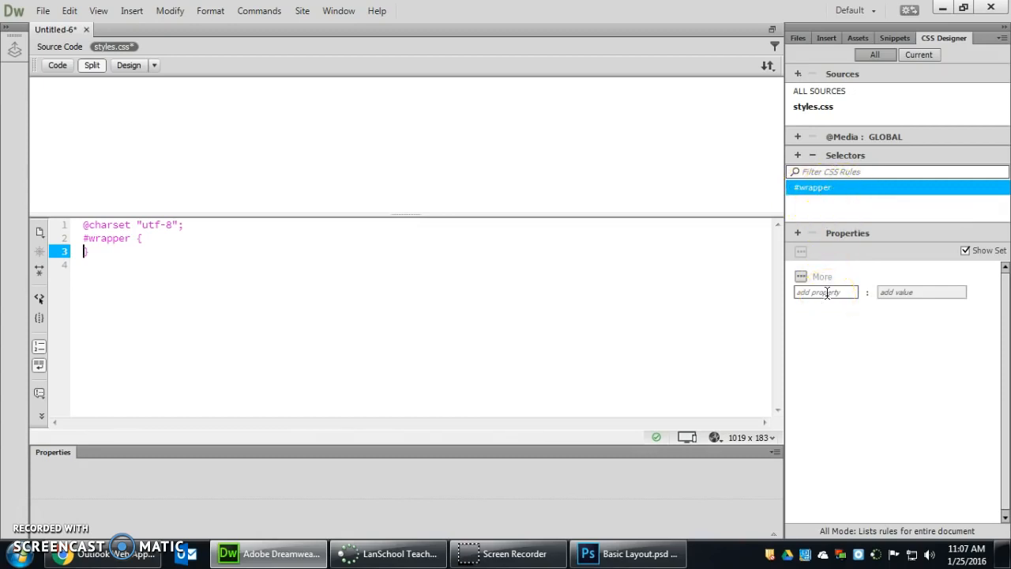
# Add a width property of 1366 to the #wrapper rule
pyautogui.click(826, 292)
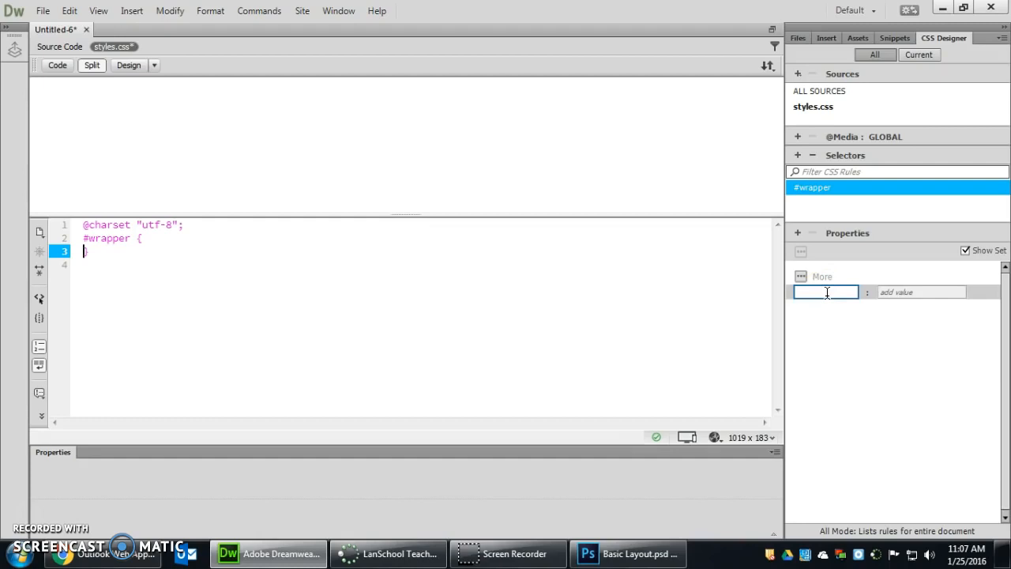
pyautogui.write('width')
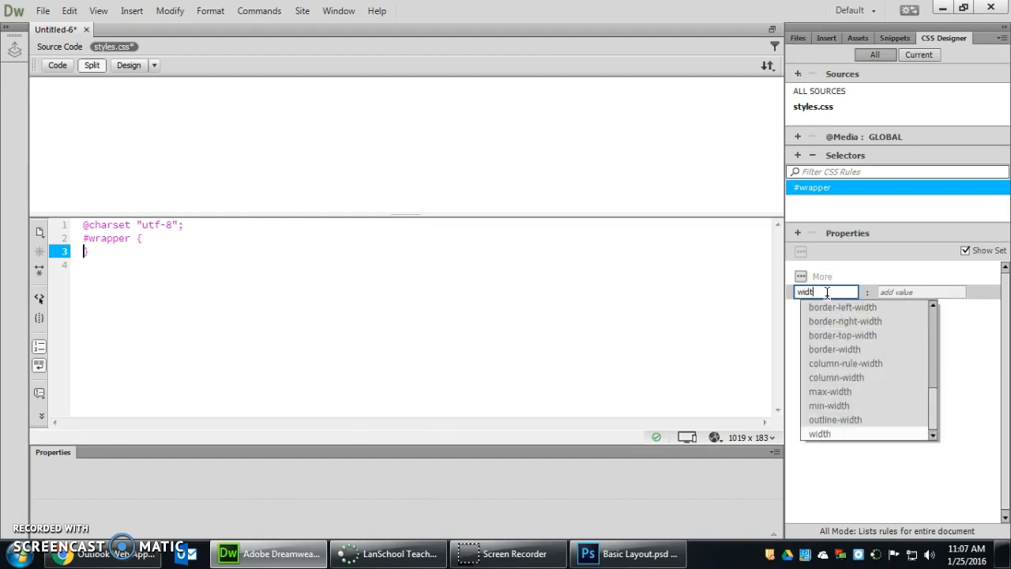
pyautogui.moveTo(885, 352)
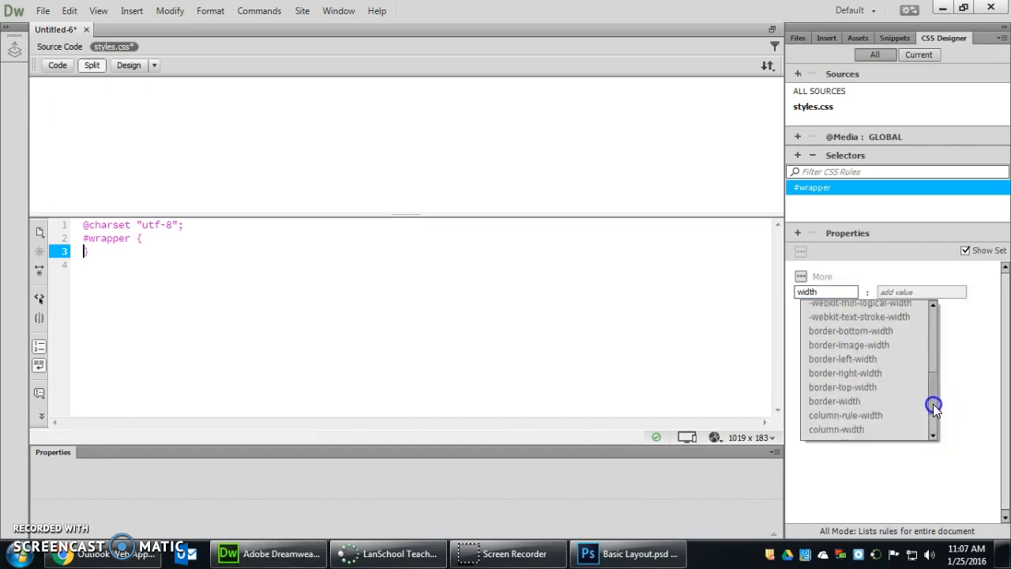
pyautogui.click(921, 292)
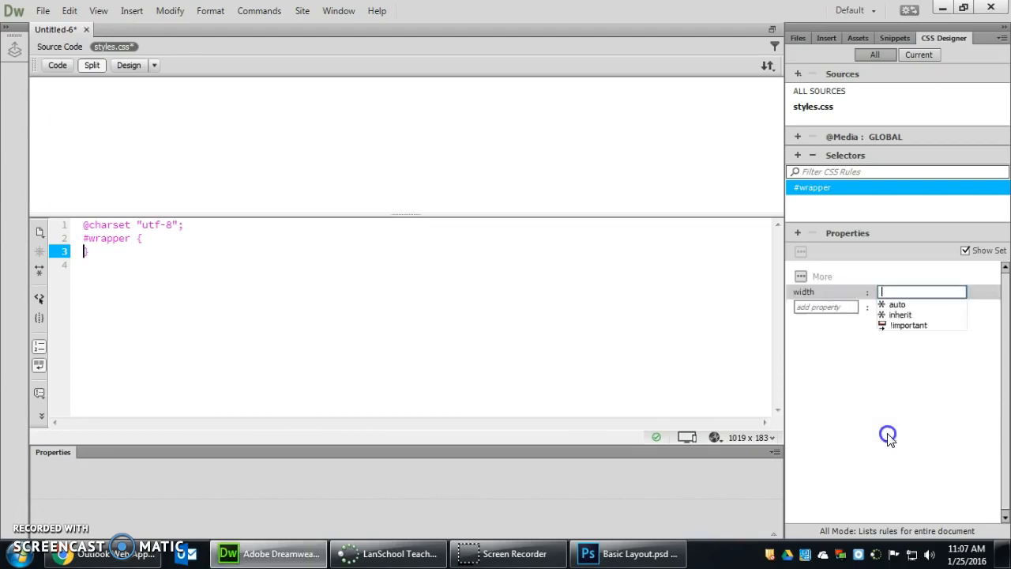
pyautogui.write('136')
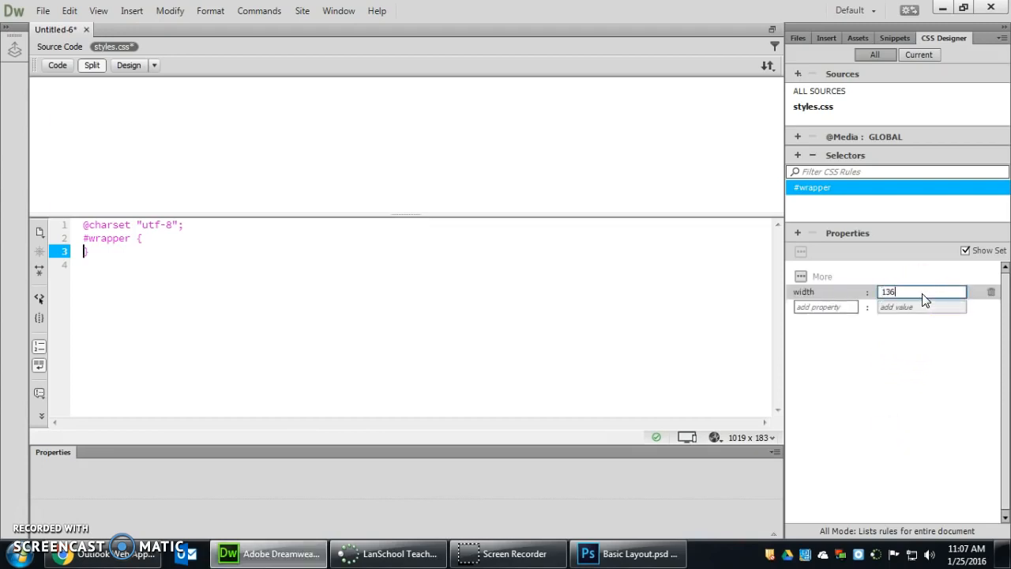
pyautogui.write('6')
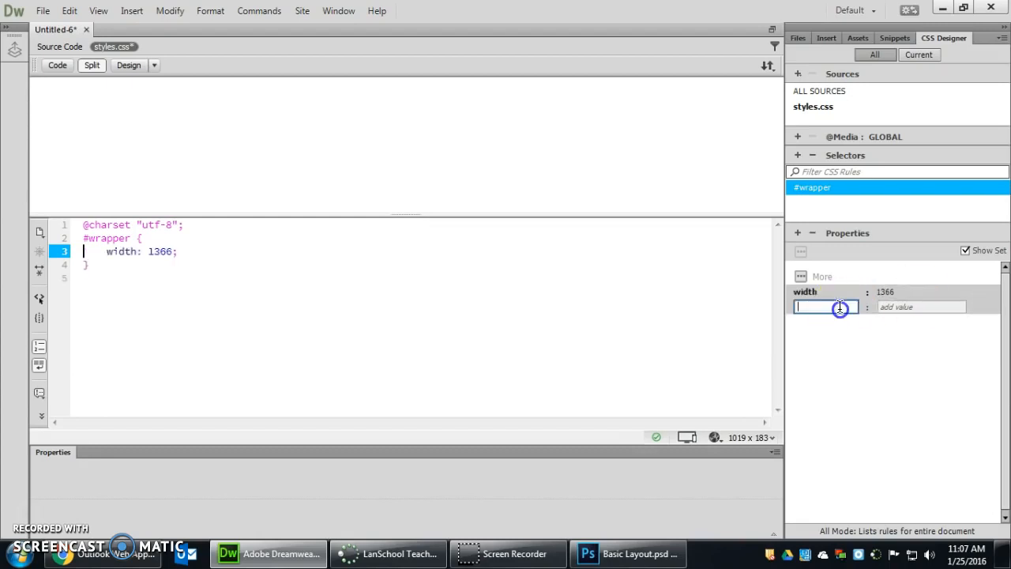
# Set the #wrapper background-color to #999999, then bring up the Photoshop mockup
pyautogui.write('background')
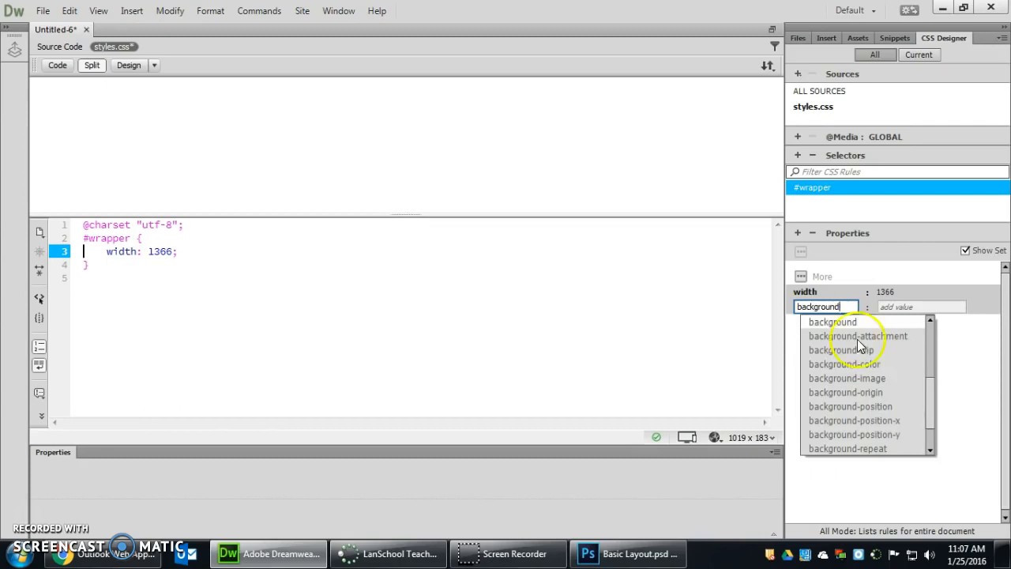
pyautogui.click(844, 364)
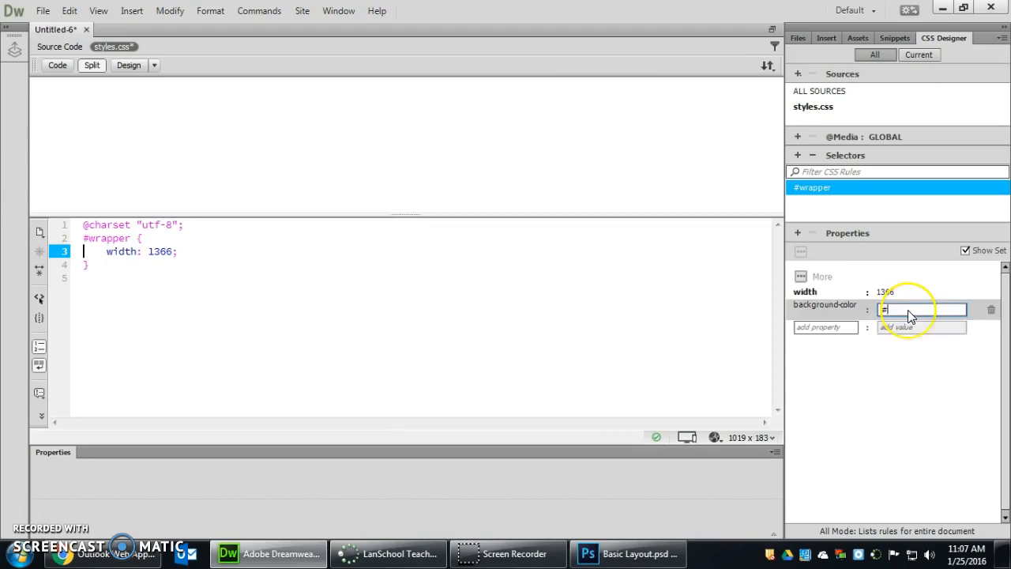
pyautogui.write('#999999')
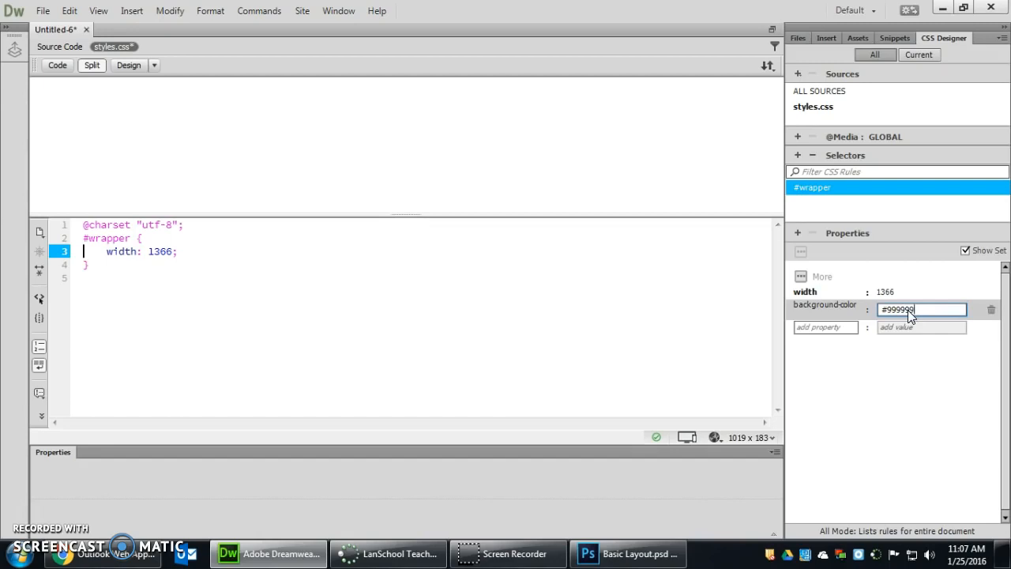
pyautogui.press('Return')
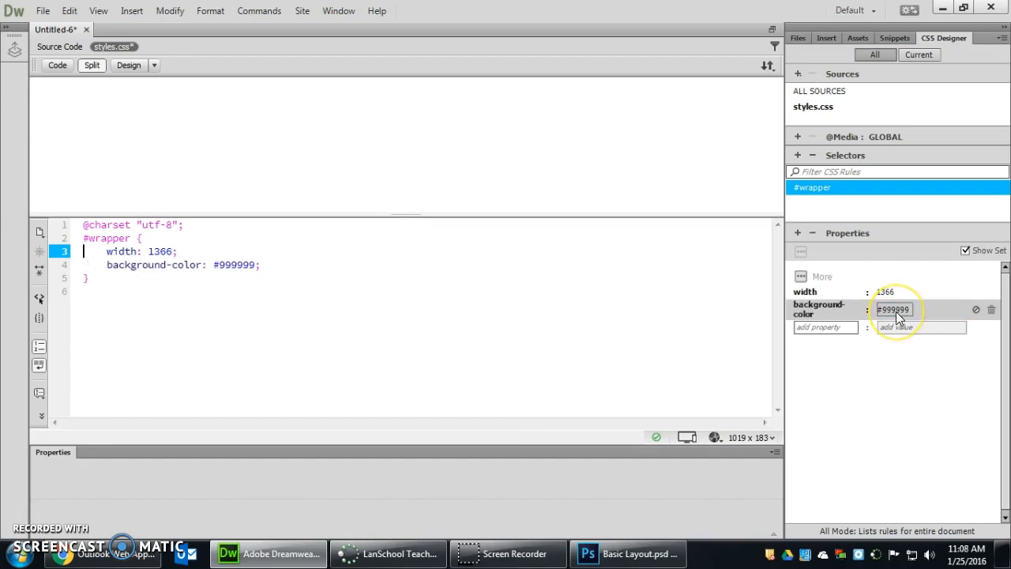
pyautogui.moveTo(841, 299)
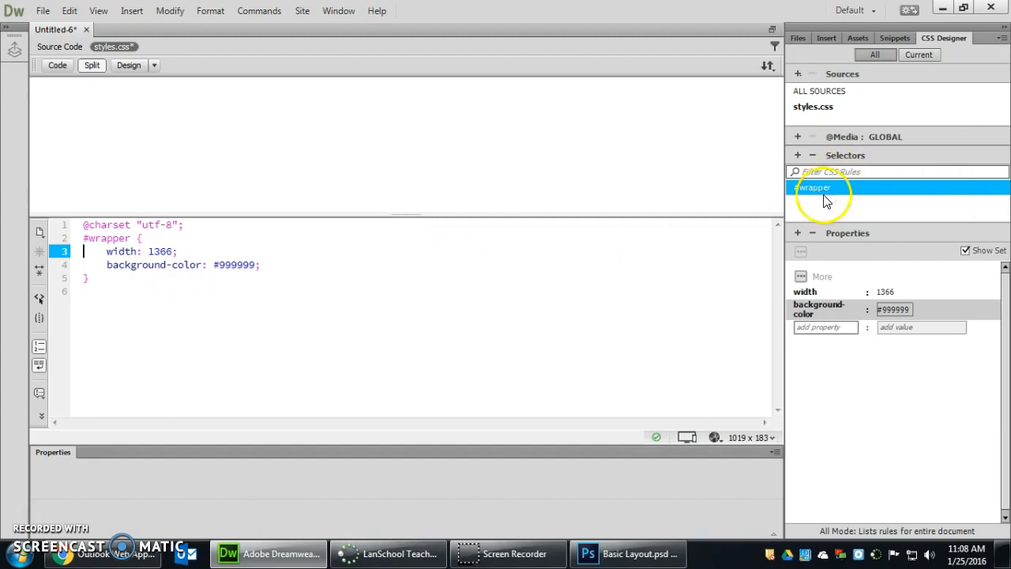
pyautogui.moveTo(822, 190)
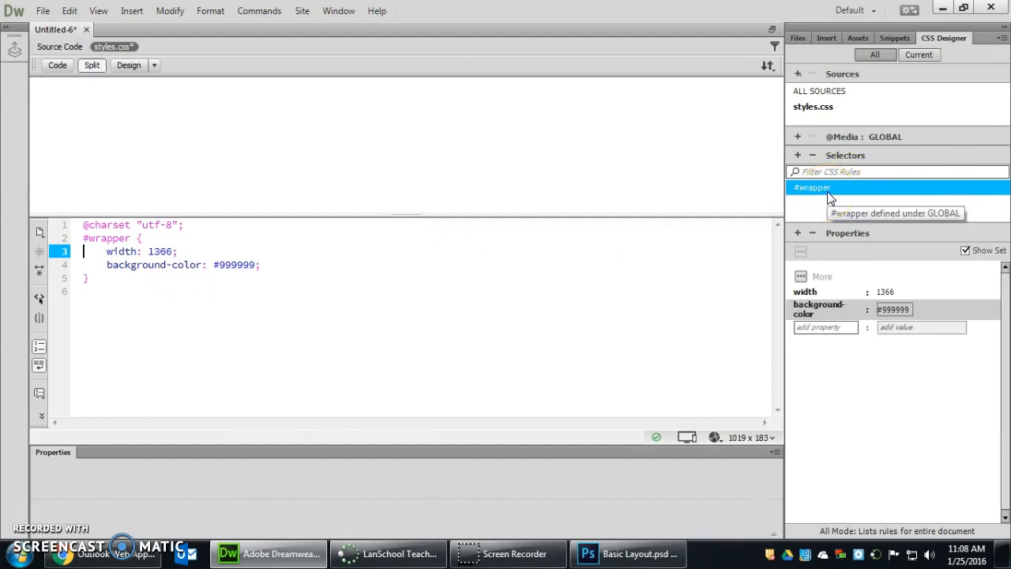
pyautogui.click(628, 553)
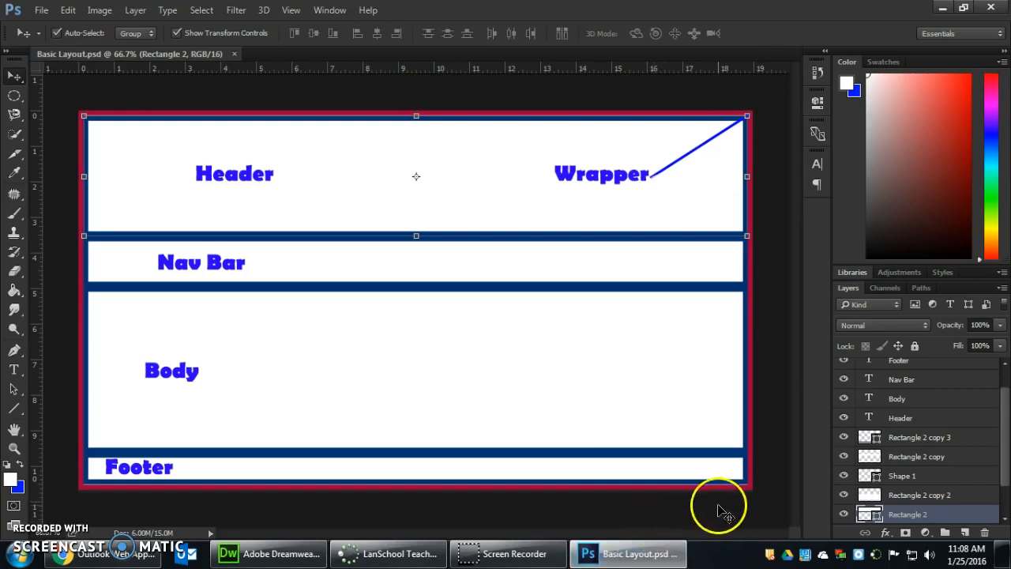
pyautogui.moveTo(43, 138)
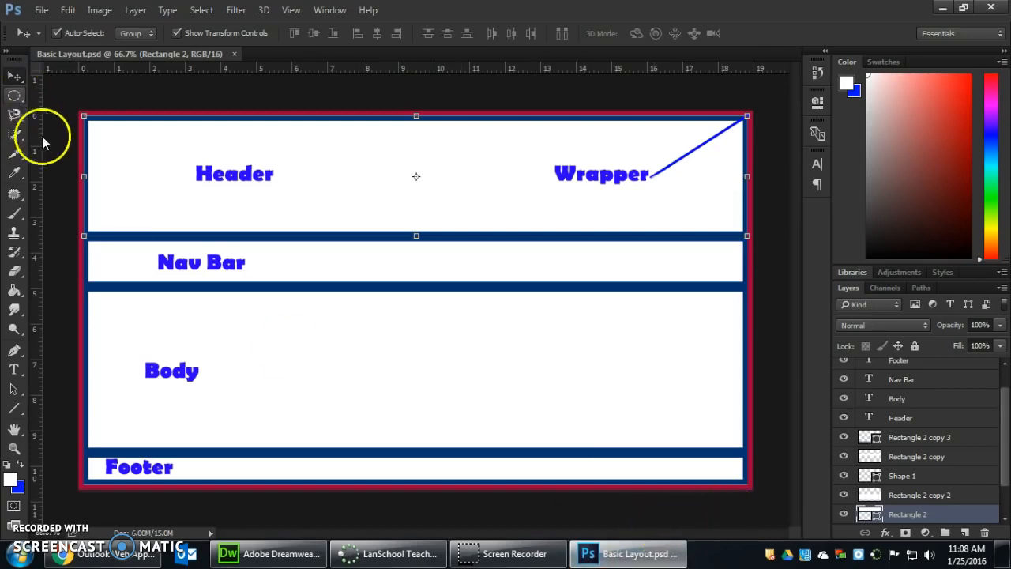
pyautogui.moveTo(249, 210)
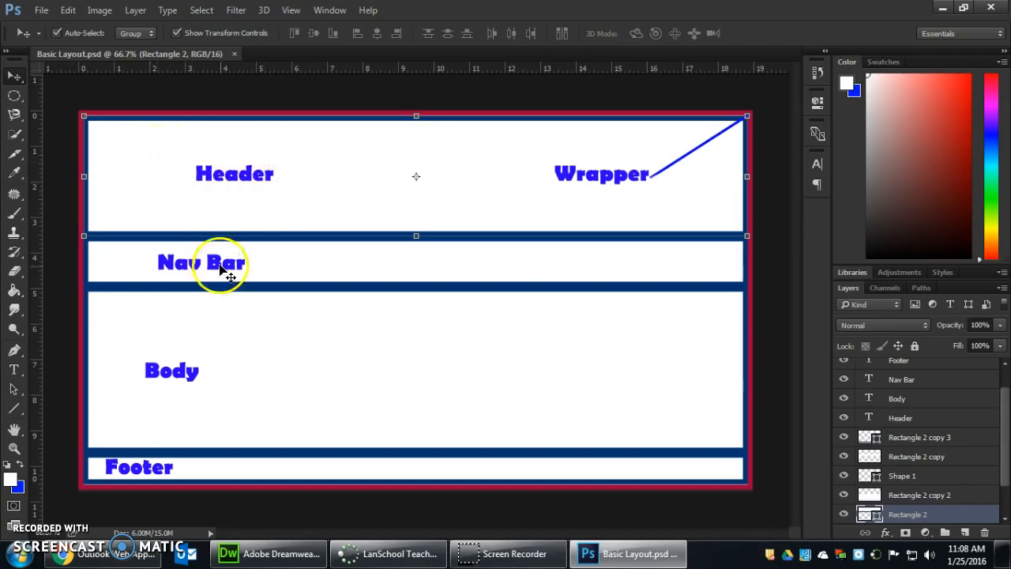
pyautogui.moveTo(167, 451)
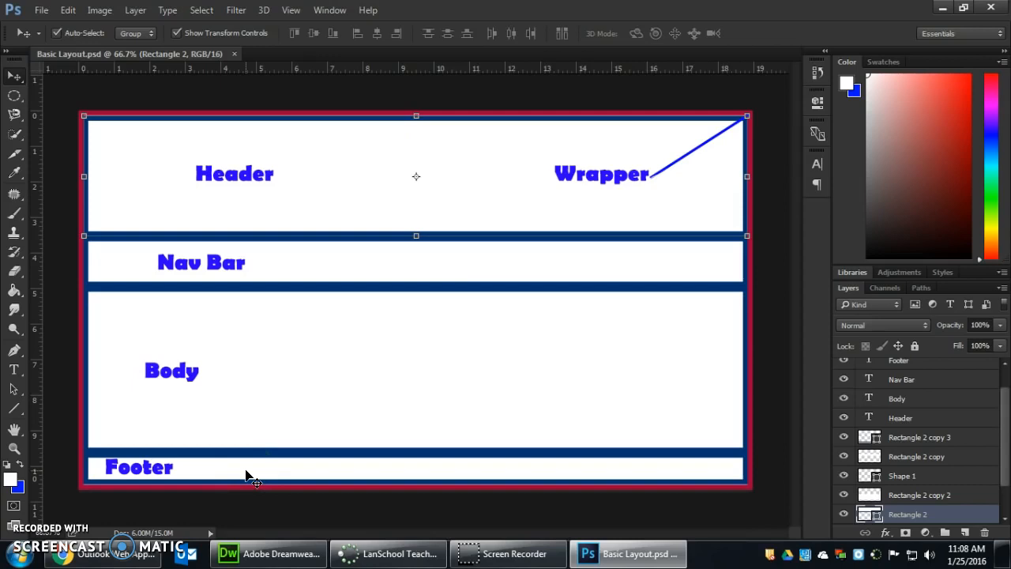
pyautogui.moveTo(553, 183)
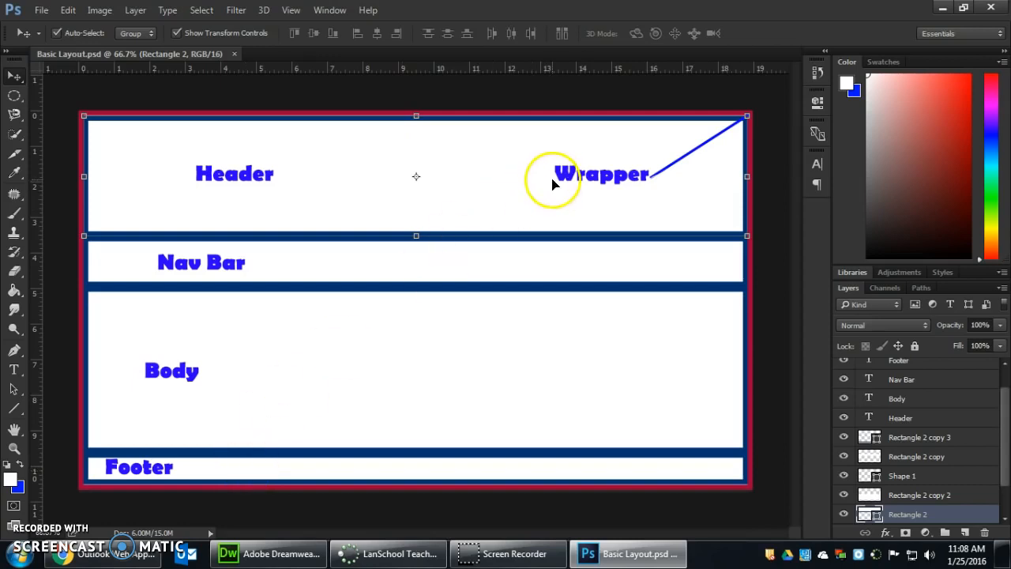
pyautogui.moveTo(620, 191)
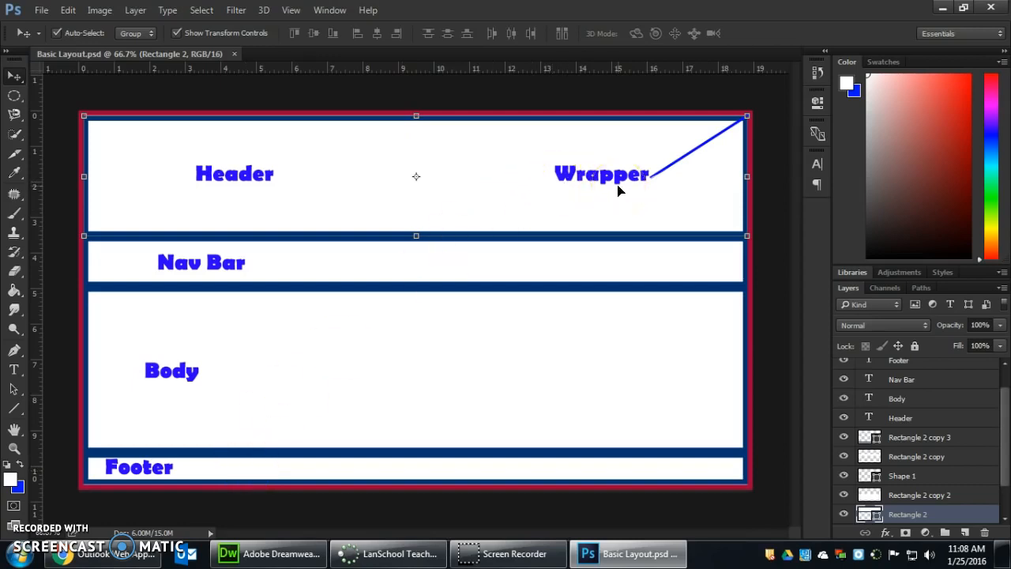
pyautogui.moveTo(85, 109)
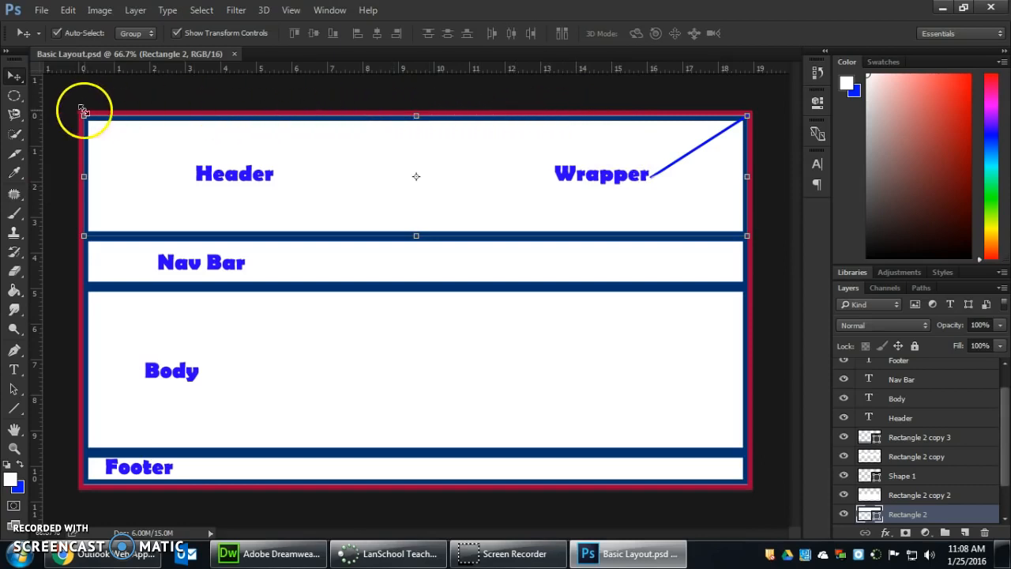
pyautogui.moveTo(85, 393)
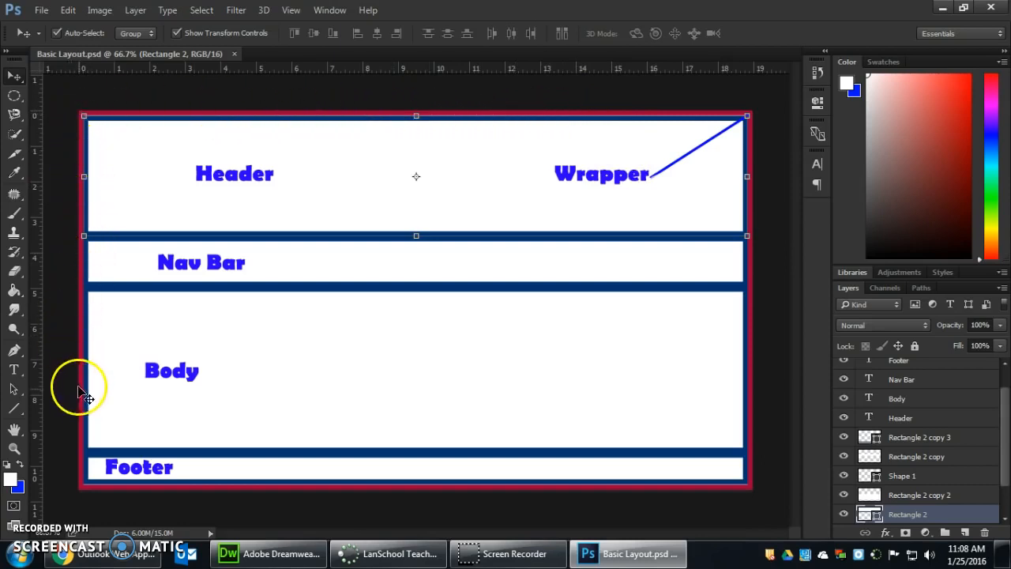
pyautogui.moveTo(79, 497)
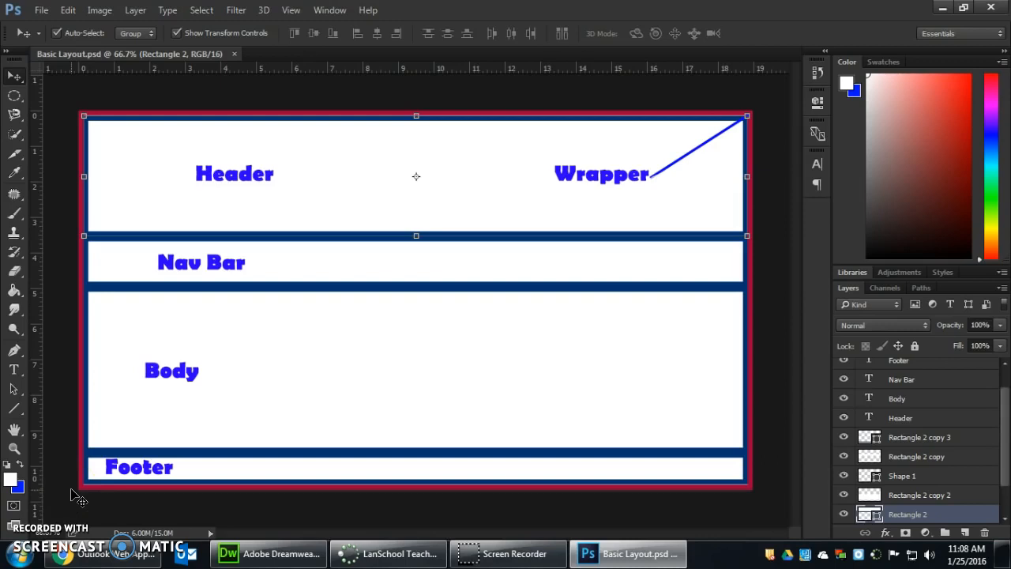
pyautogui.moveTo(138, 83)
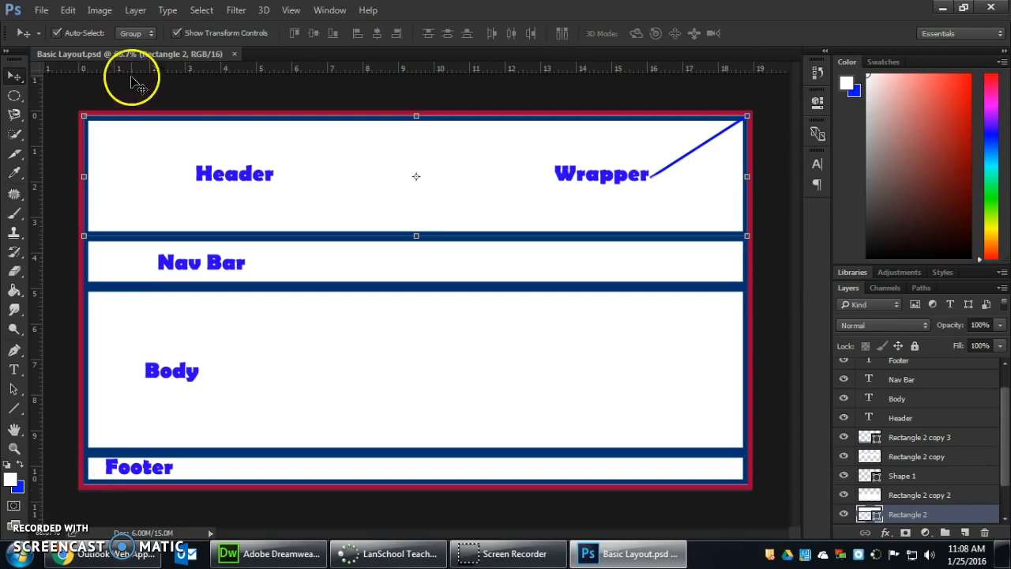
pyautogui.moveTo(594, 95)
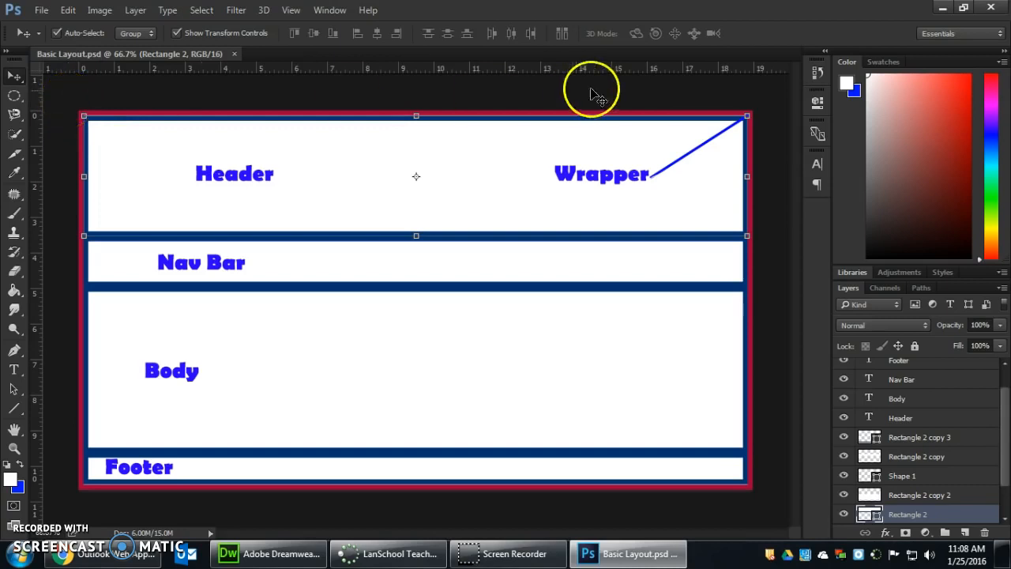
pyautogui.moveTo(746, 150)
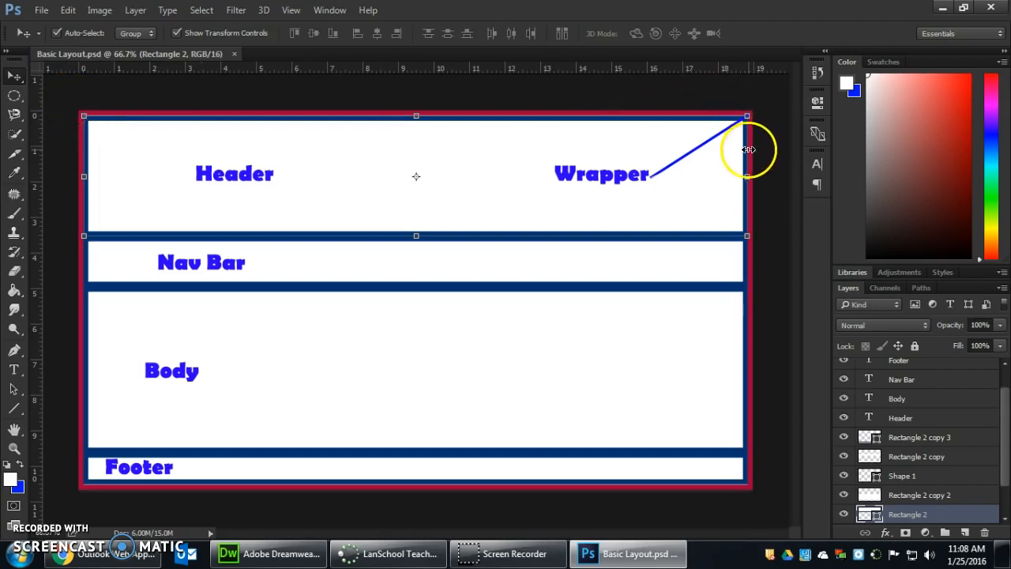
# Switch the Photoshop rulers to pixels, then return to Dreamweaver
pyautogui.rightClick(600, 69)
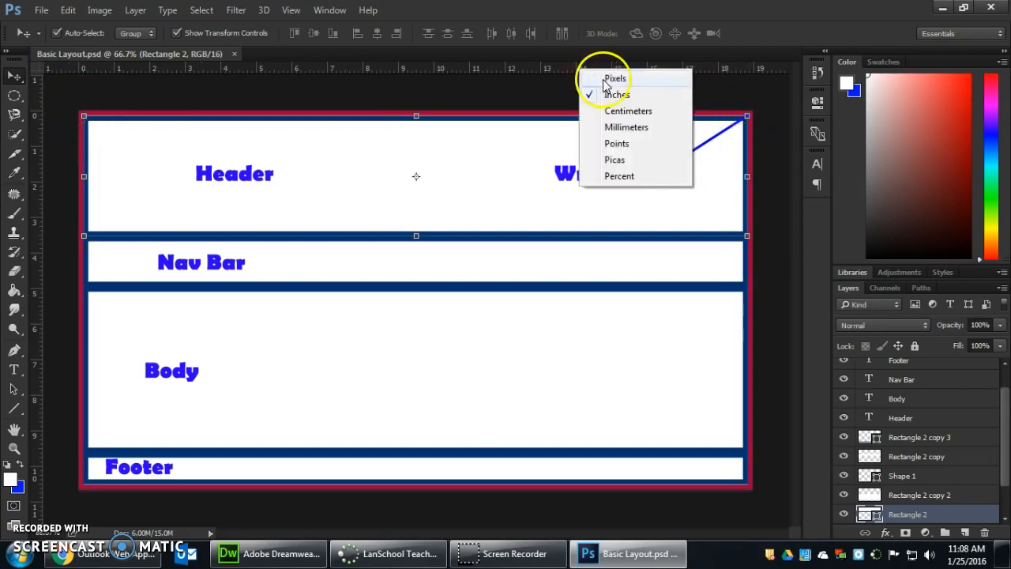
pyautogui.click(614, 78)
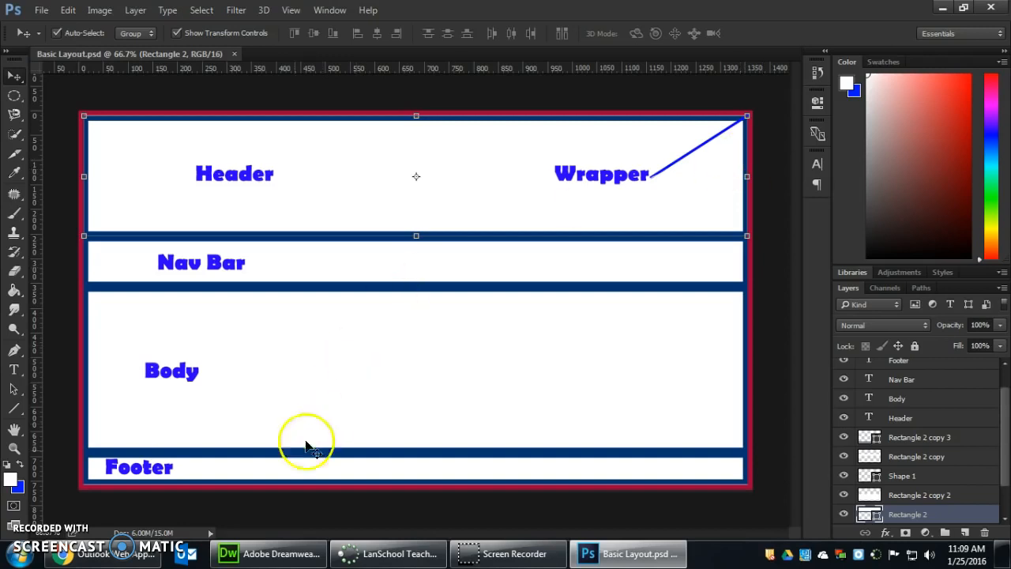
pyautogui.moveTo(268, 552)
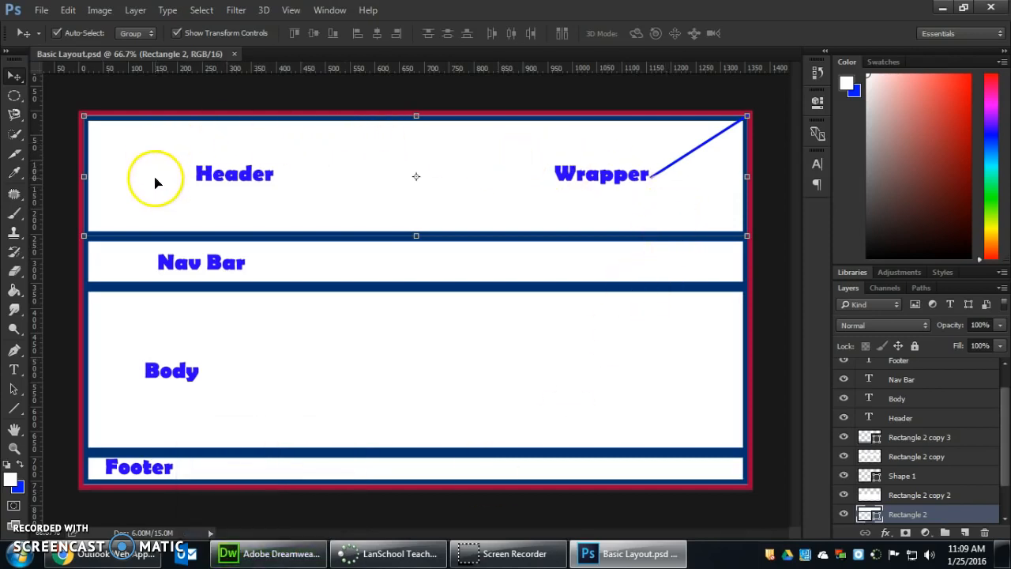
pyautogui.moveTo(211, 237)
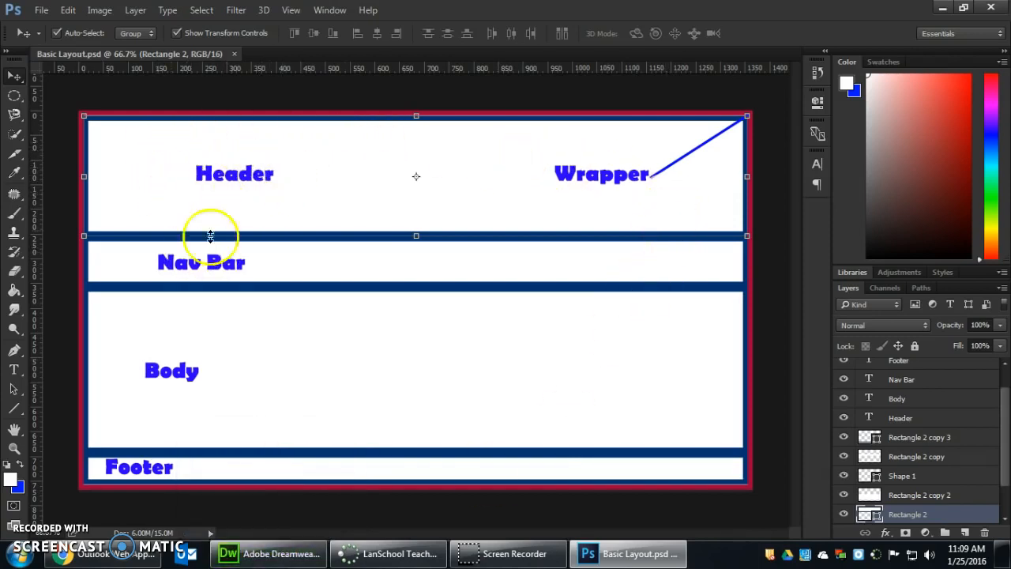
pyautogui.moveTo(188, 433)
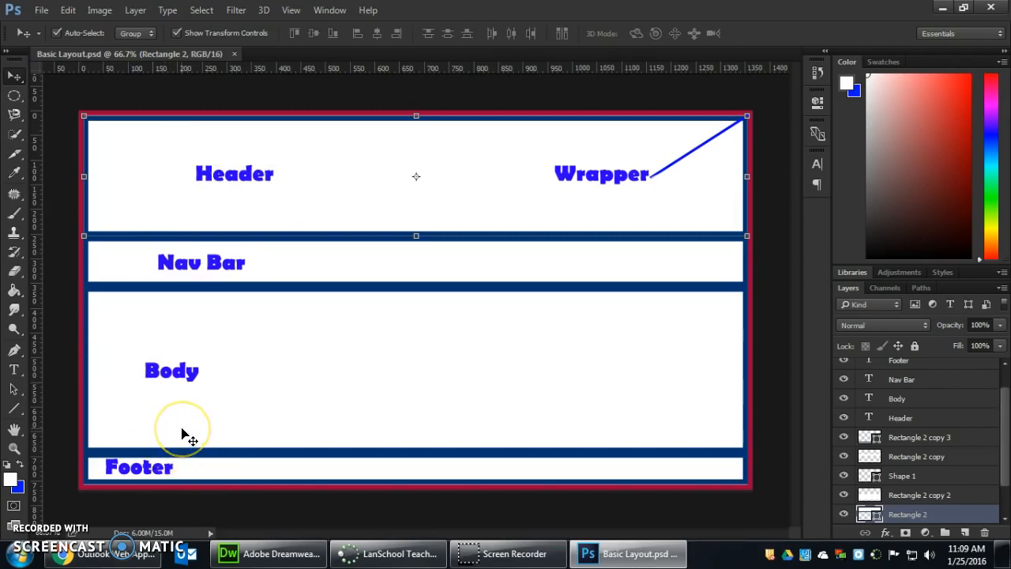
pyautogui.moveTo(189, 434)
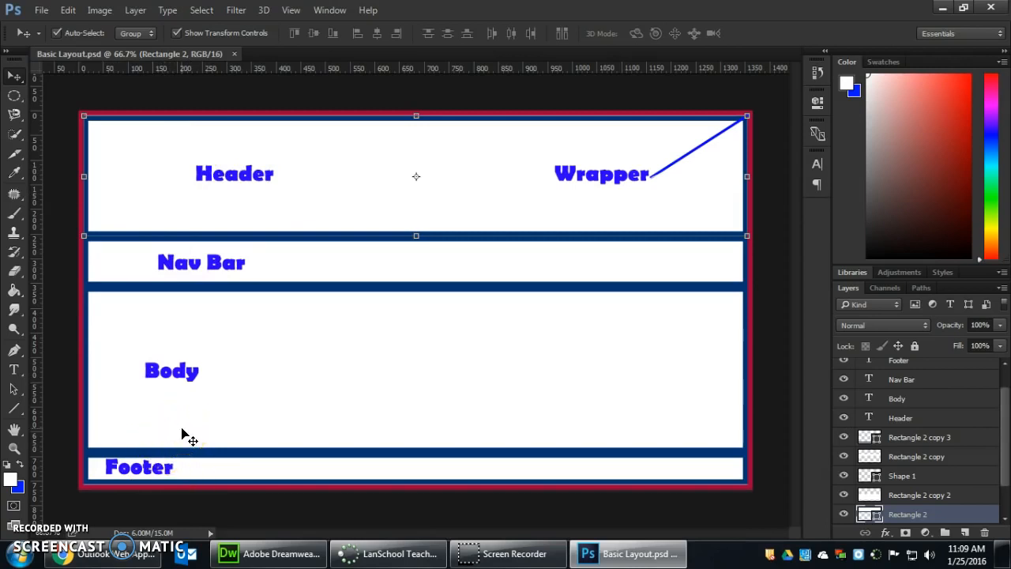
pyautogui.moveTo(536, 177)
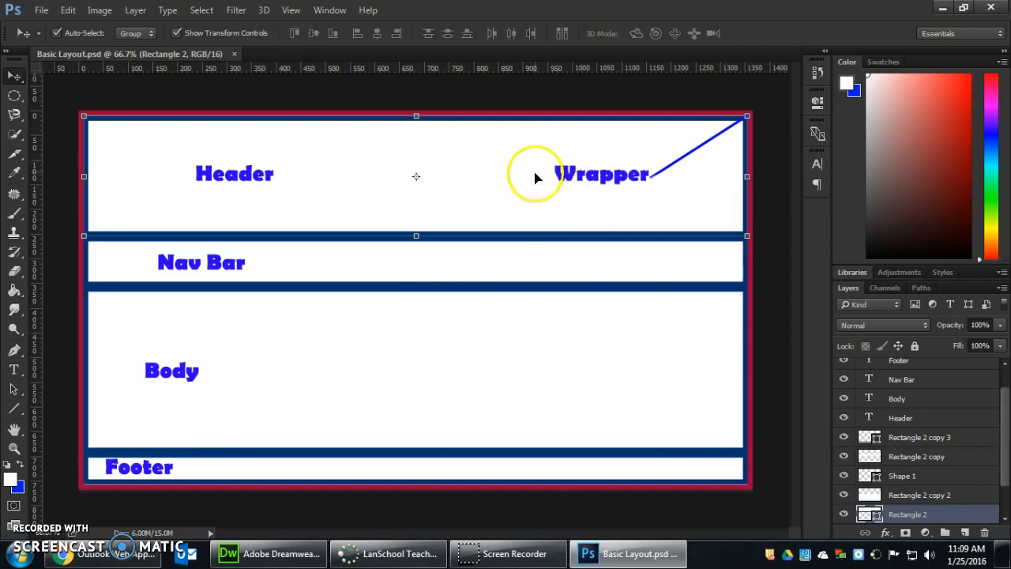
pyautogui.moveTo(351, 362)
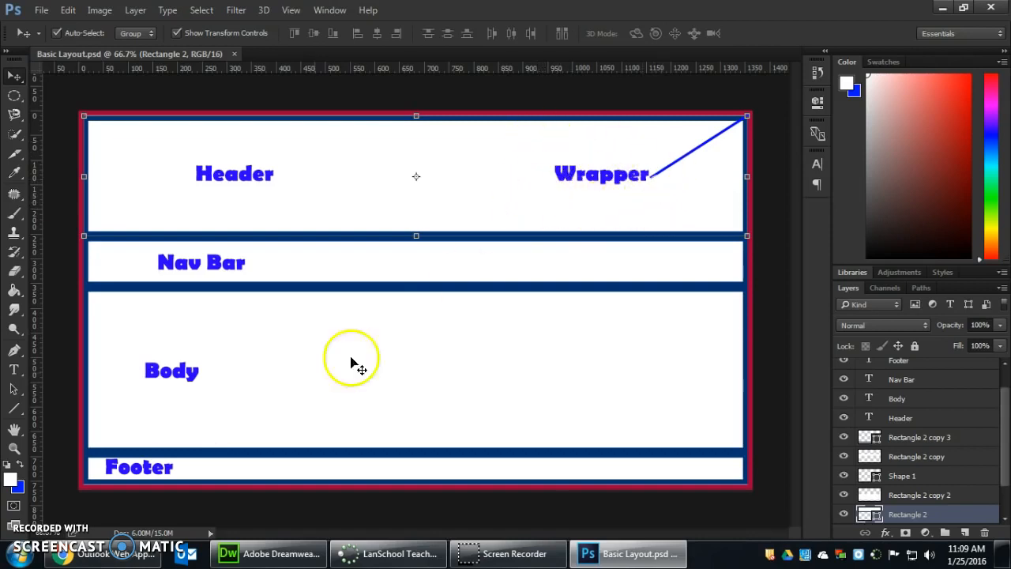
pyautogui.click(268, 553)
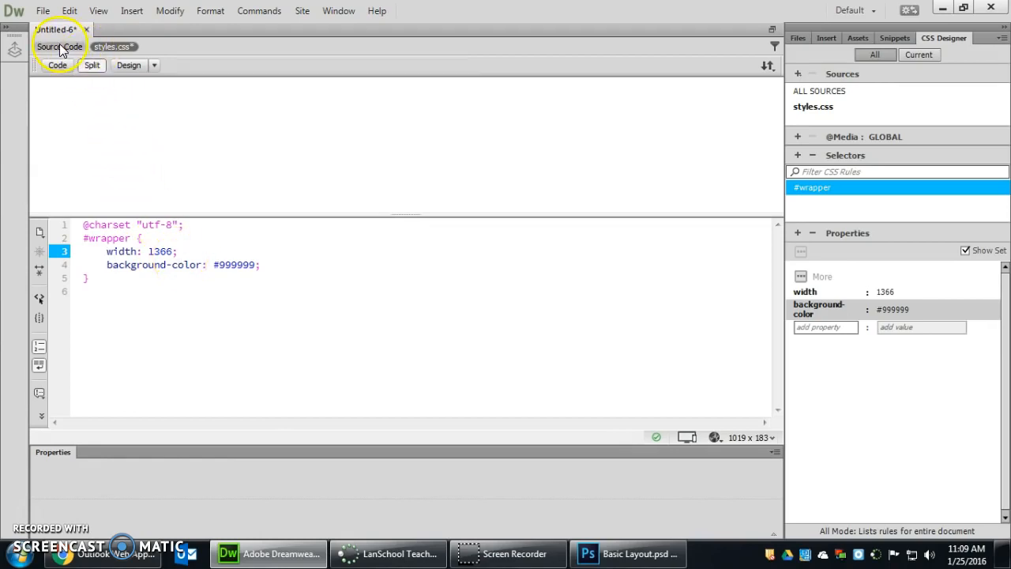
pyautogui.moveTo(61, 46)
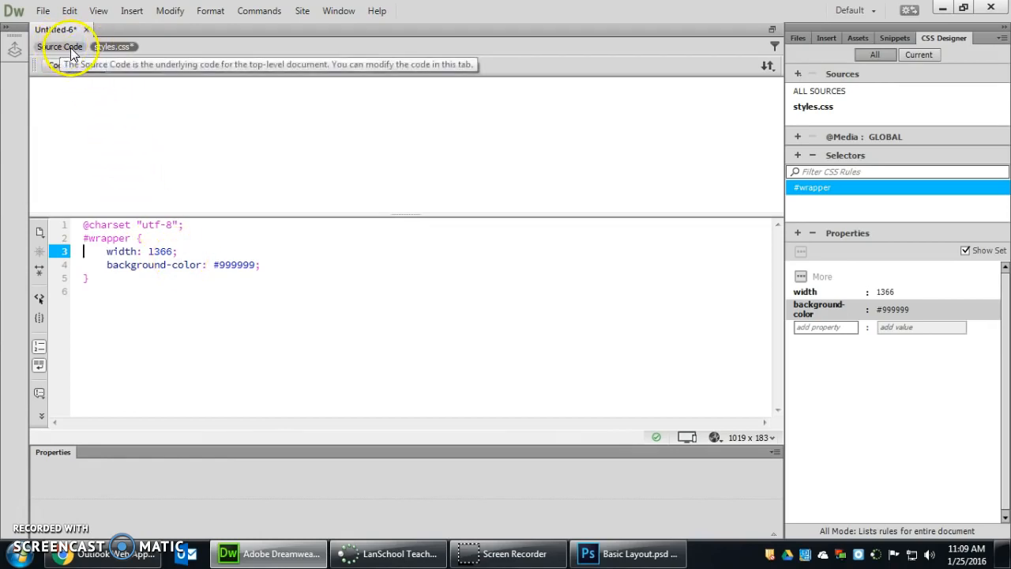
# Add <div id="wrapper"></div> inside the page body, then return to Photoshop
pyautogui.click(60, 46)
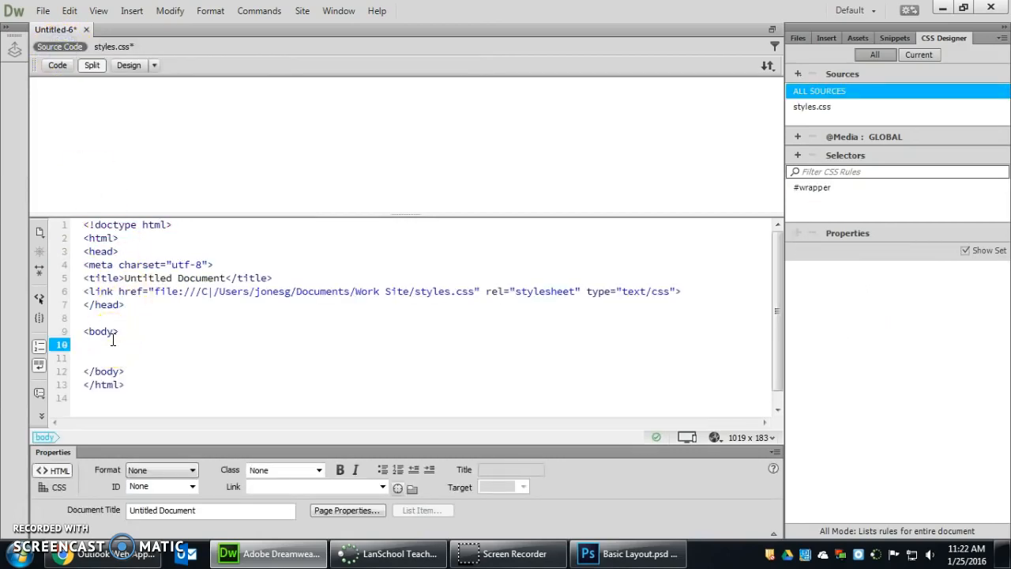
pyautogui.click(95, 343)
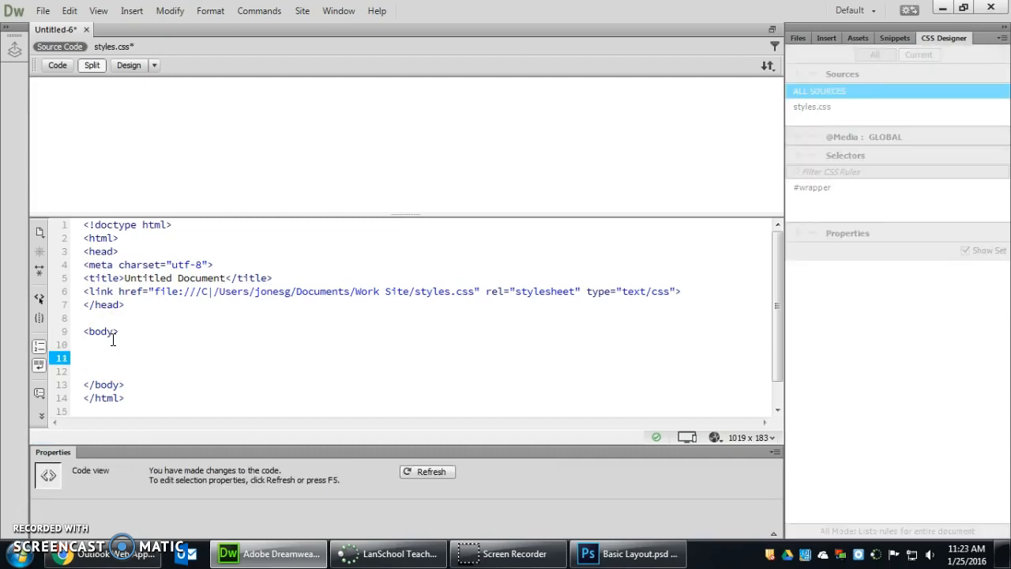
pyautogui.write('<div')
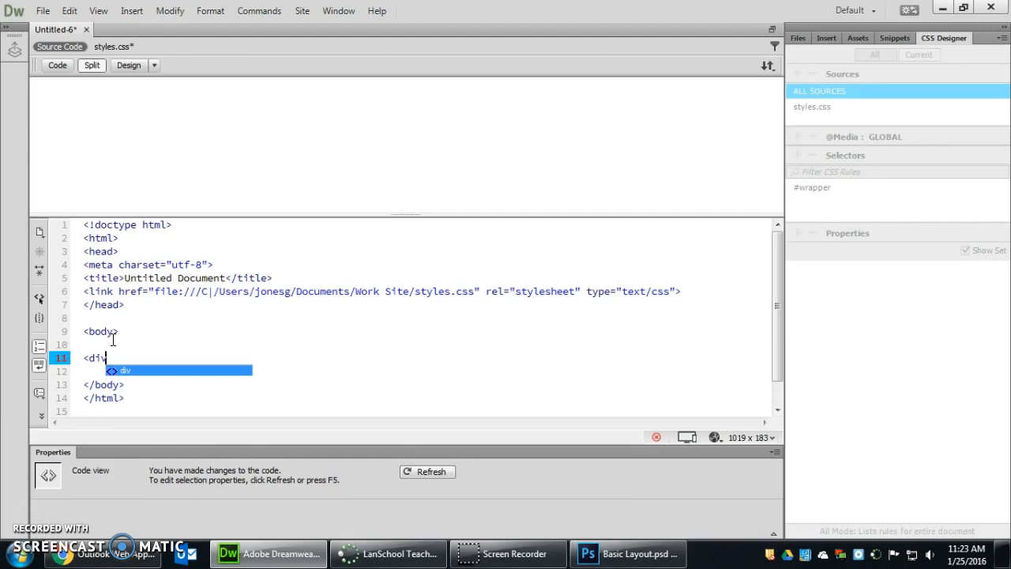
pyautogui.write('id')
pyautogui.write('<')
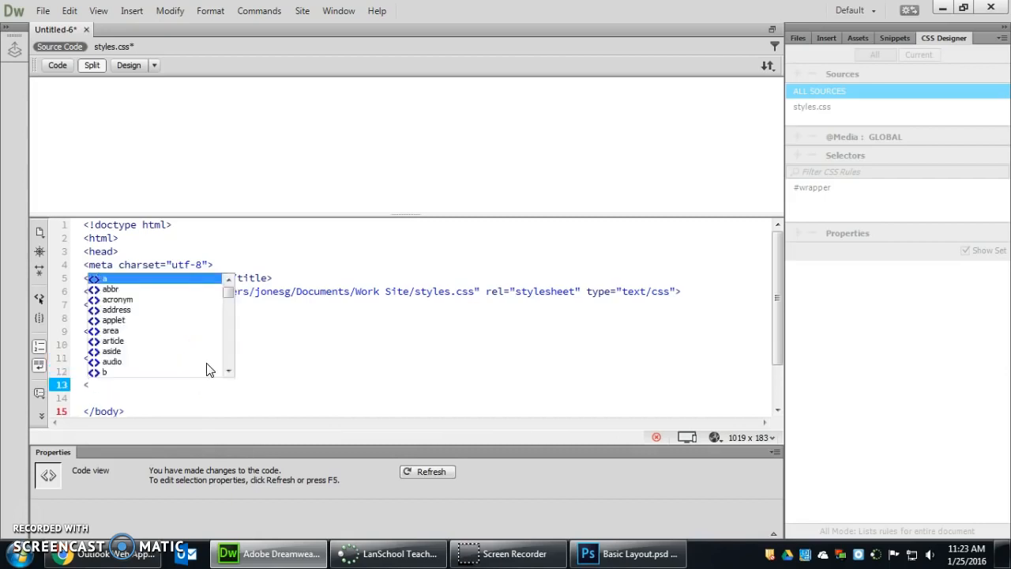
pyautogui.click(207, 363)
pyautogui.write('/div>')
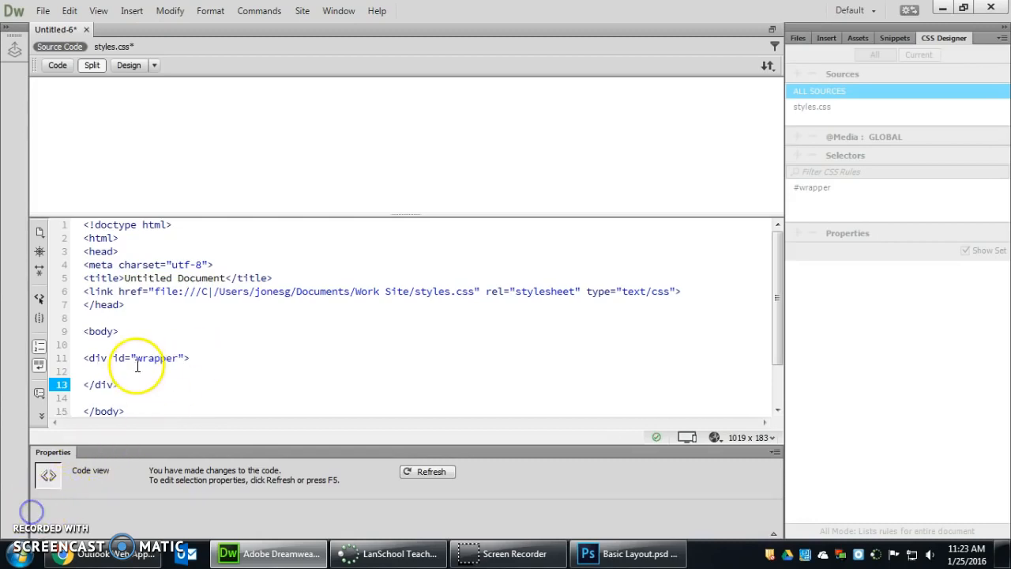
pyautogui.click(102, 358)
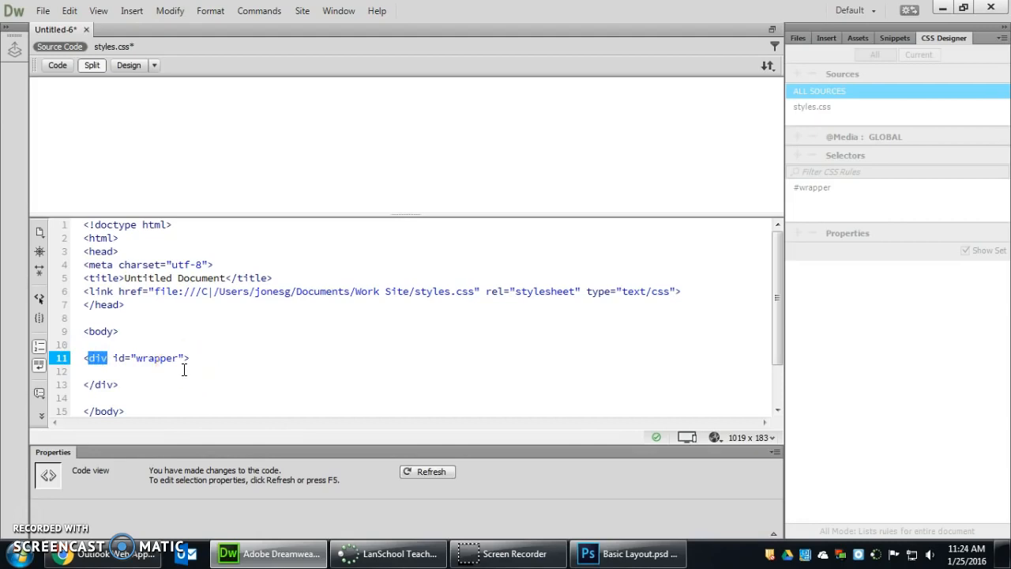
pyautogui.click(628, 553)
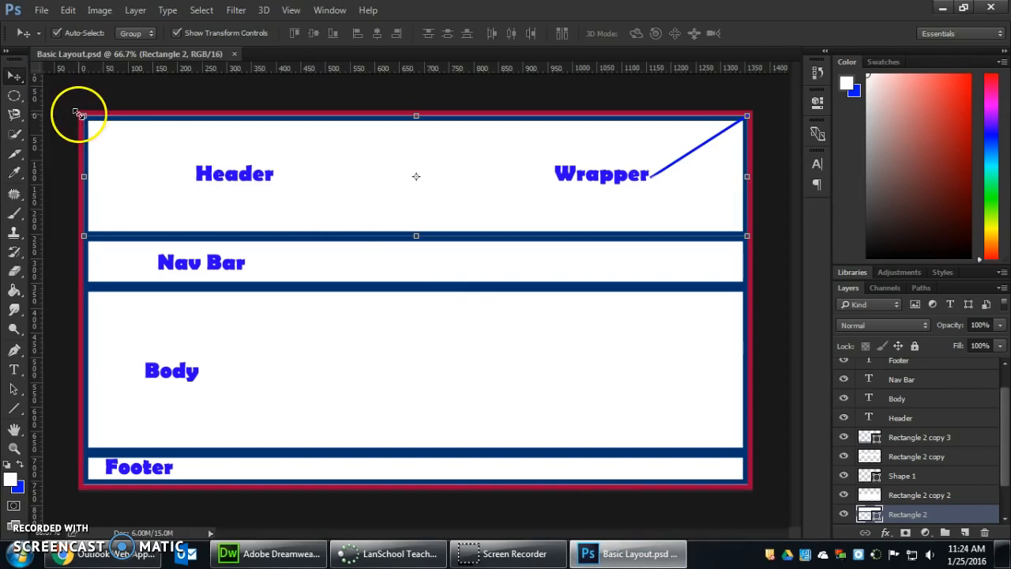
pyautogui.moveTo(753, 229)
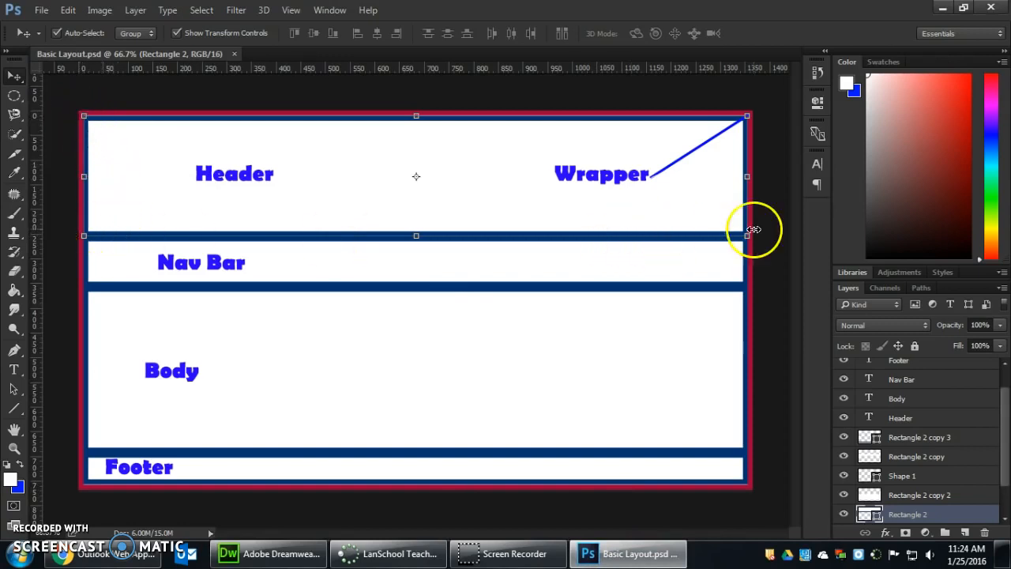
pyautogui.moveTo(304, 187)
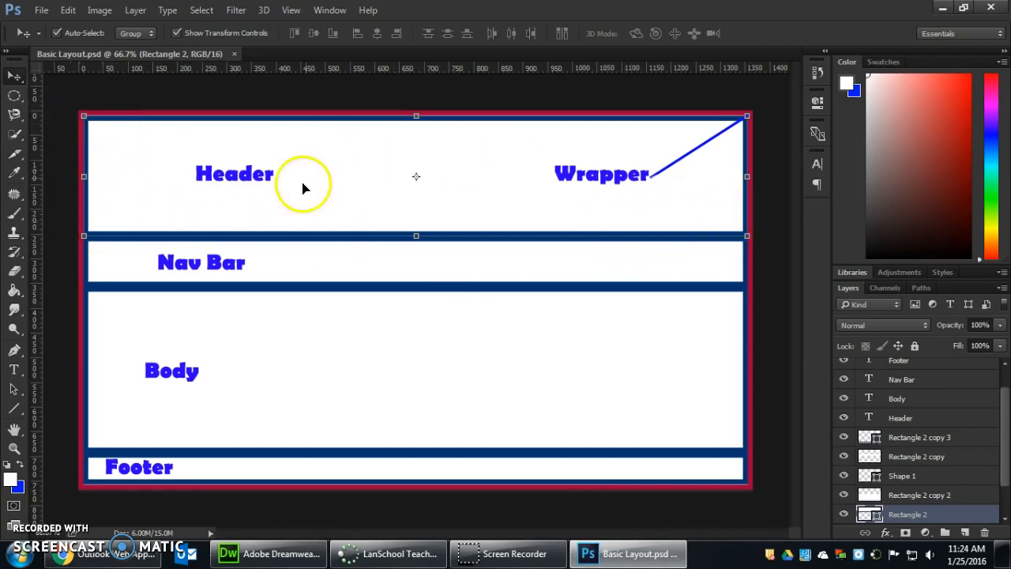
pyautogui.moveTo(662, 164)
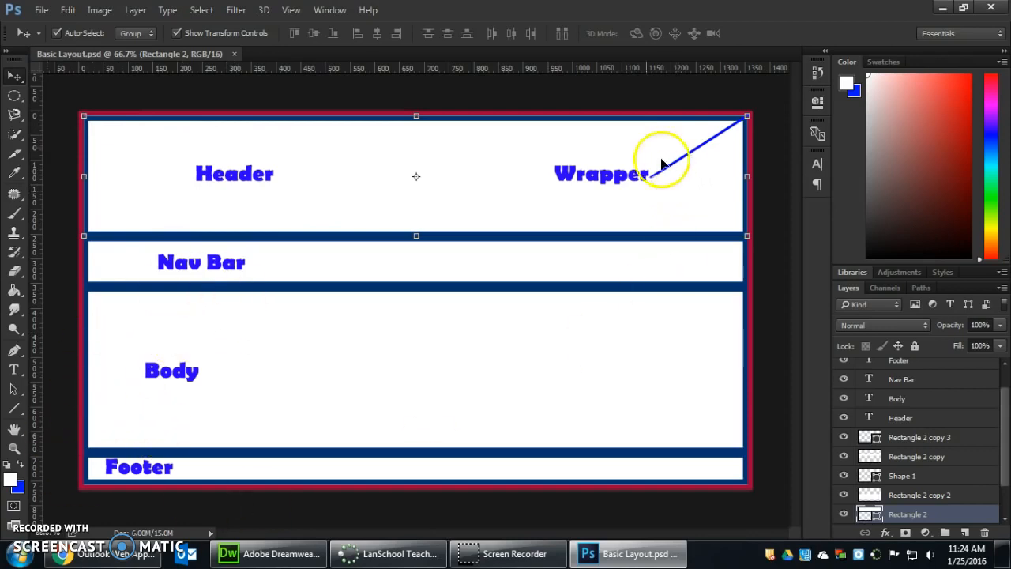
pyautogui.moveTo(77, 162)
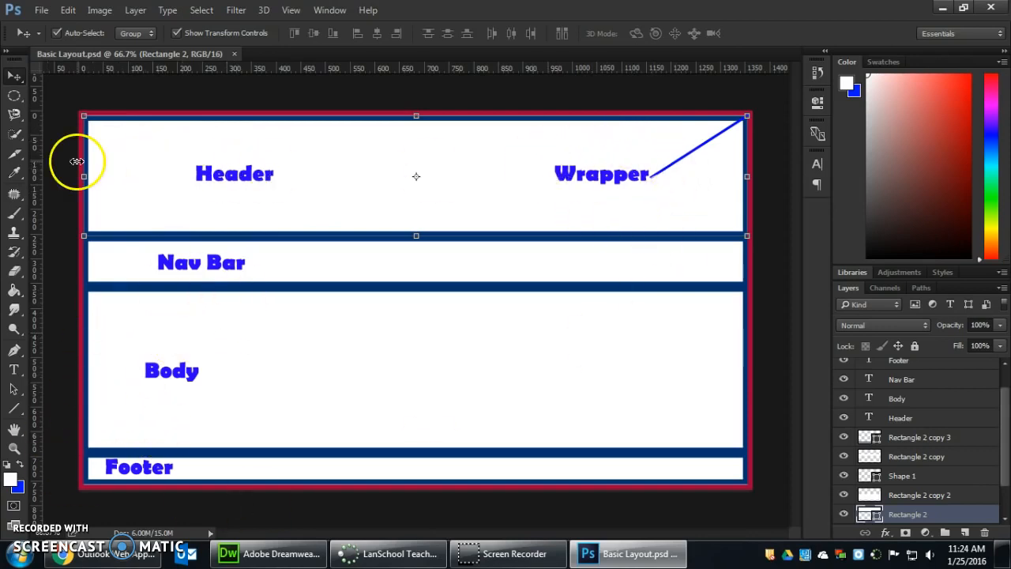
# Switch back to Dreamweaver, where the wrapper div now renders as a gray bar
pyautogui.click(269, 552)
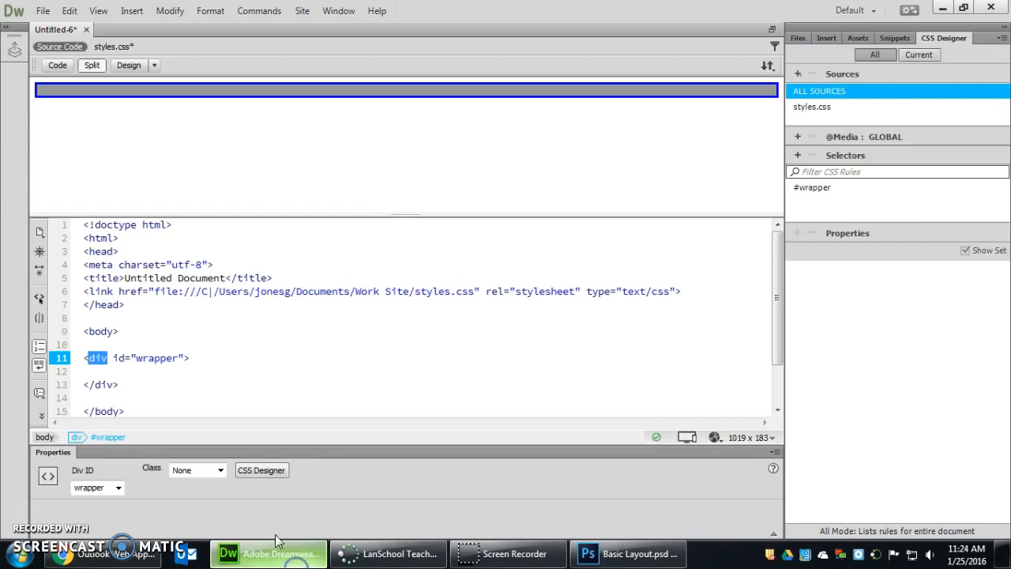
# Select the wrapper div's id in code, then start a new #header selector in CSS Designer
pyautogui.click(101, 358)
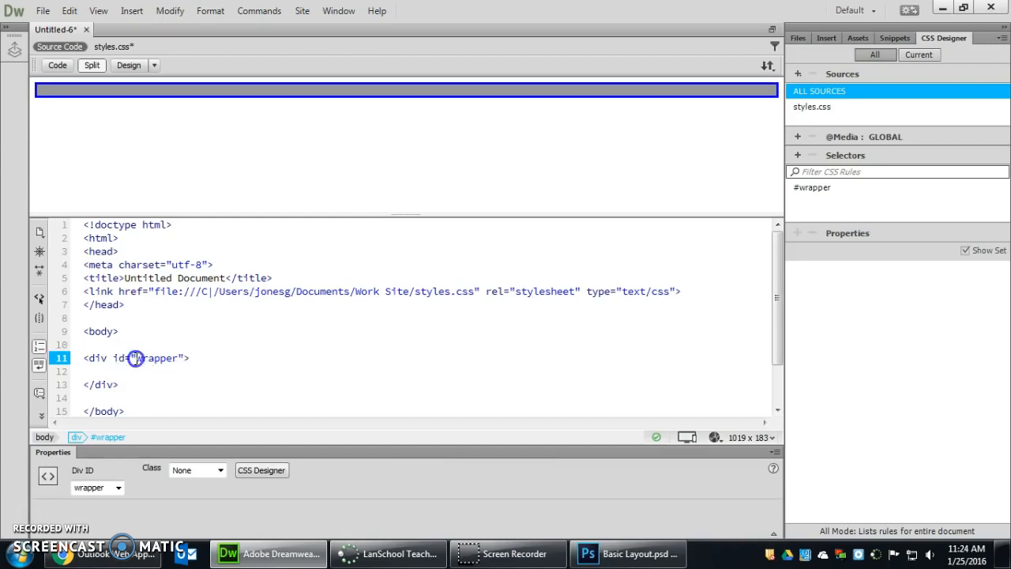
pyautogui.doubleClick(157, 358)
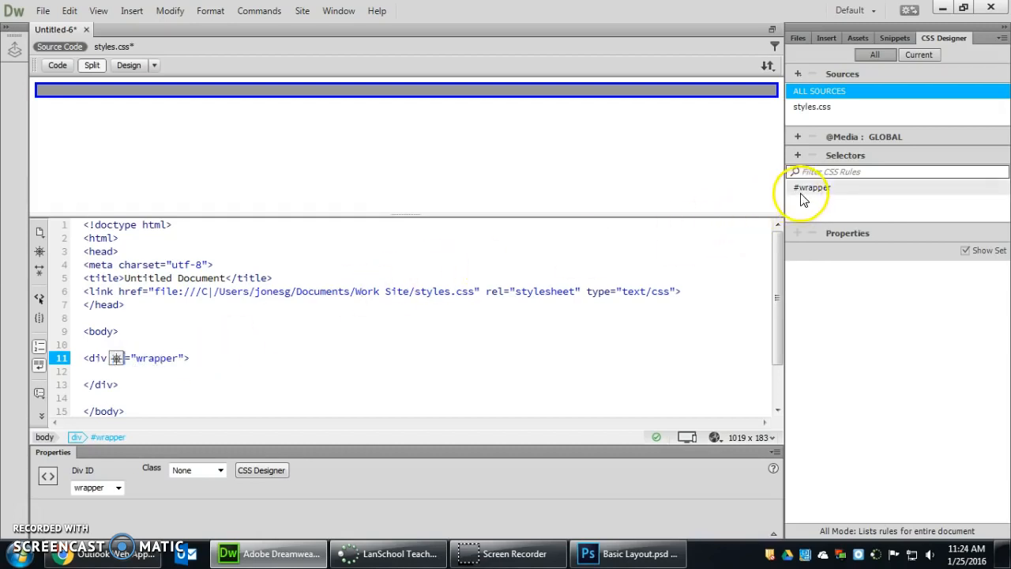
pyautogui.moveTo(812, 187)
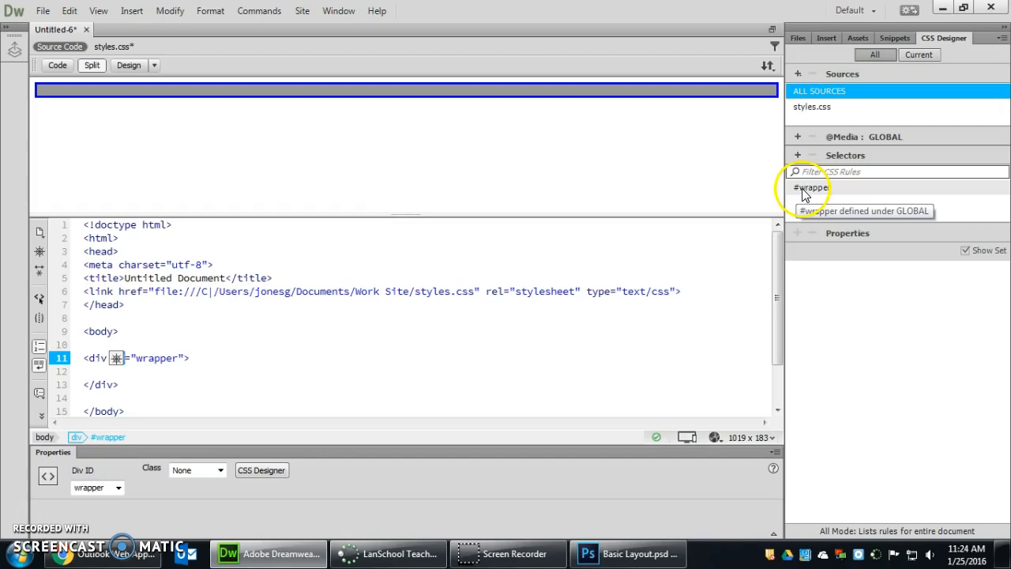
pyautogui.click(193, 357)
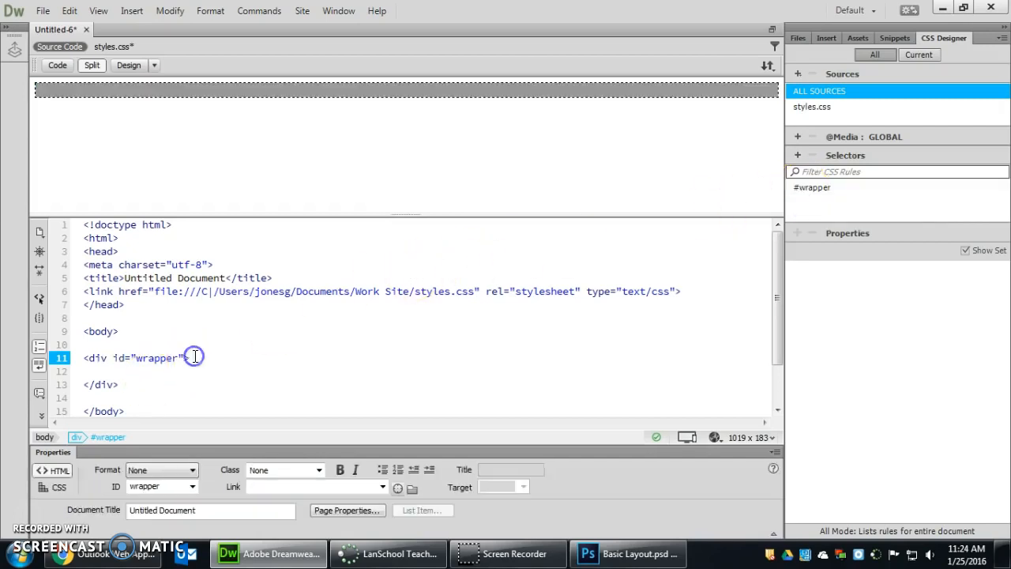
pyautogui.moveTo(812, 188)
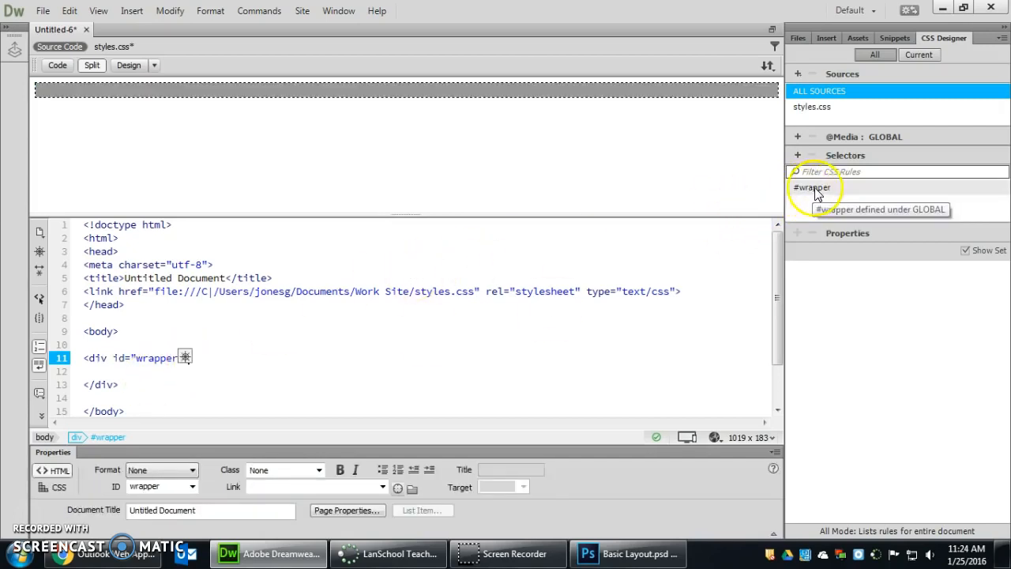
pyautogui.moveTo(116, 358)
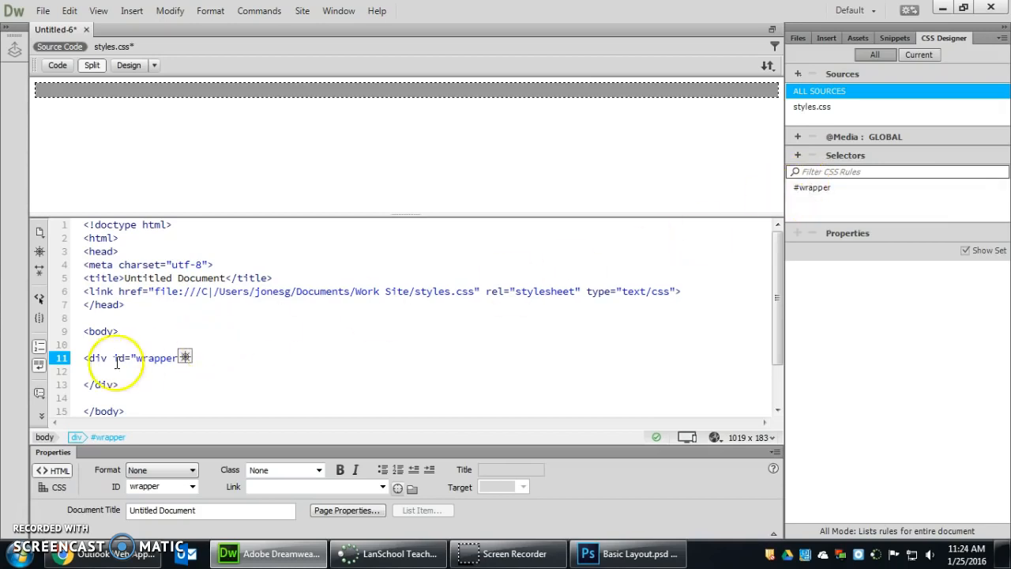
pyautogui.click(119, 358)
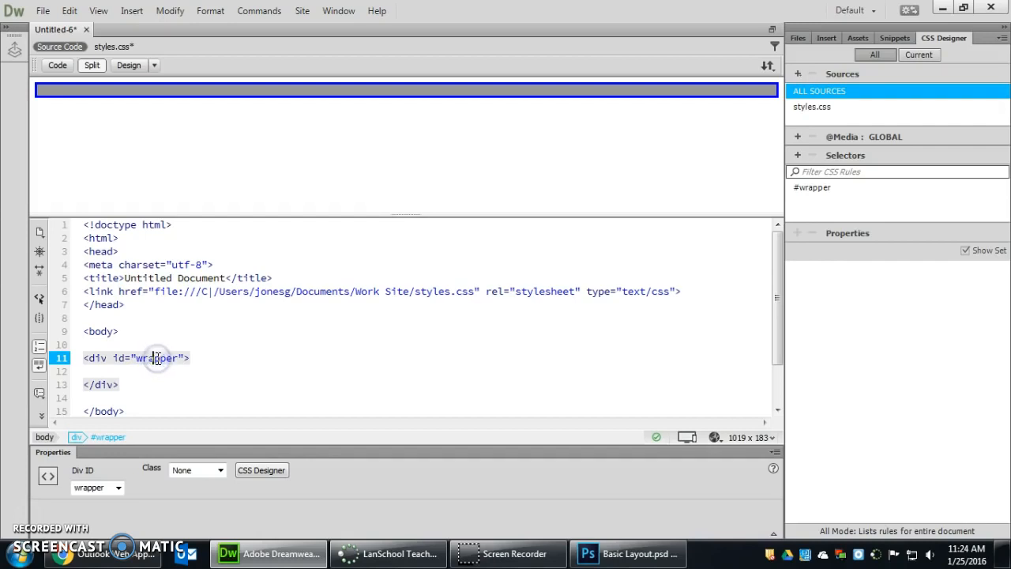
pyautogui.doubleClick(158, 358)
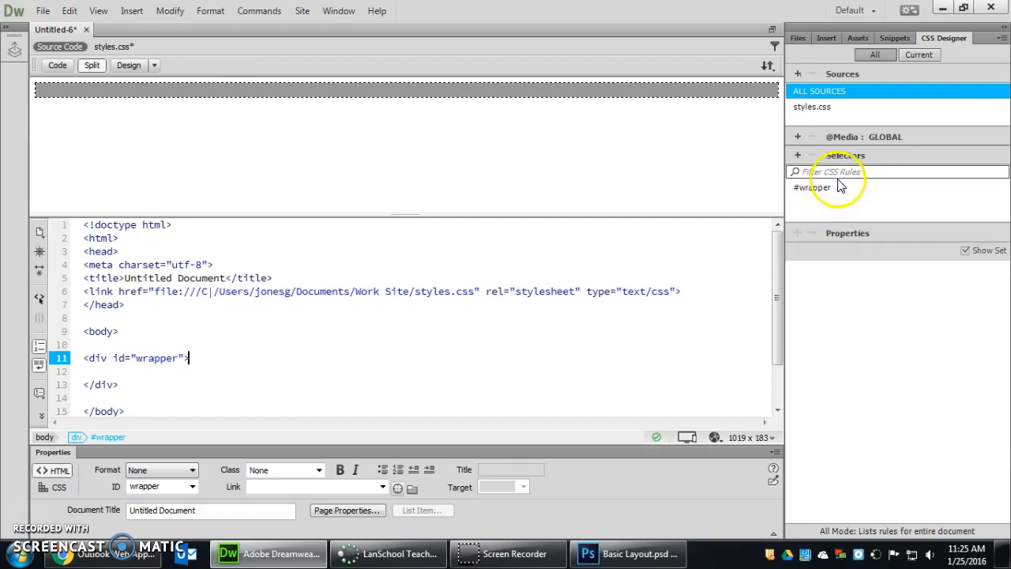
pyautogui.click(812, 187)
pyautogui.write('#header')
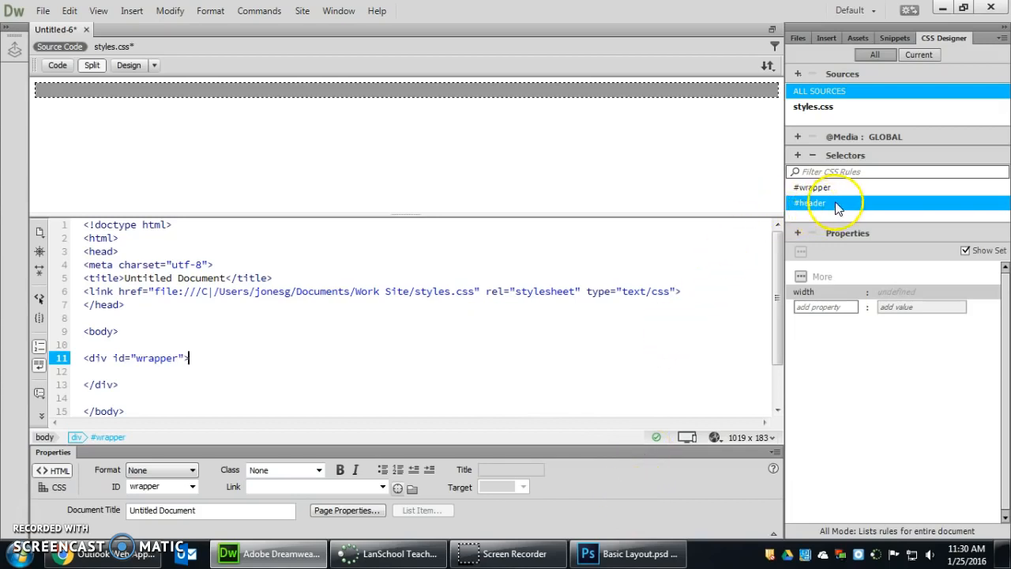
pyautogui.moveTo(800, 171)
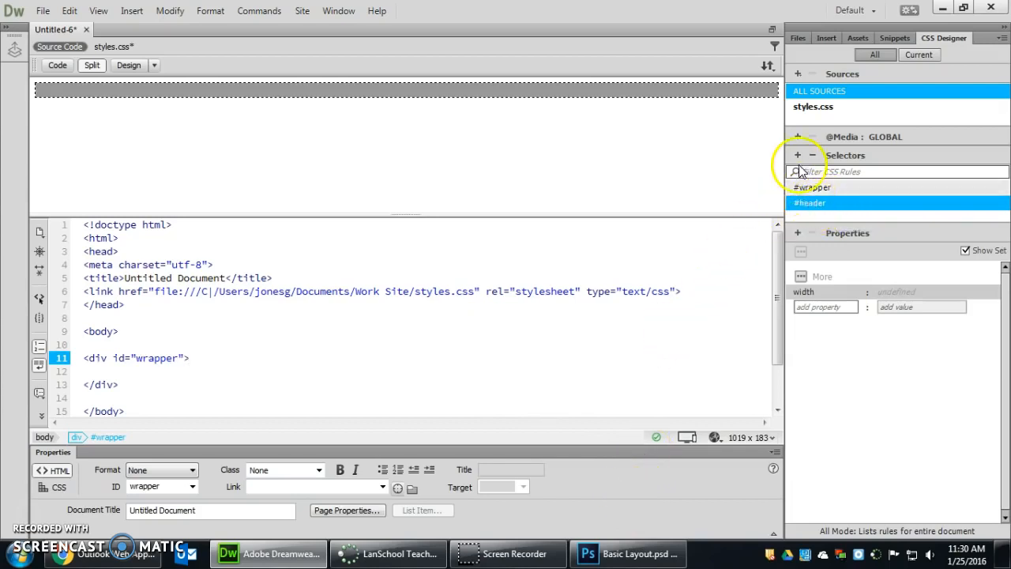
pyautogui.moveTo(808, 203)
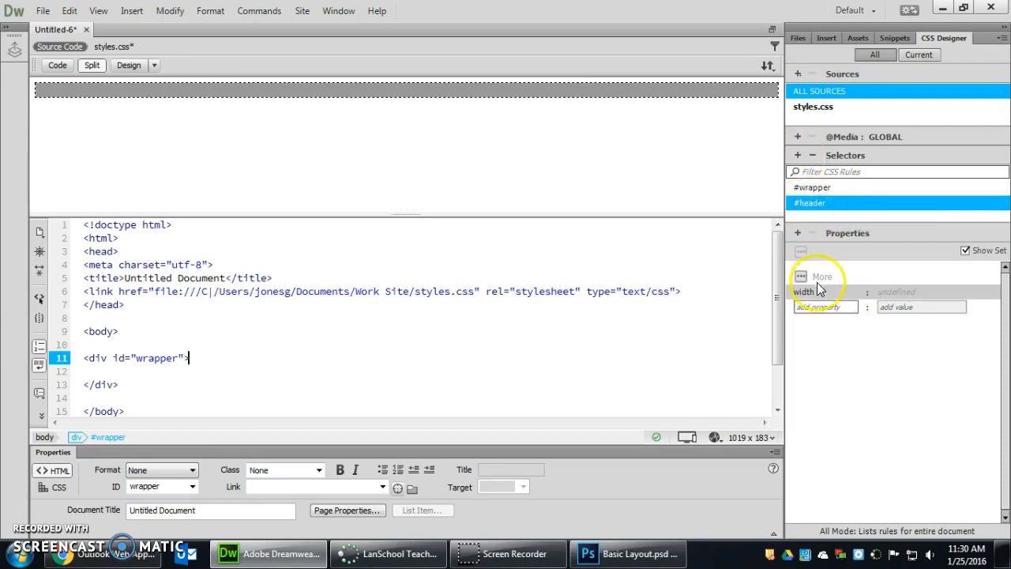
pyautogui.moveTo(816, 292)
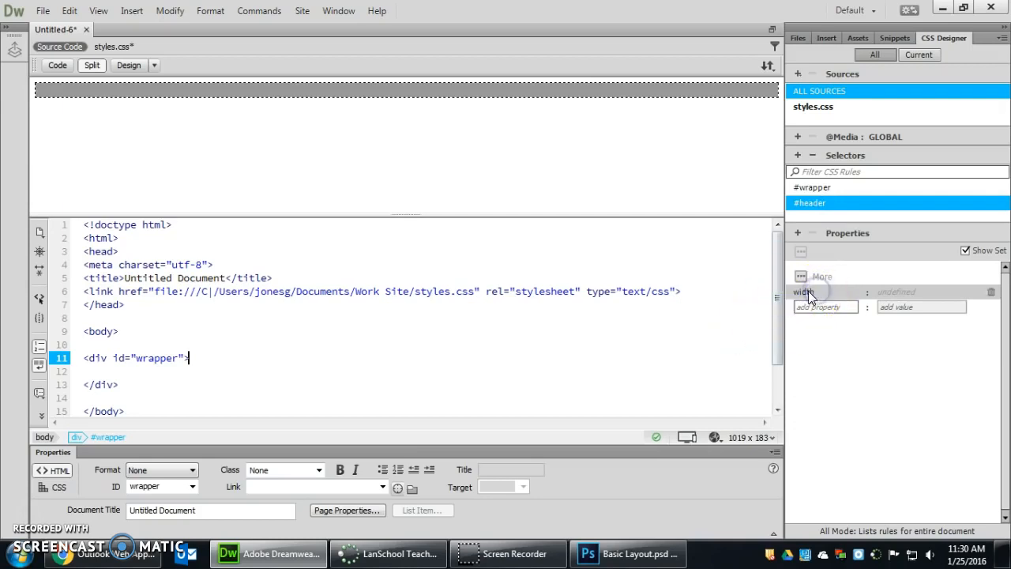
# Check the #header width value choices, then bring the Photoshop Basic Layout mockup forward
pyautogui.click(920, 292)
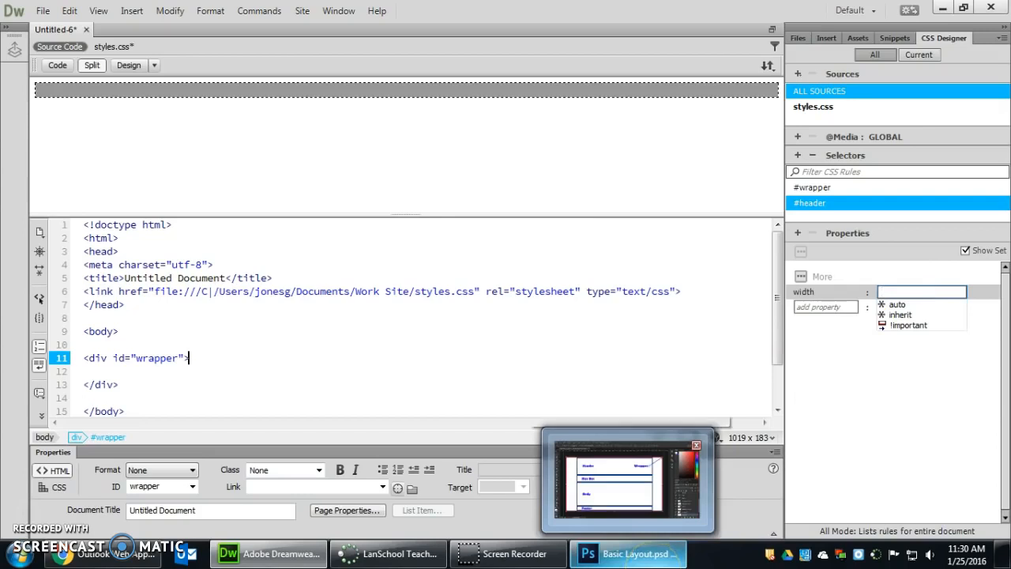
pyautogui.click(626, 552)
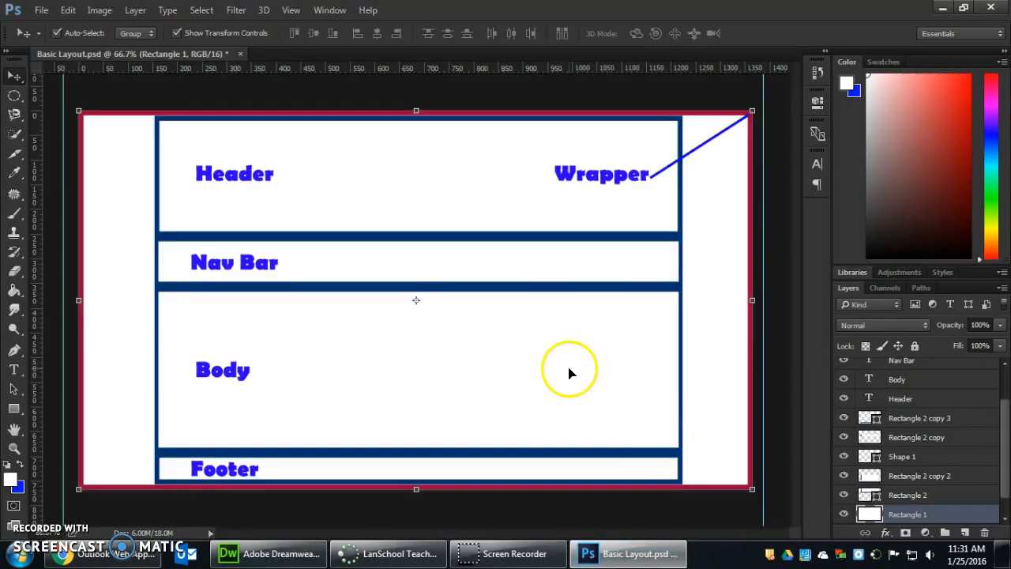
pyautogui.moveTo(79, 110)
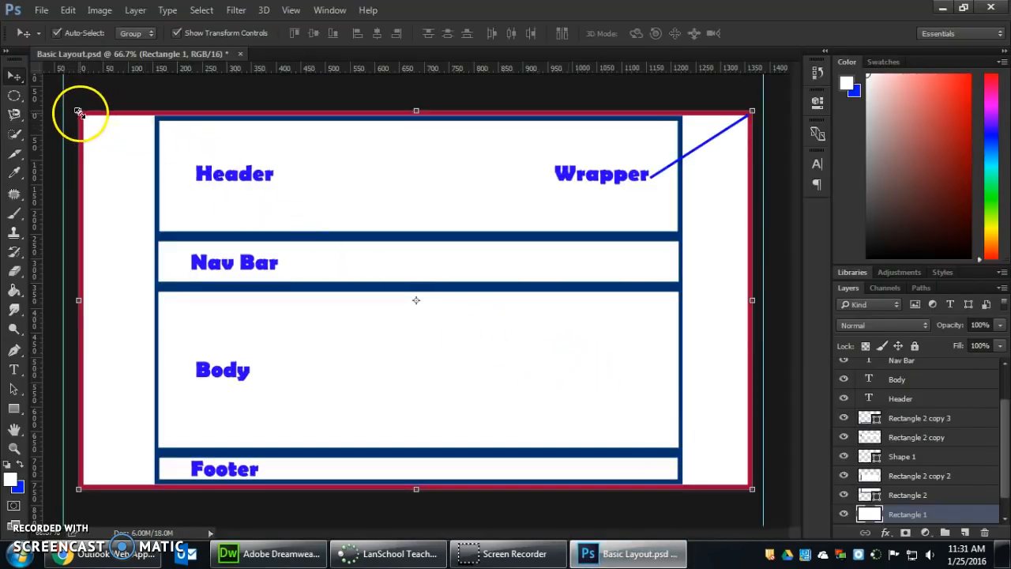
pyautogui.moveTo(782, 245)
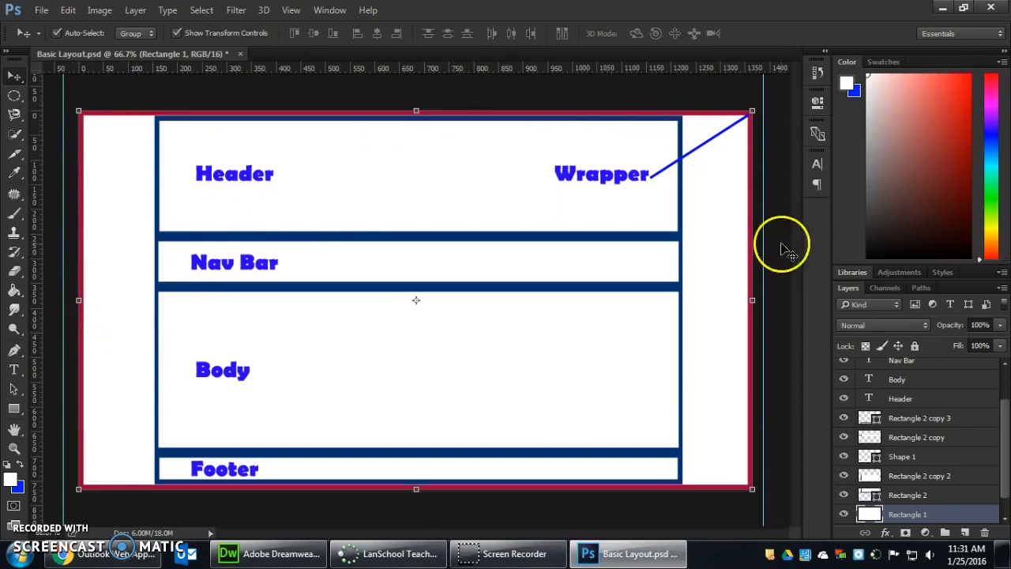
pyautogui.moveTo(758, 310)
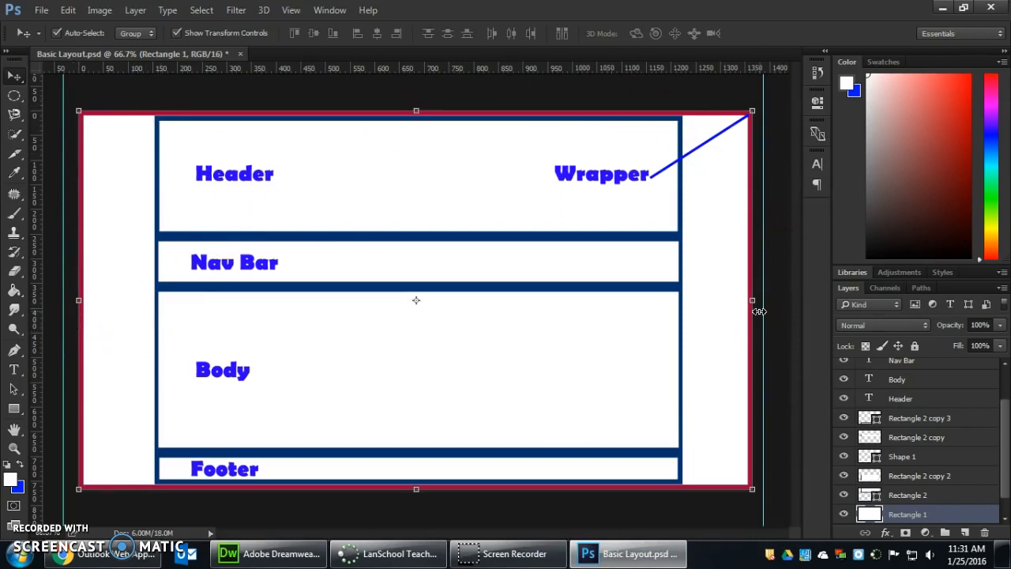
pyautogui.moveTo(158, 131)
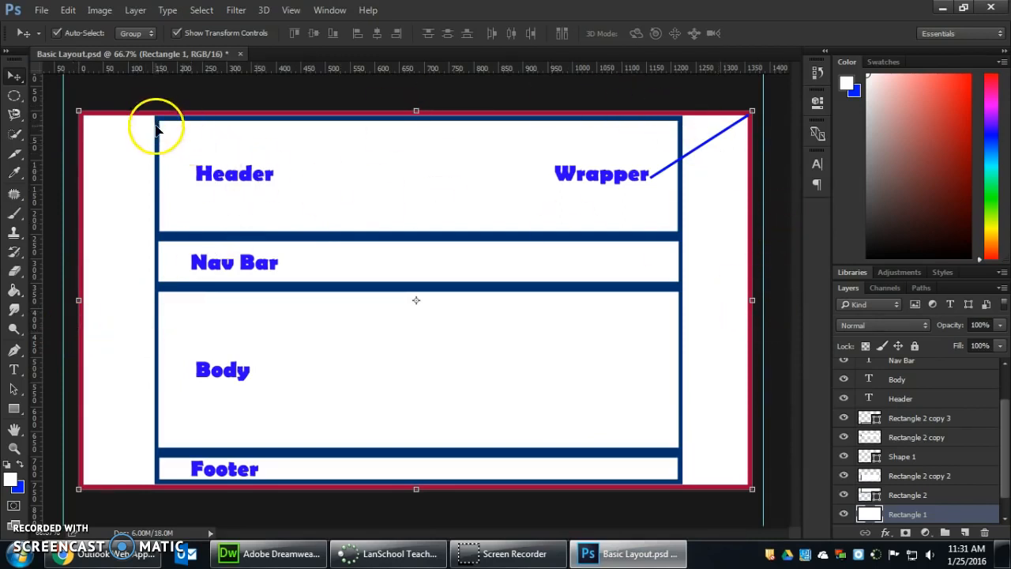
pyautogui.moveTo(474, 489)
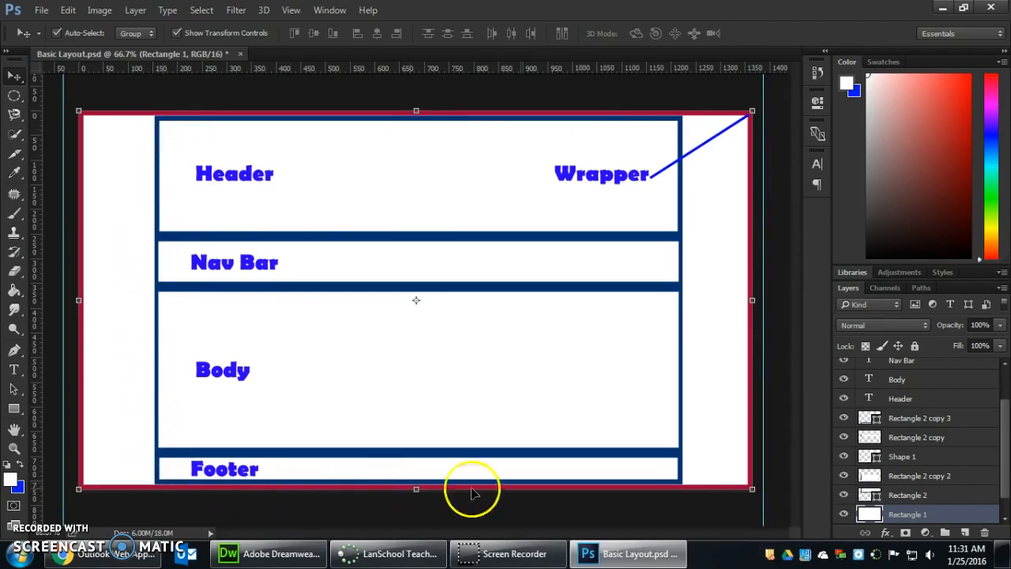
pyautogui.moveTo(190, 156)
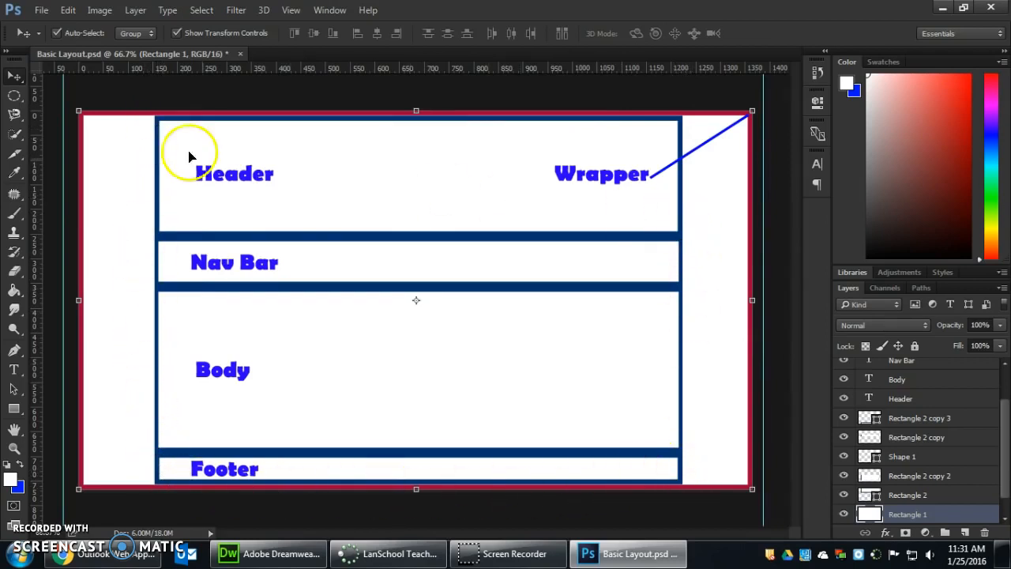
pyautogui.moveTo(87, 272)
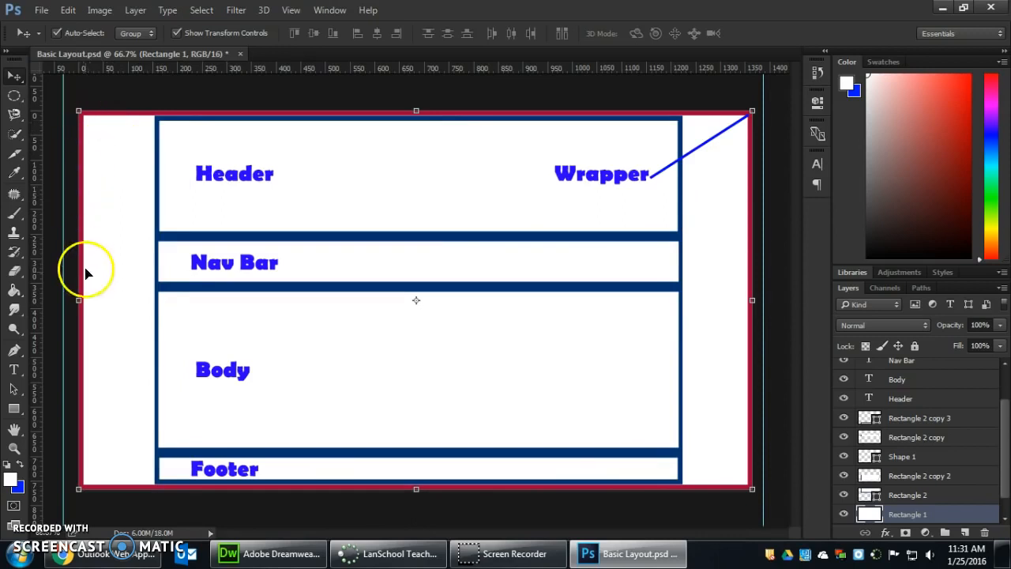
pyautogui.moveTo(675, 405)
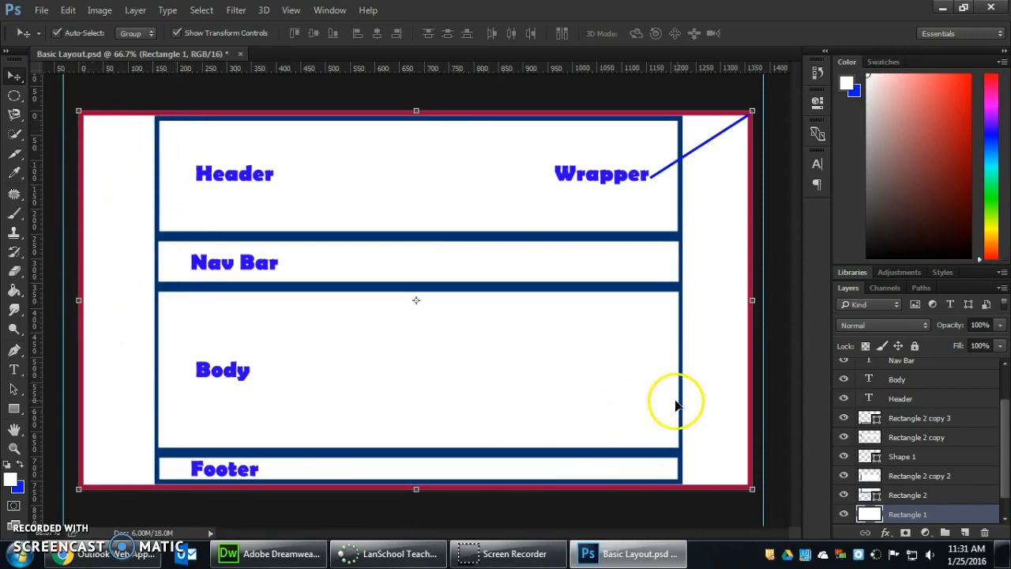
pyautogui.moveTo(523, 173)
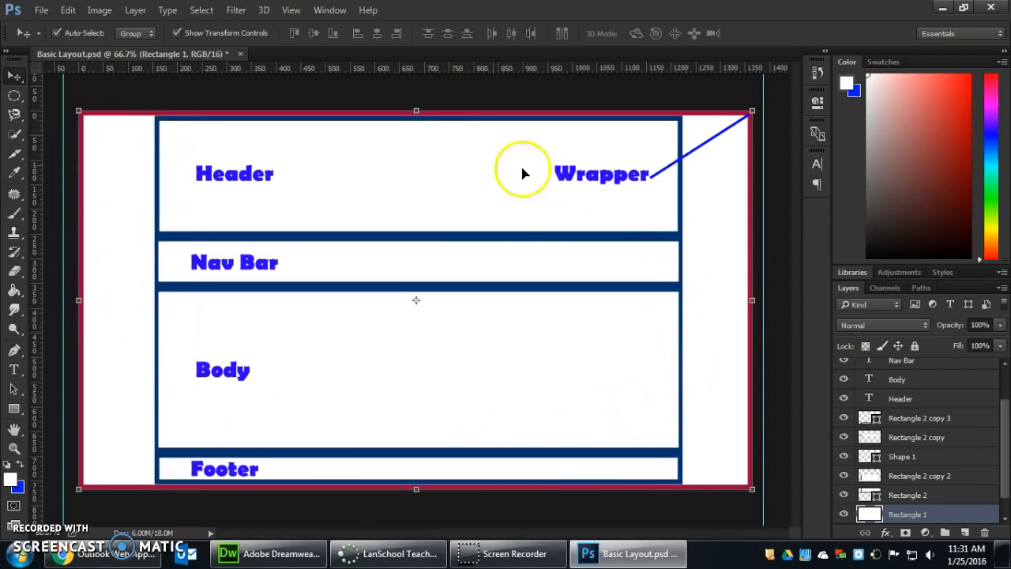
pyautogui.moveTo(553, 350)
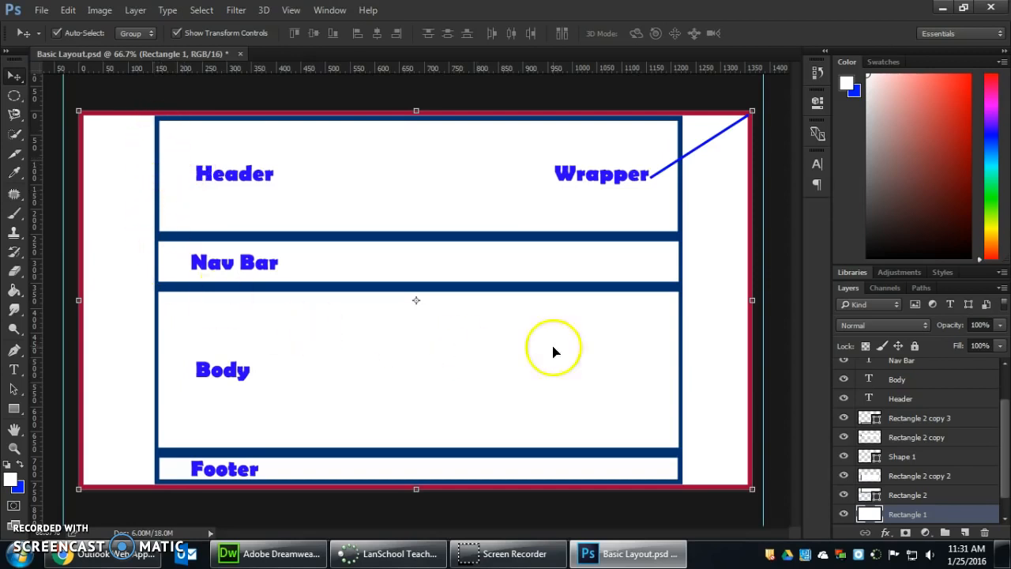
pyautogui.moveTo(229, 304)
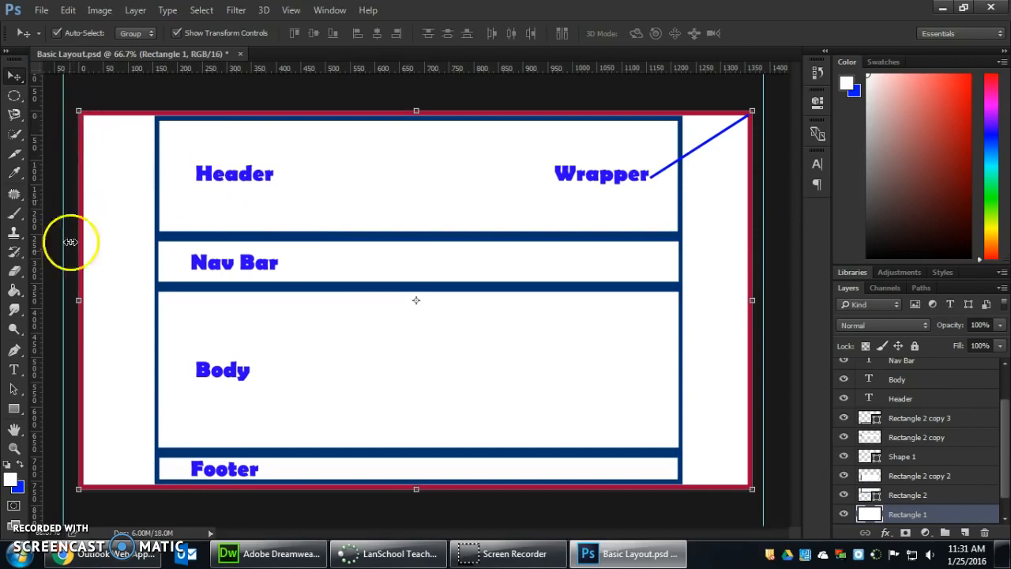
pyautogui.moveTo(172, 300)
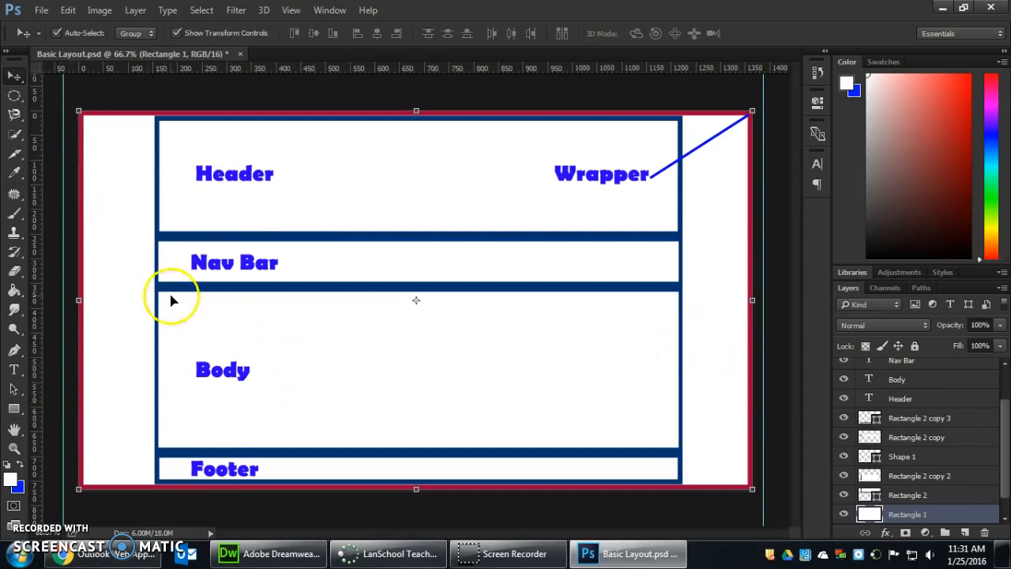
pyautogui.moveTo(488, 332)
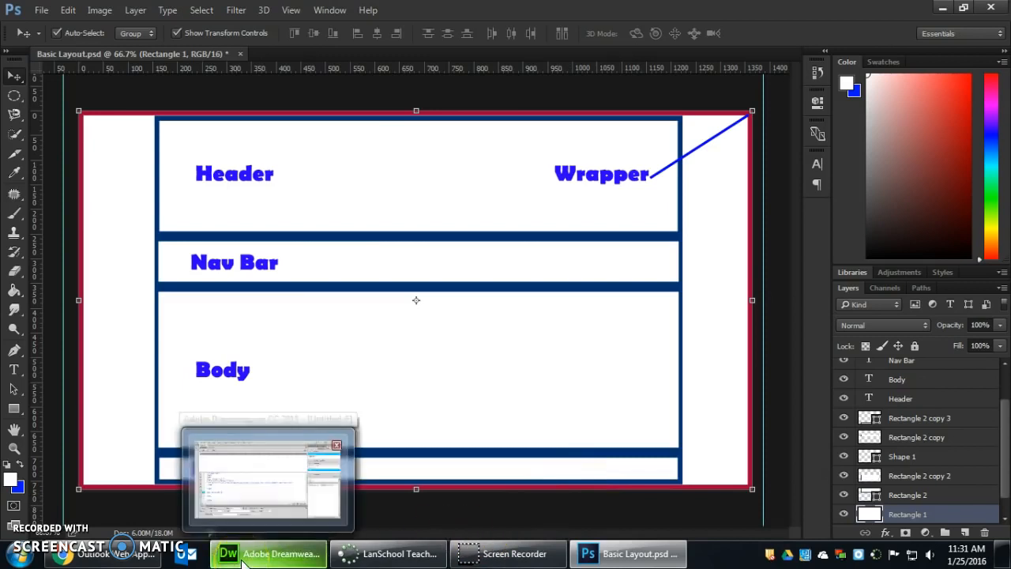
# Return to Dreamweaver after checking the mockup's header, nav bar, body and footer areas
pyautogui.click(269, 553)
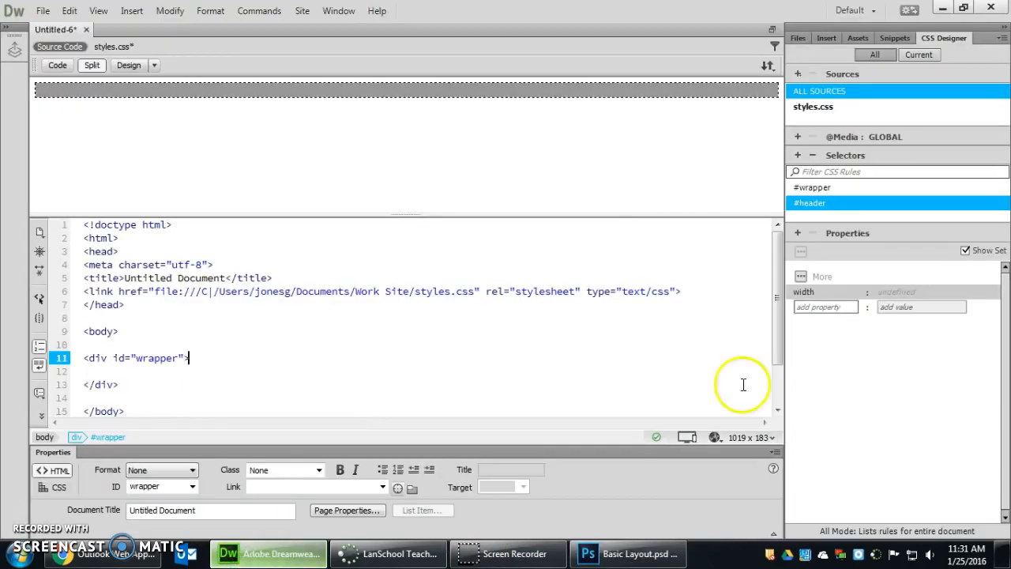